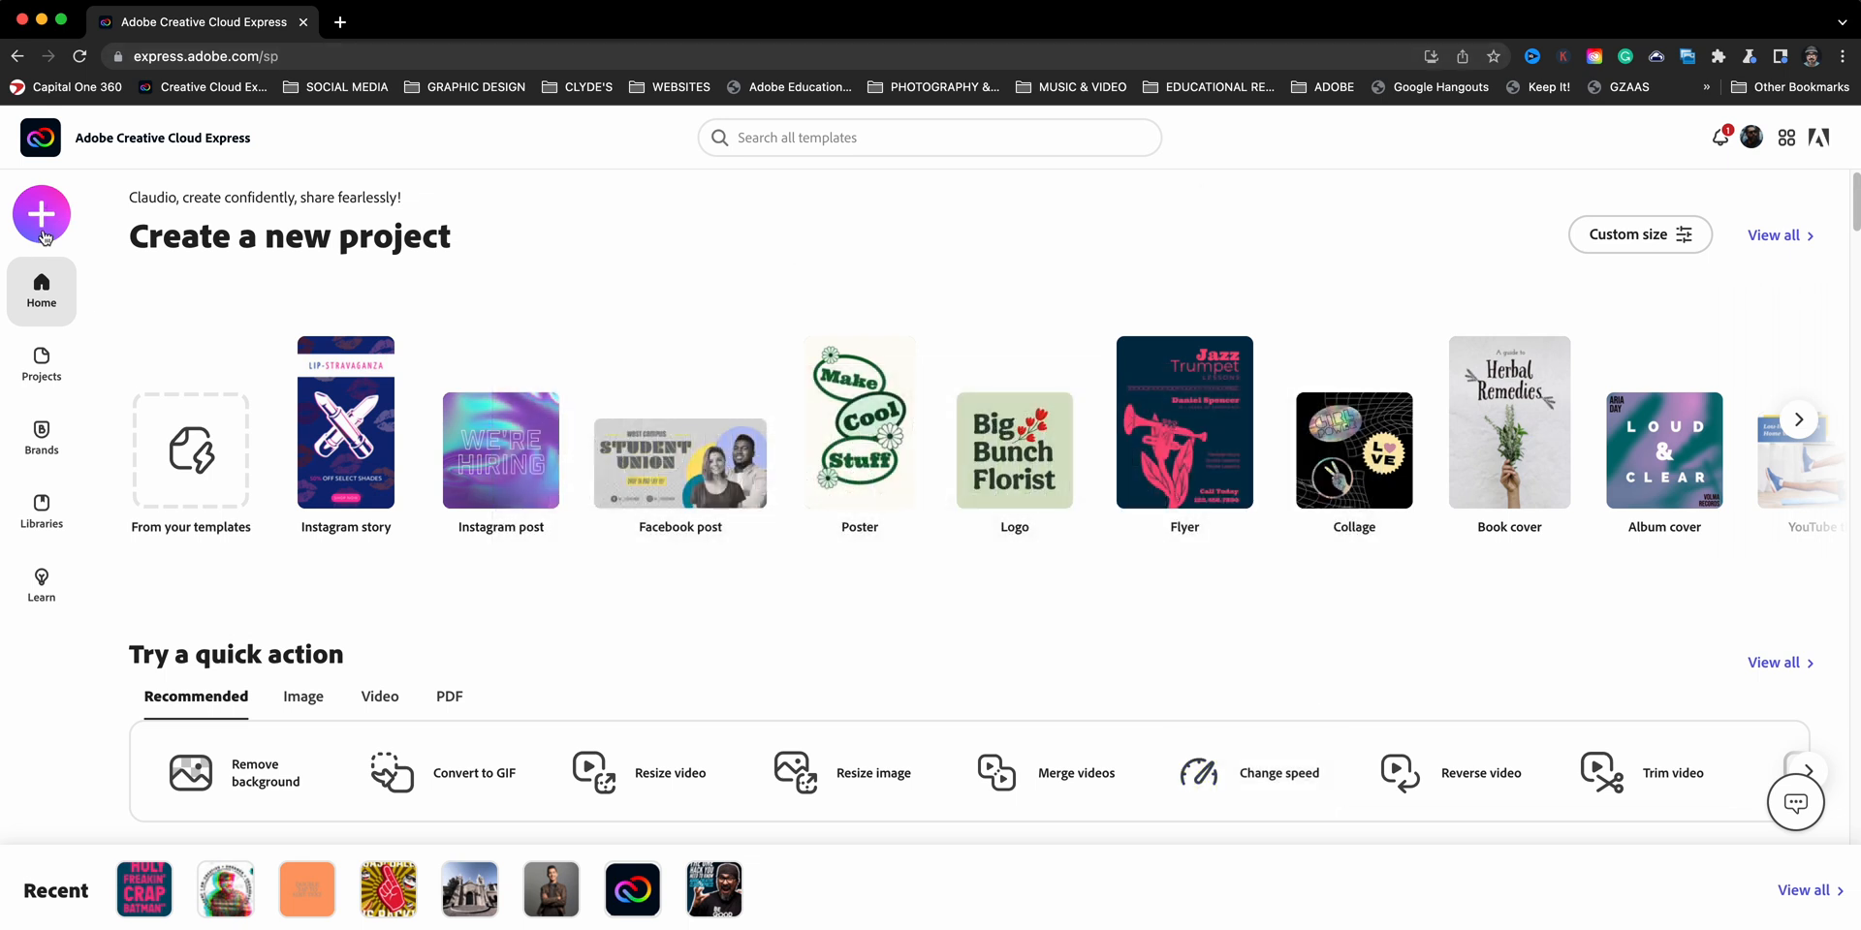
# Create a new custom-size graphic at 2560 x 2560 px and open the editor
pyautogui.click(41, 215)
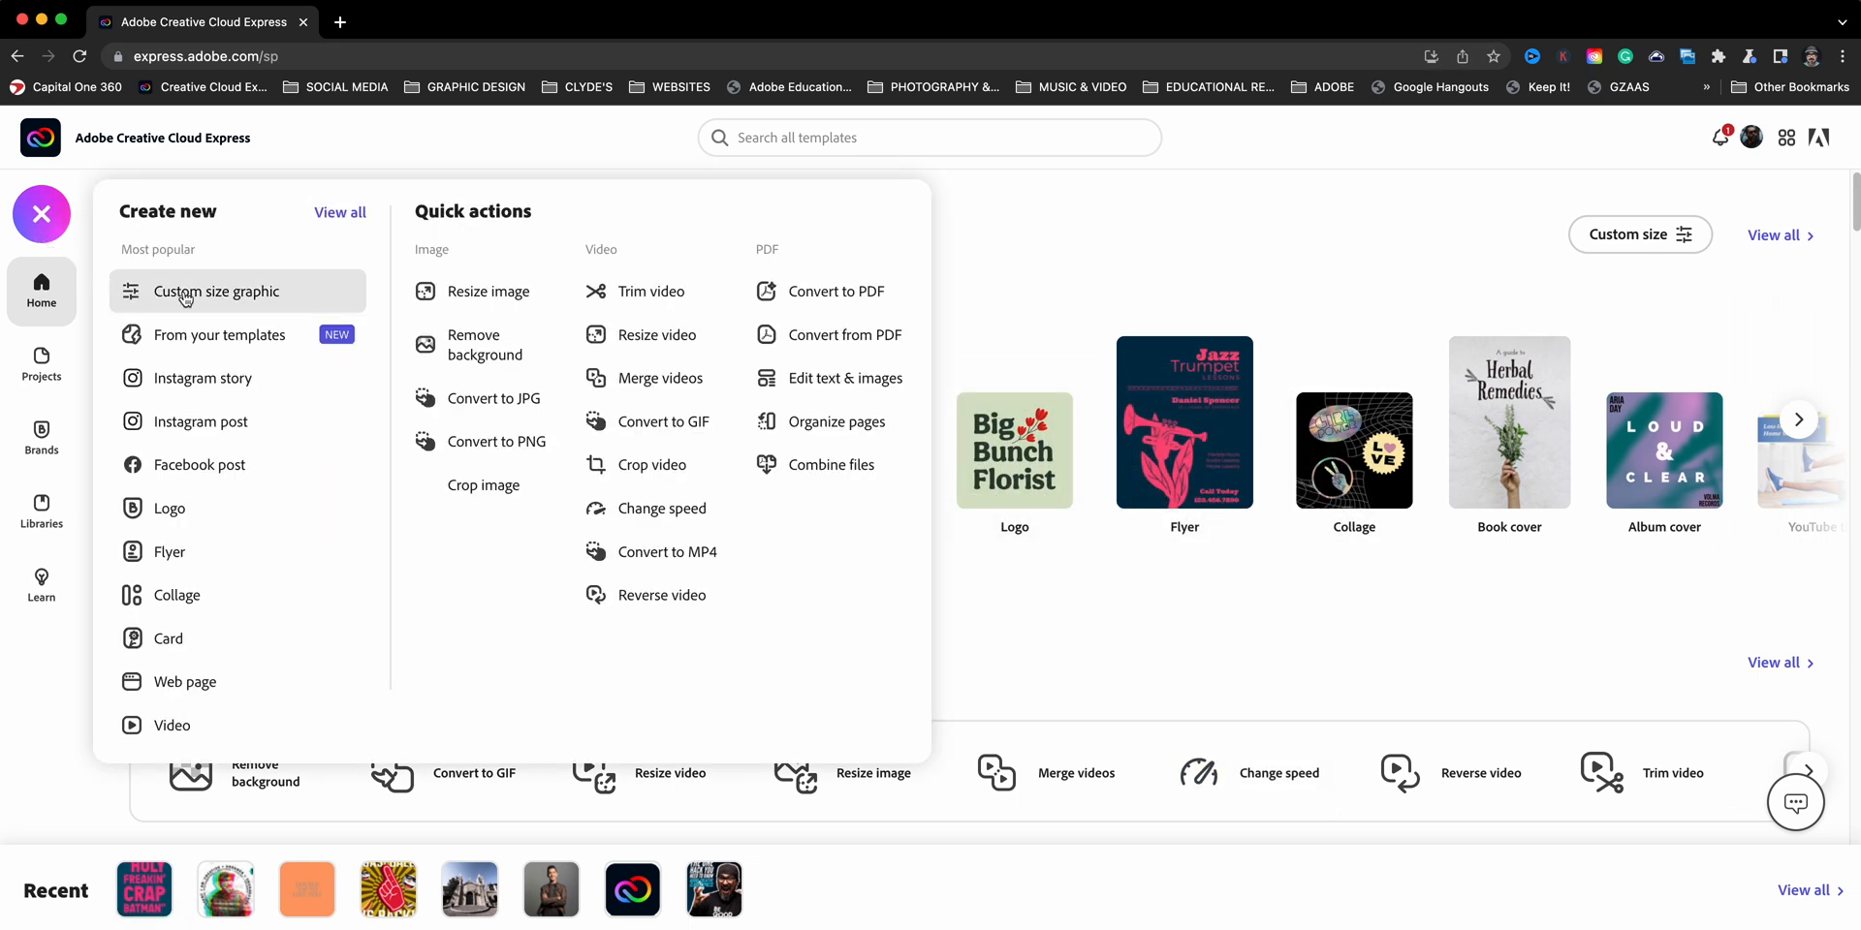
pyautogui.click(215, 290)
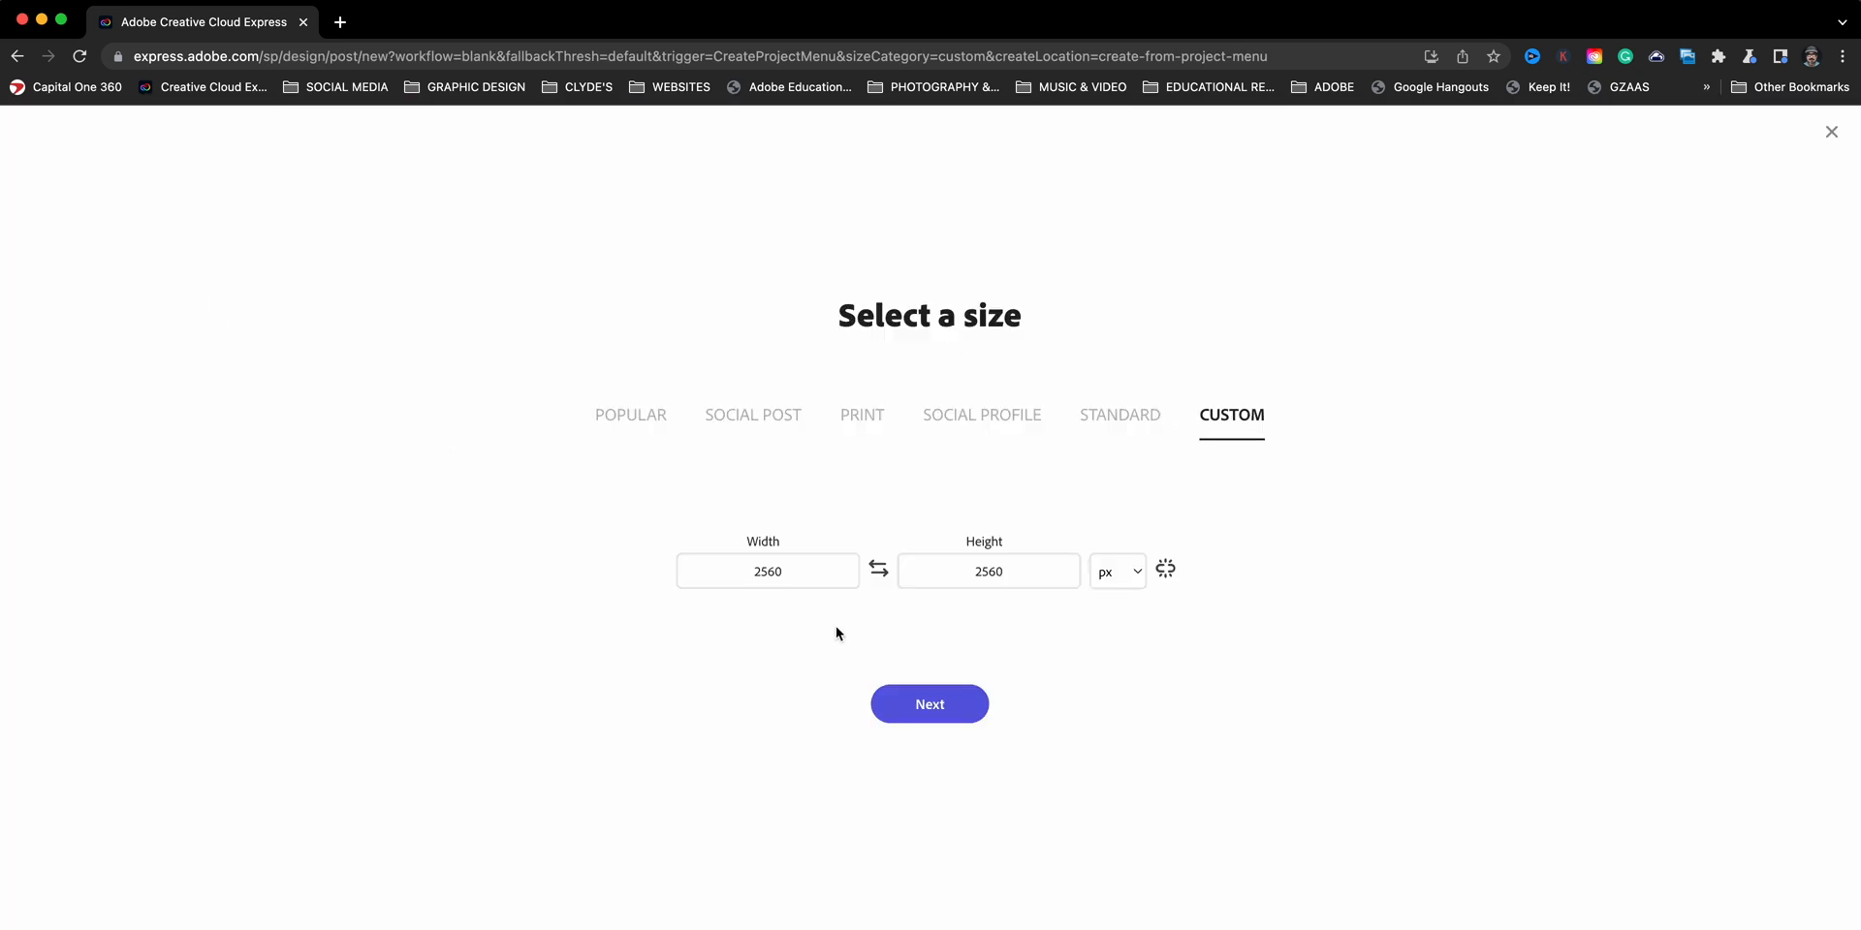
pyautogui.click(928, 704)
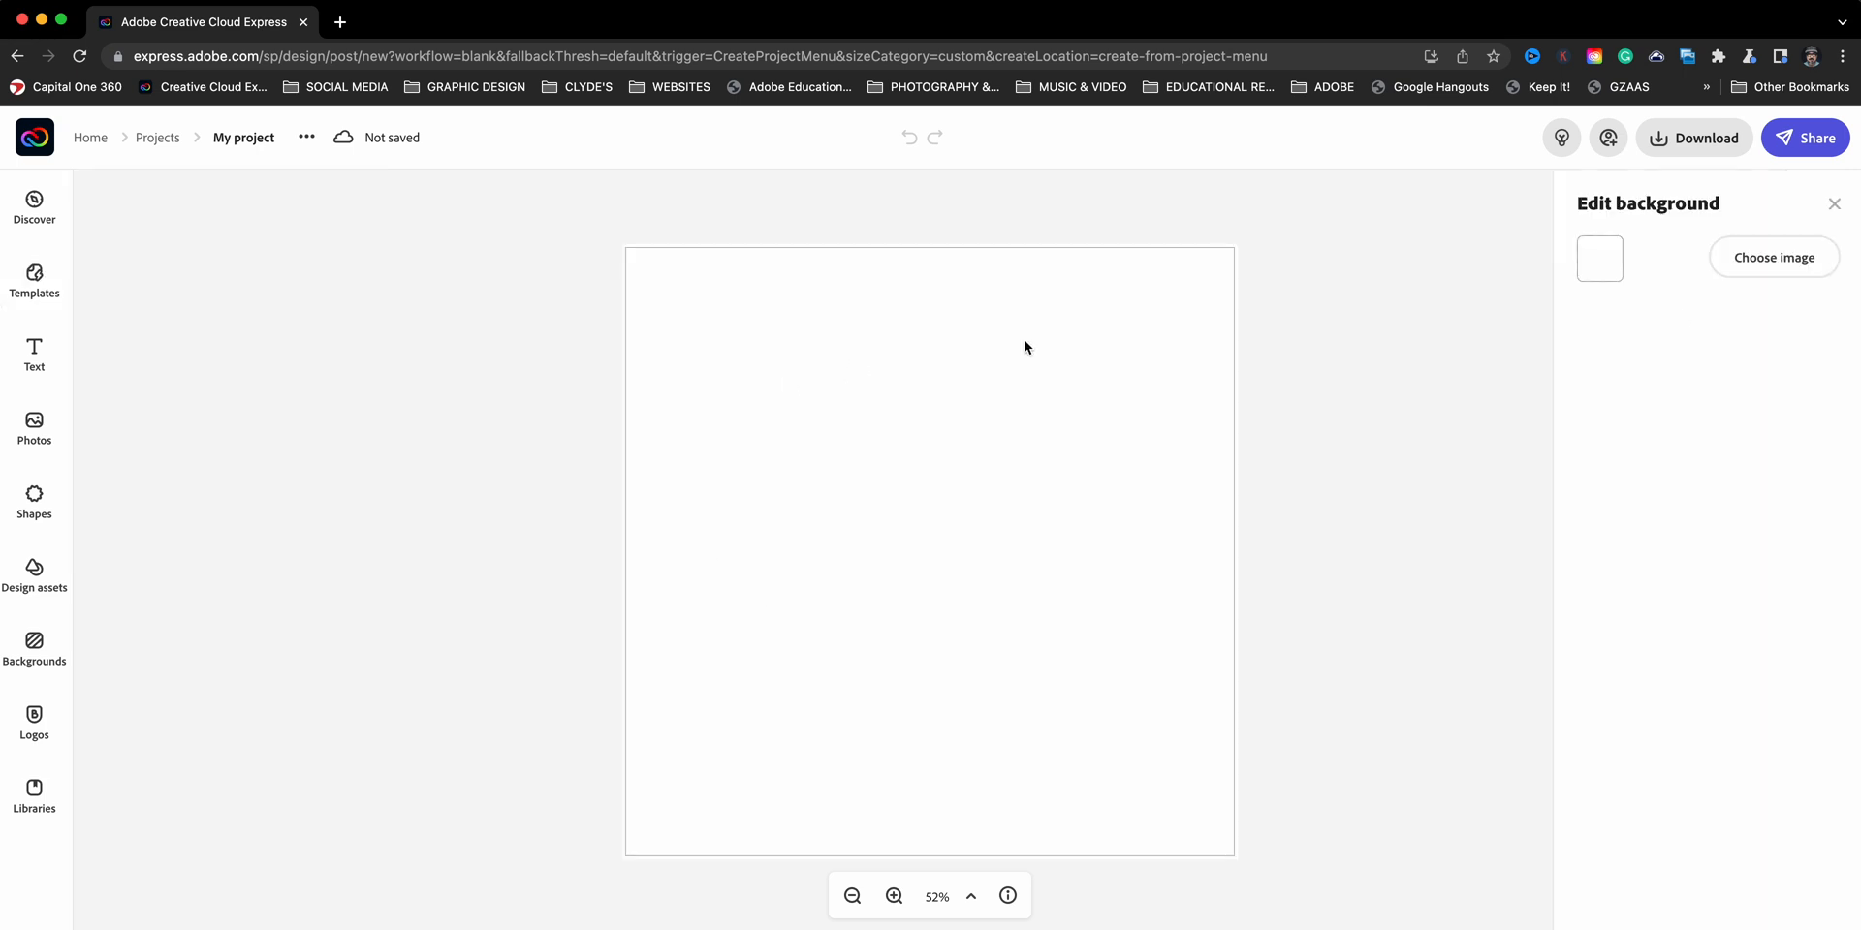
# Fill the canvas background with light gray from the More preset colours
pyautogui.click(1599, 258)
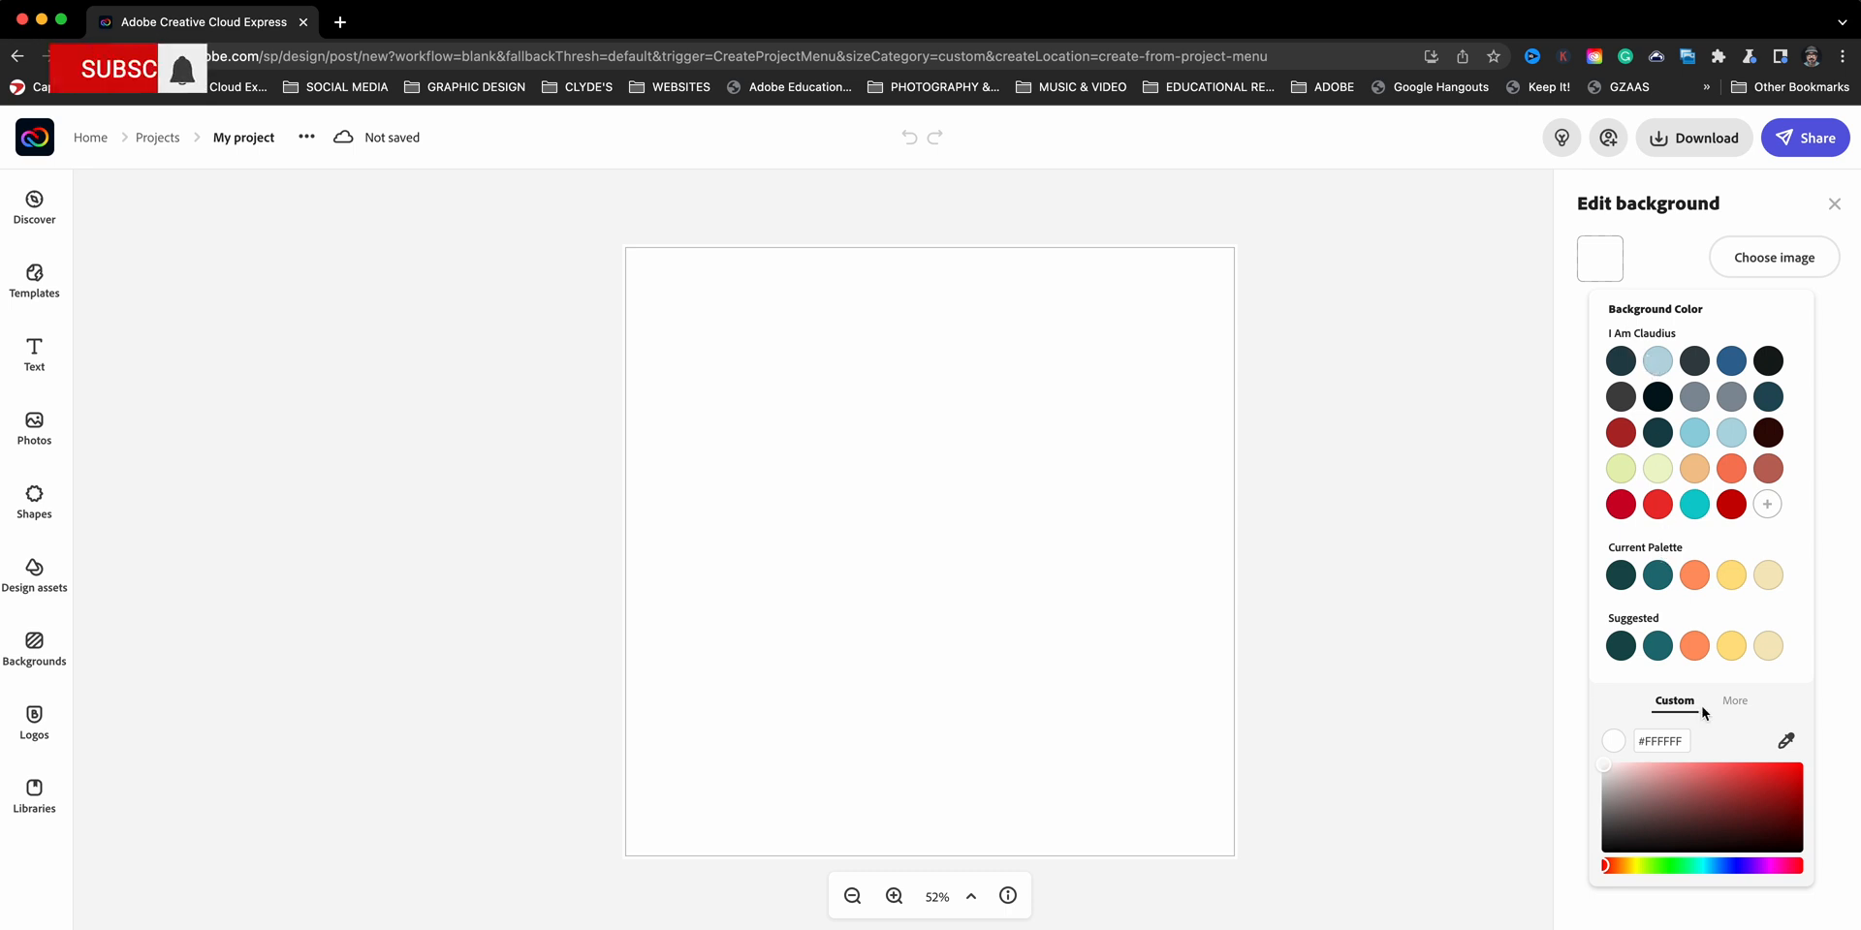
pyautogui.click(1727, 702)
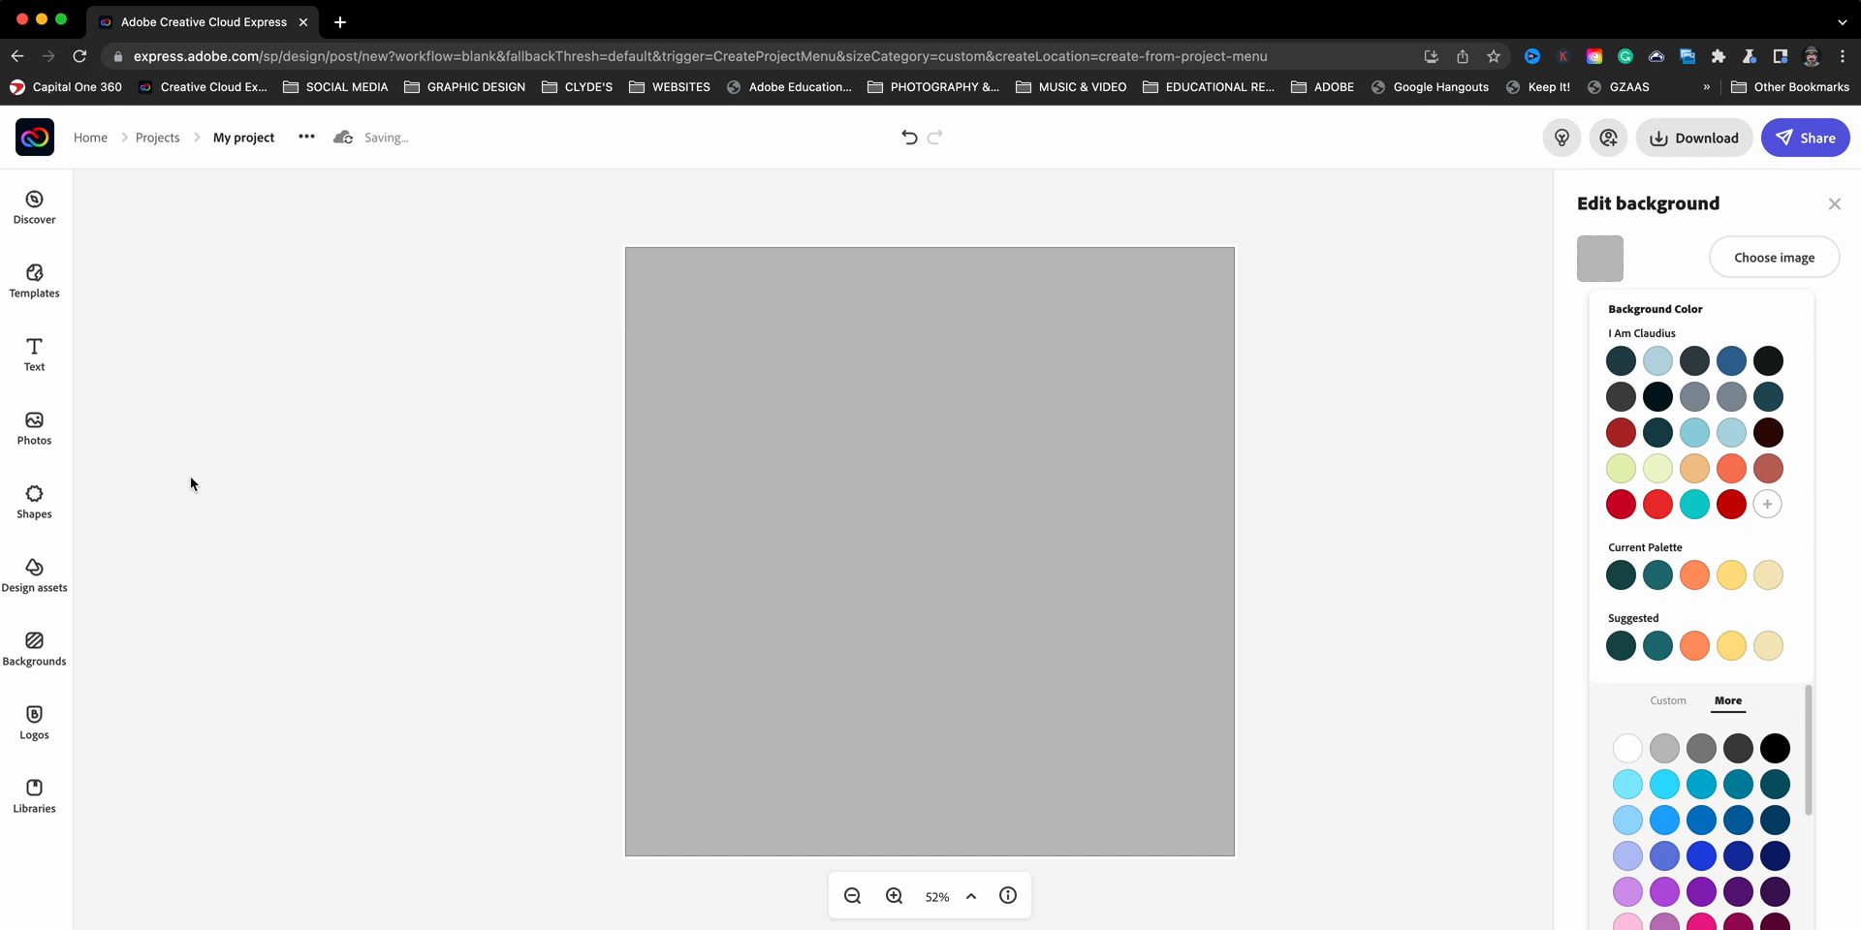
pyautogui.moveTo(35, 430)
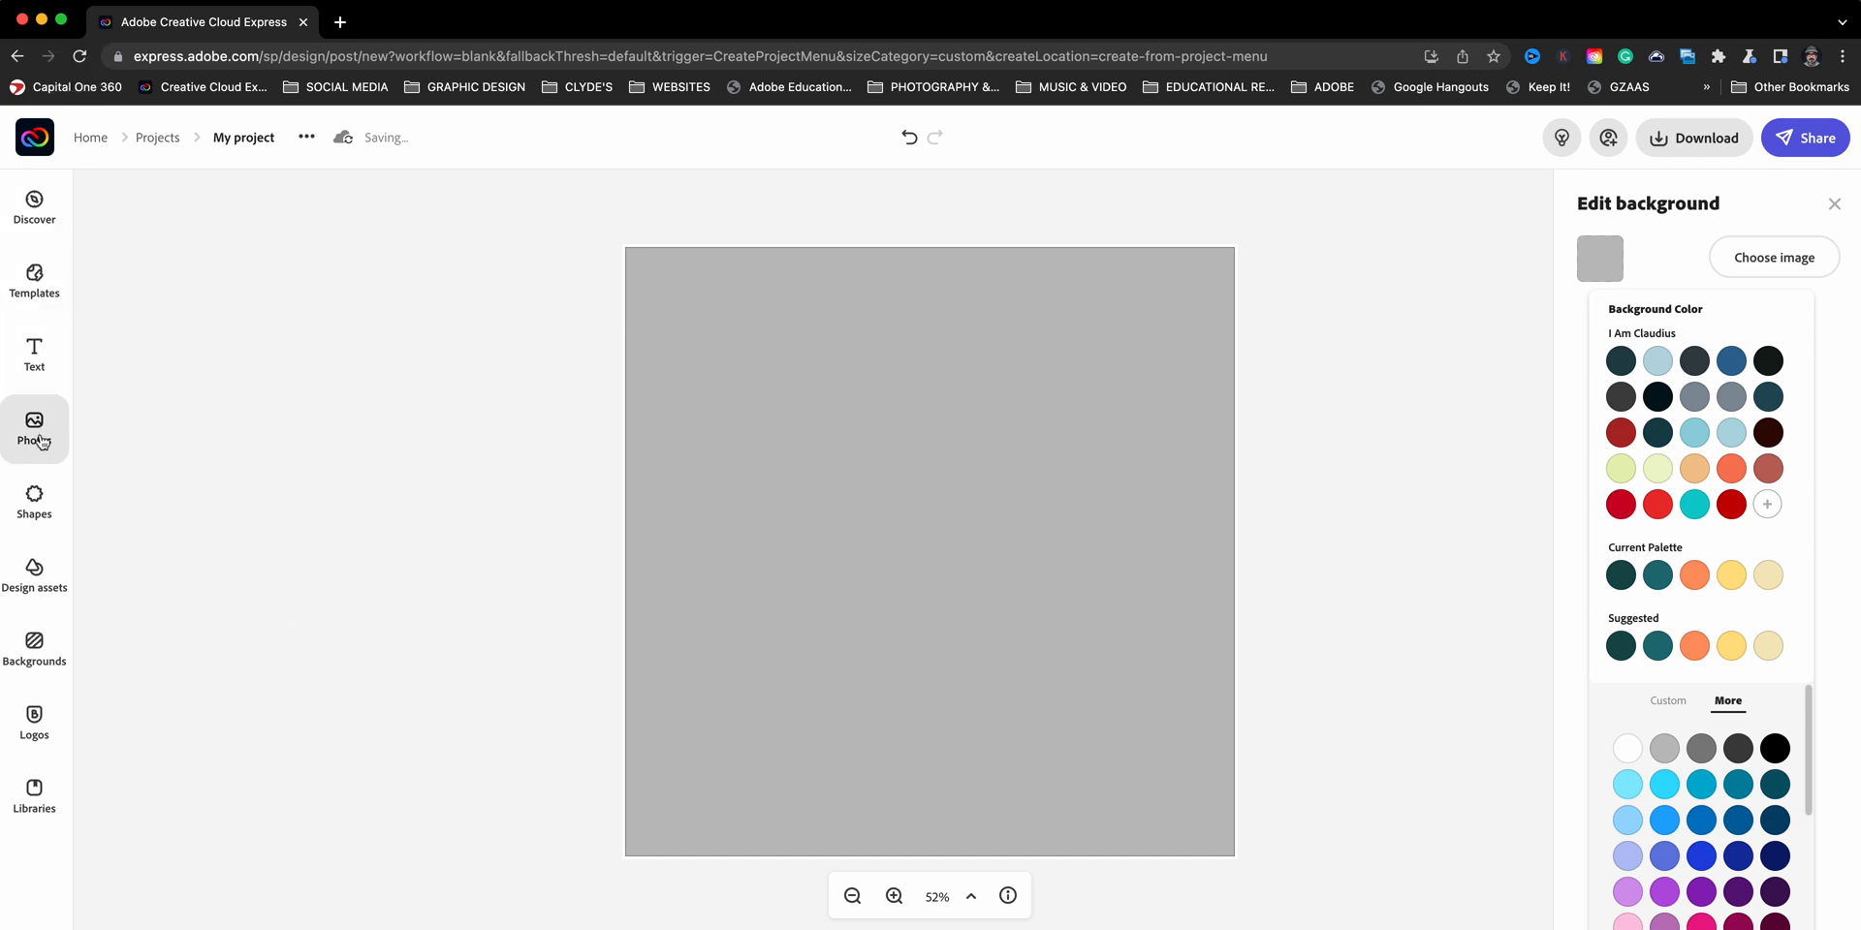
pyautogui.moveTo(35, 504)
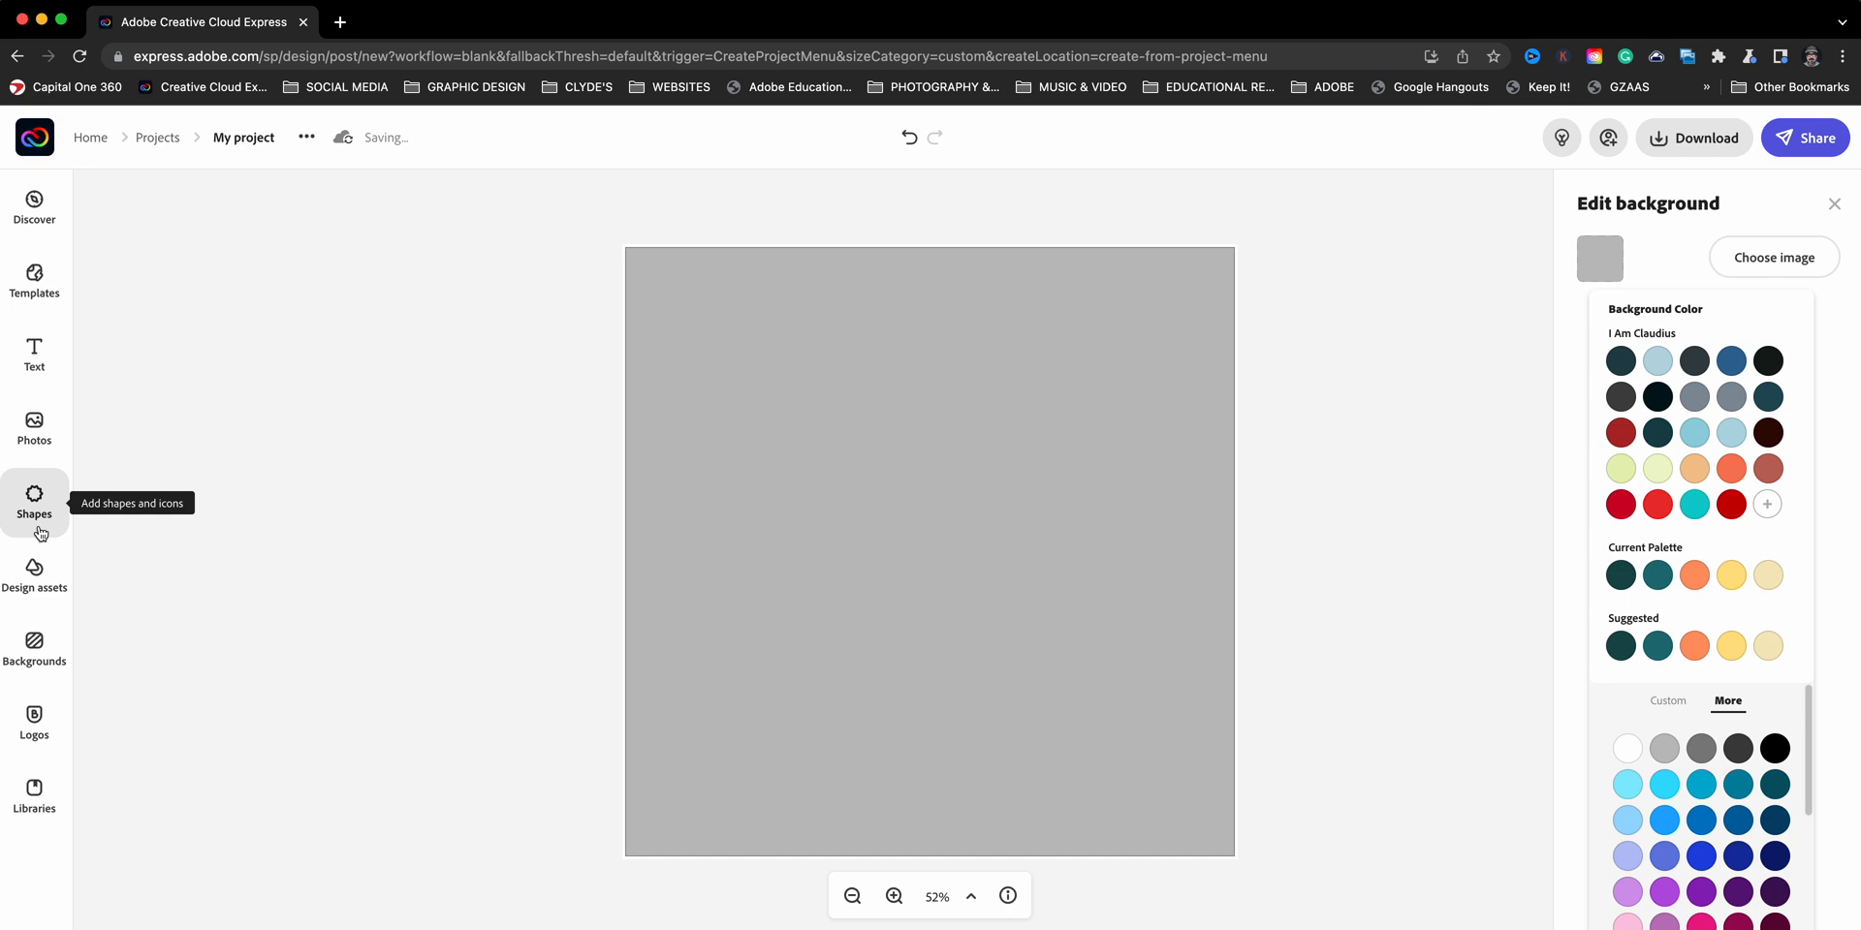
# Add a filled square from the Basic shapes Rectangles to the canvas
pyautogui.click(35, 498)
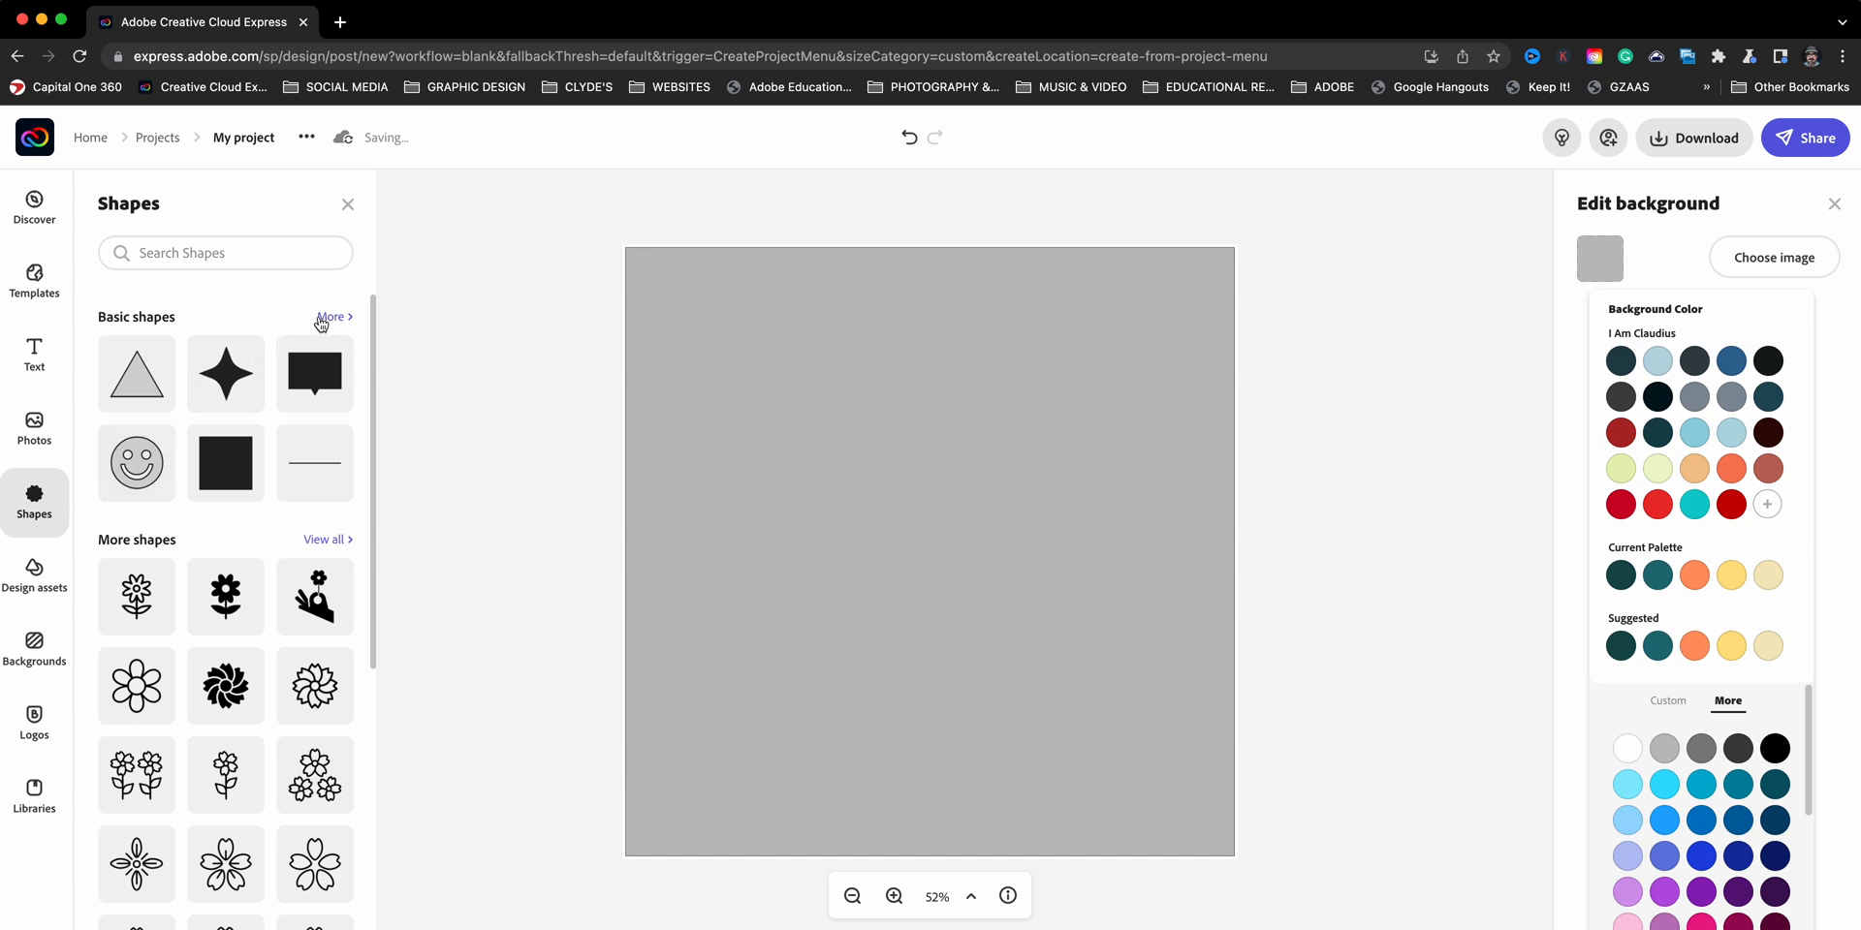
pyautogui.click(332, 316)
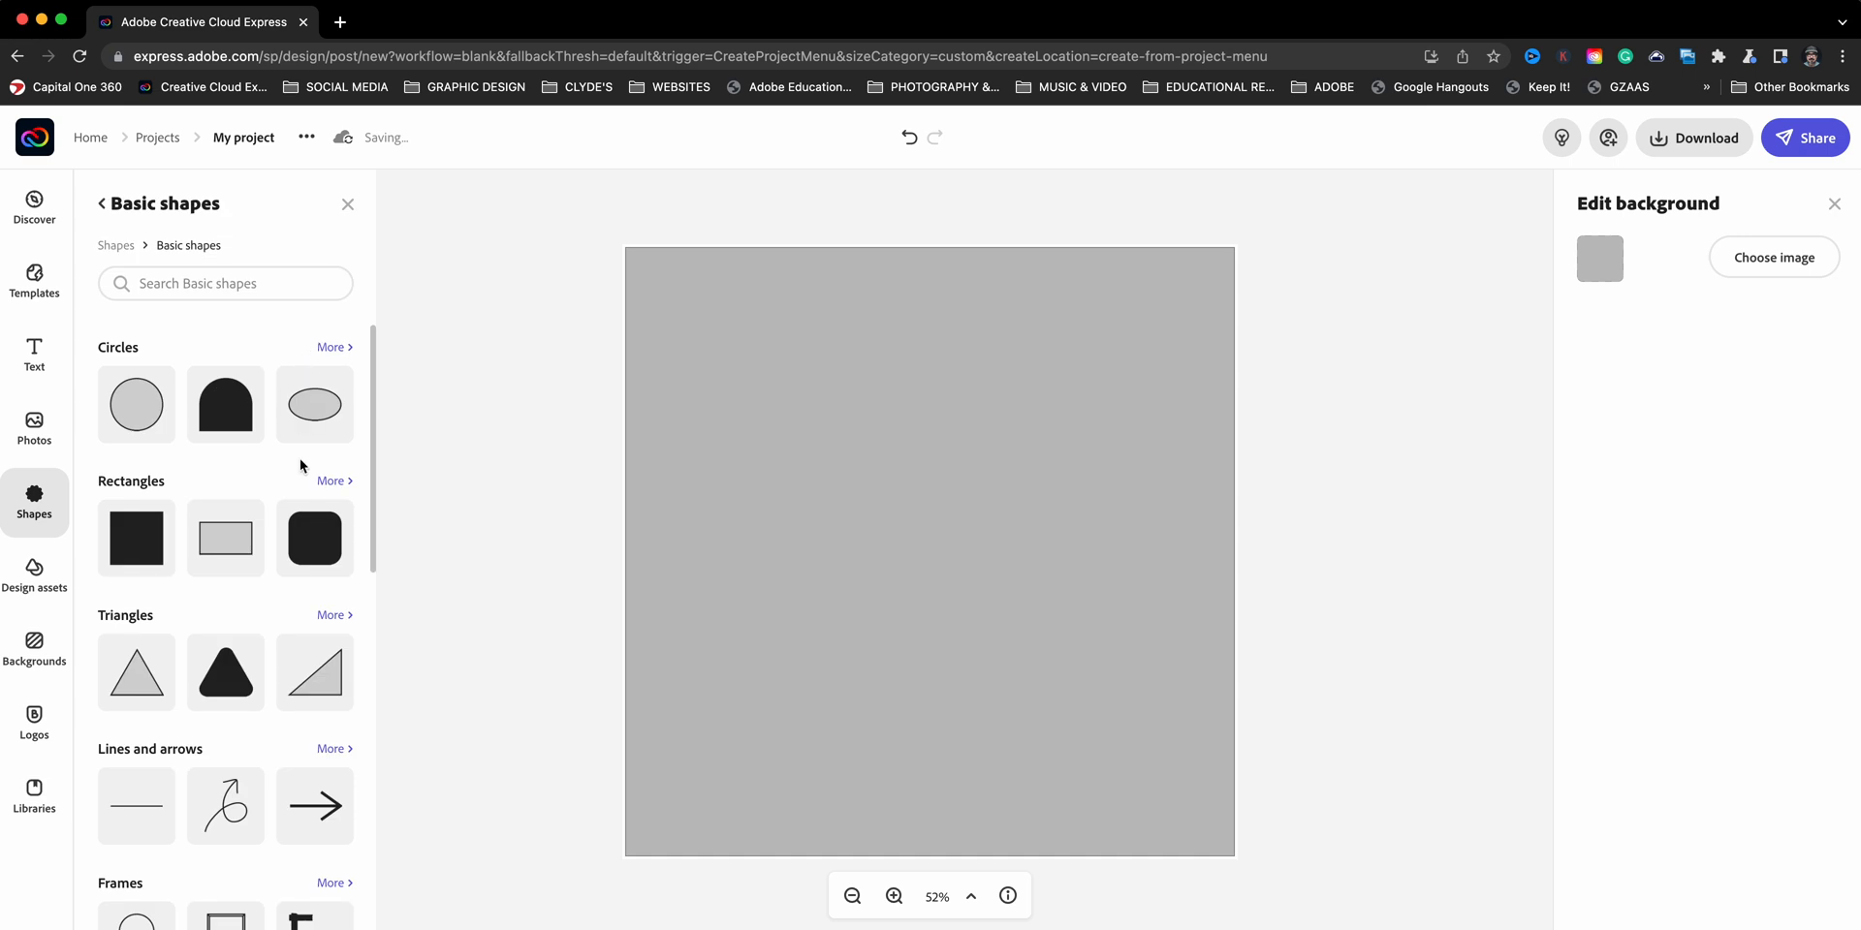
pyautogui.moveTo(136, 539)
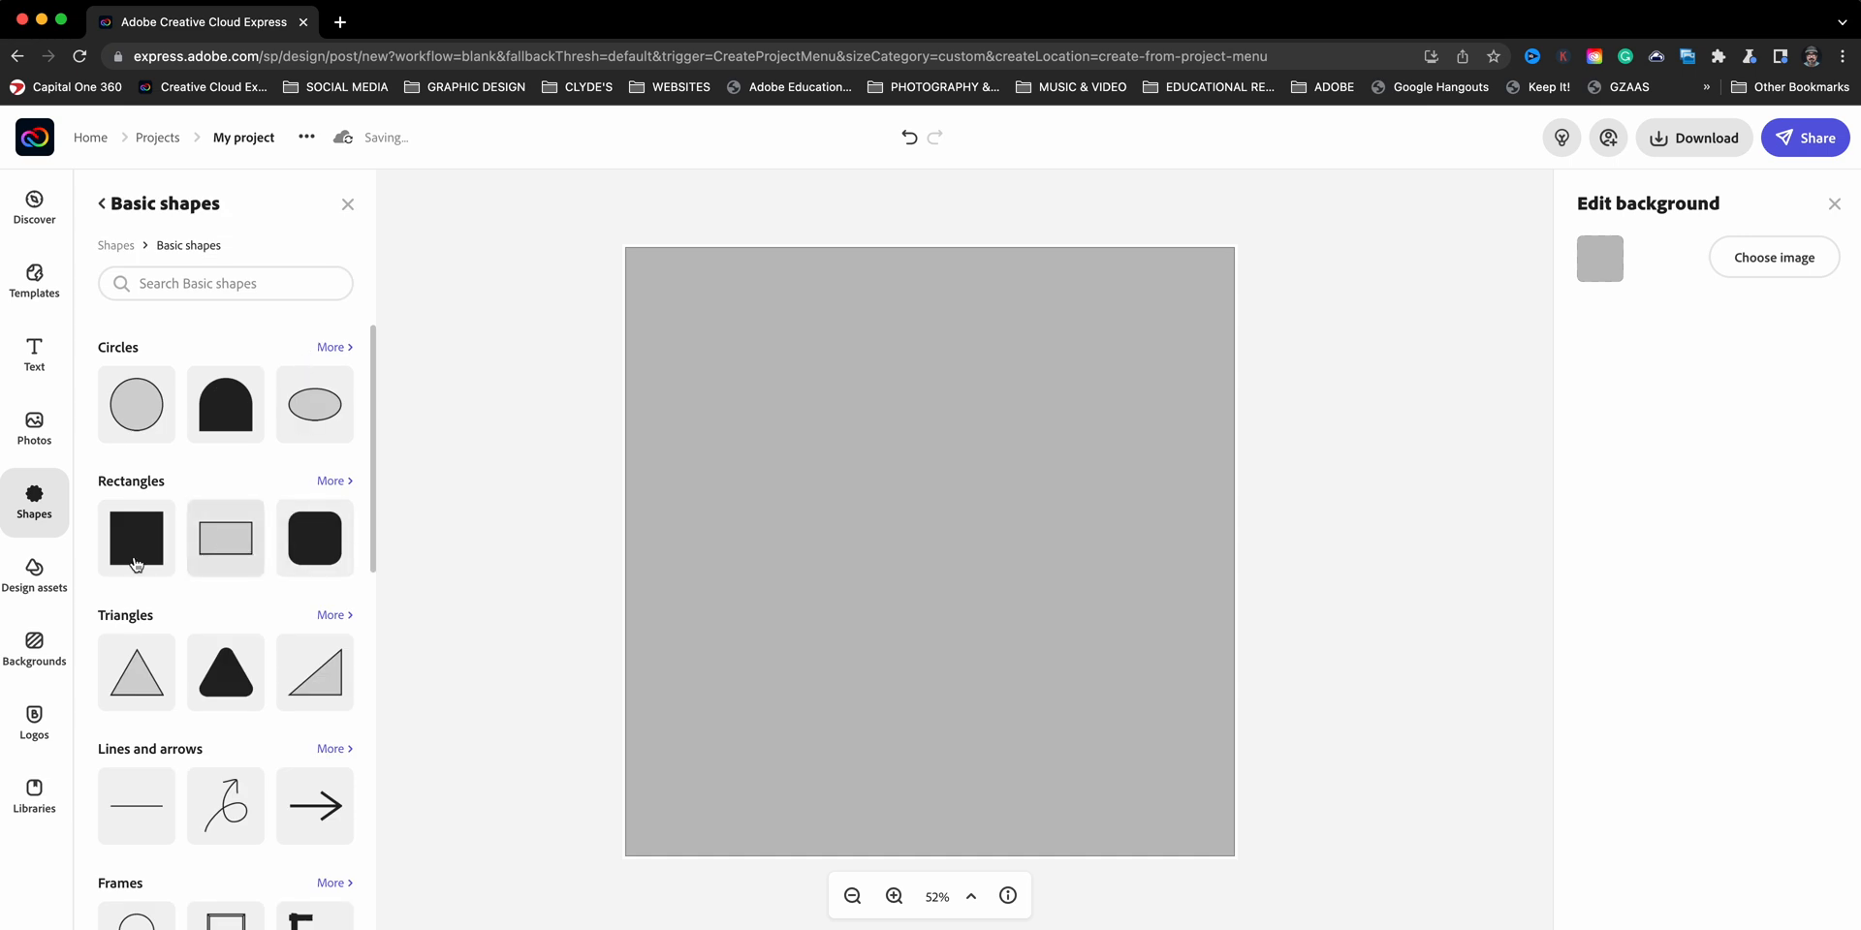
pyautogui.click(136, 538)
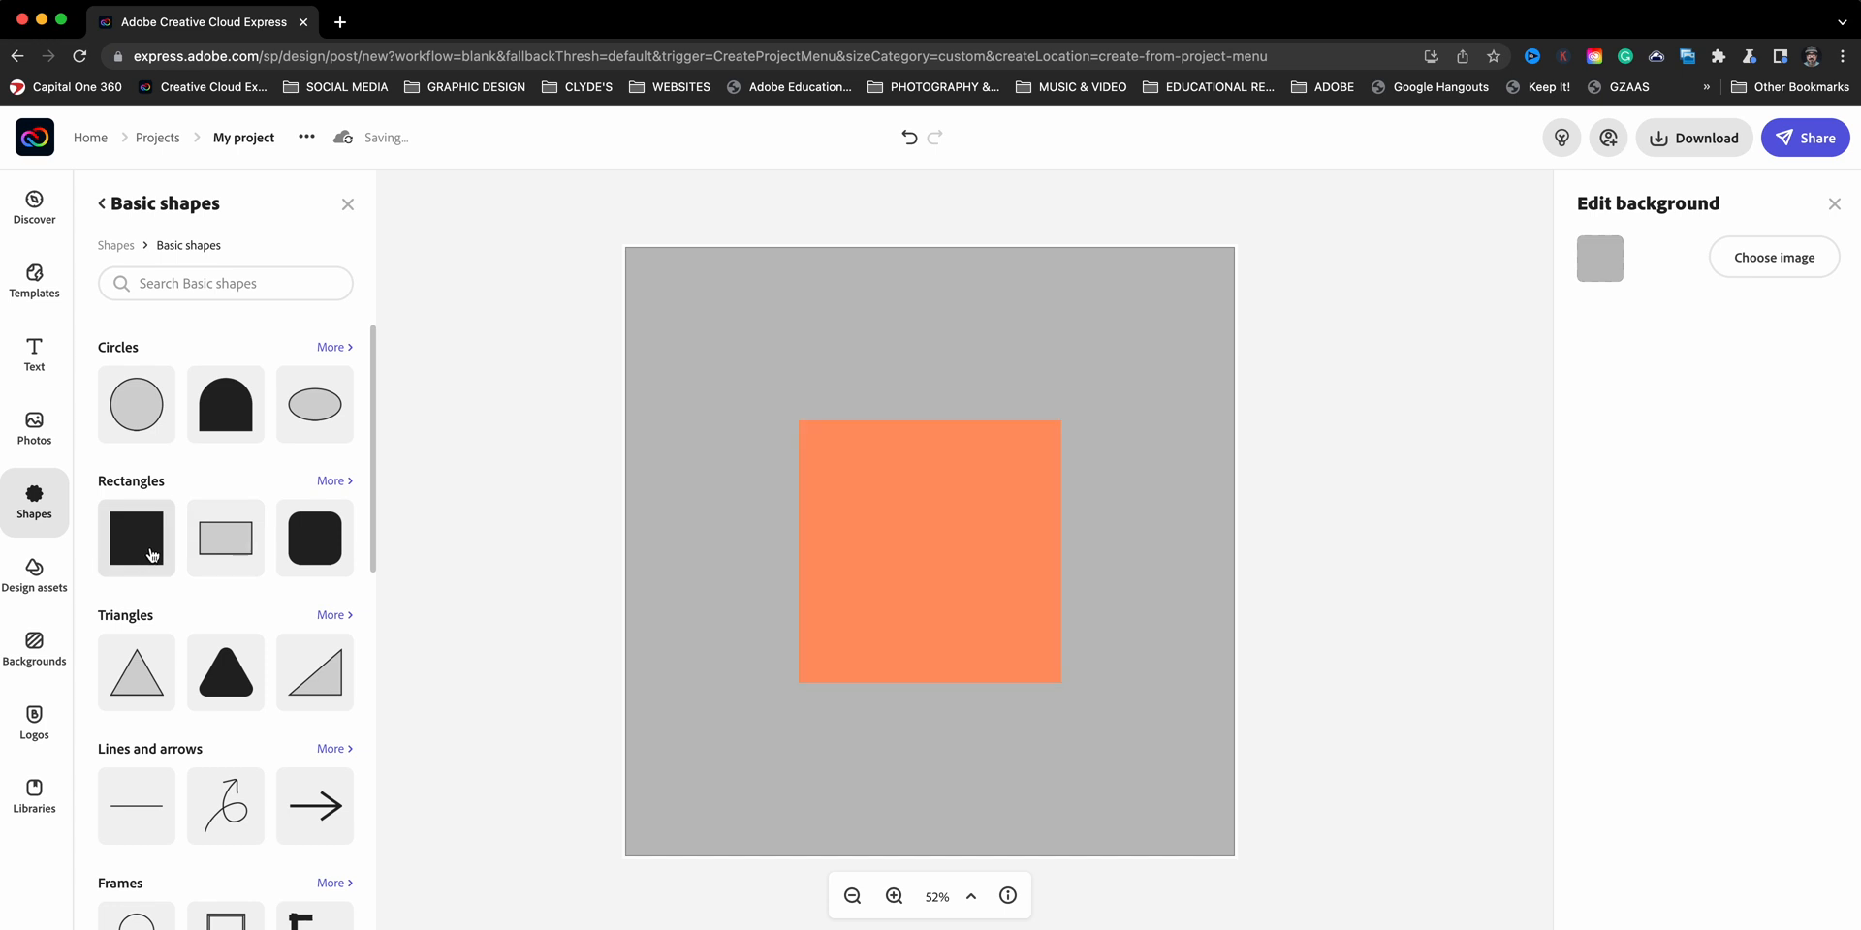
pyautogui.moveTo(843, 564)
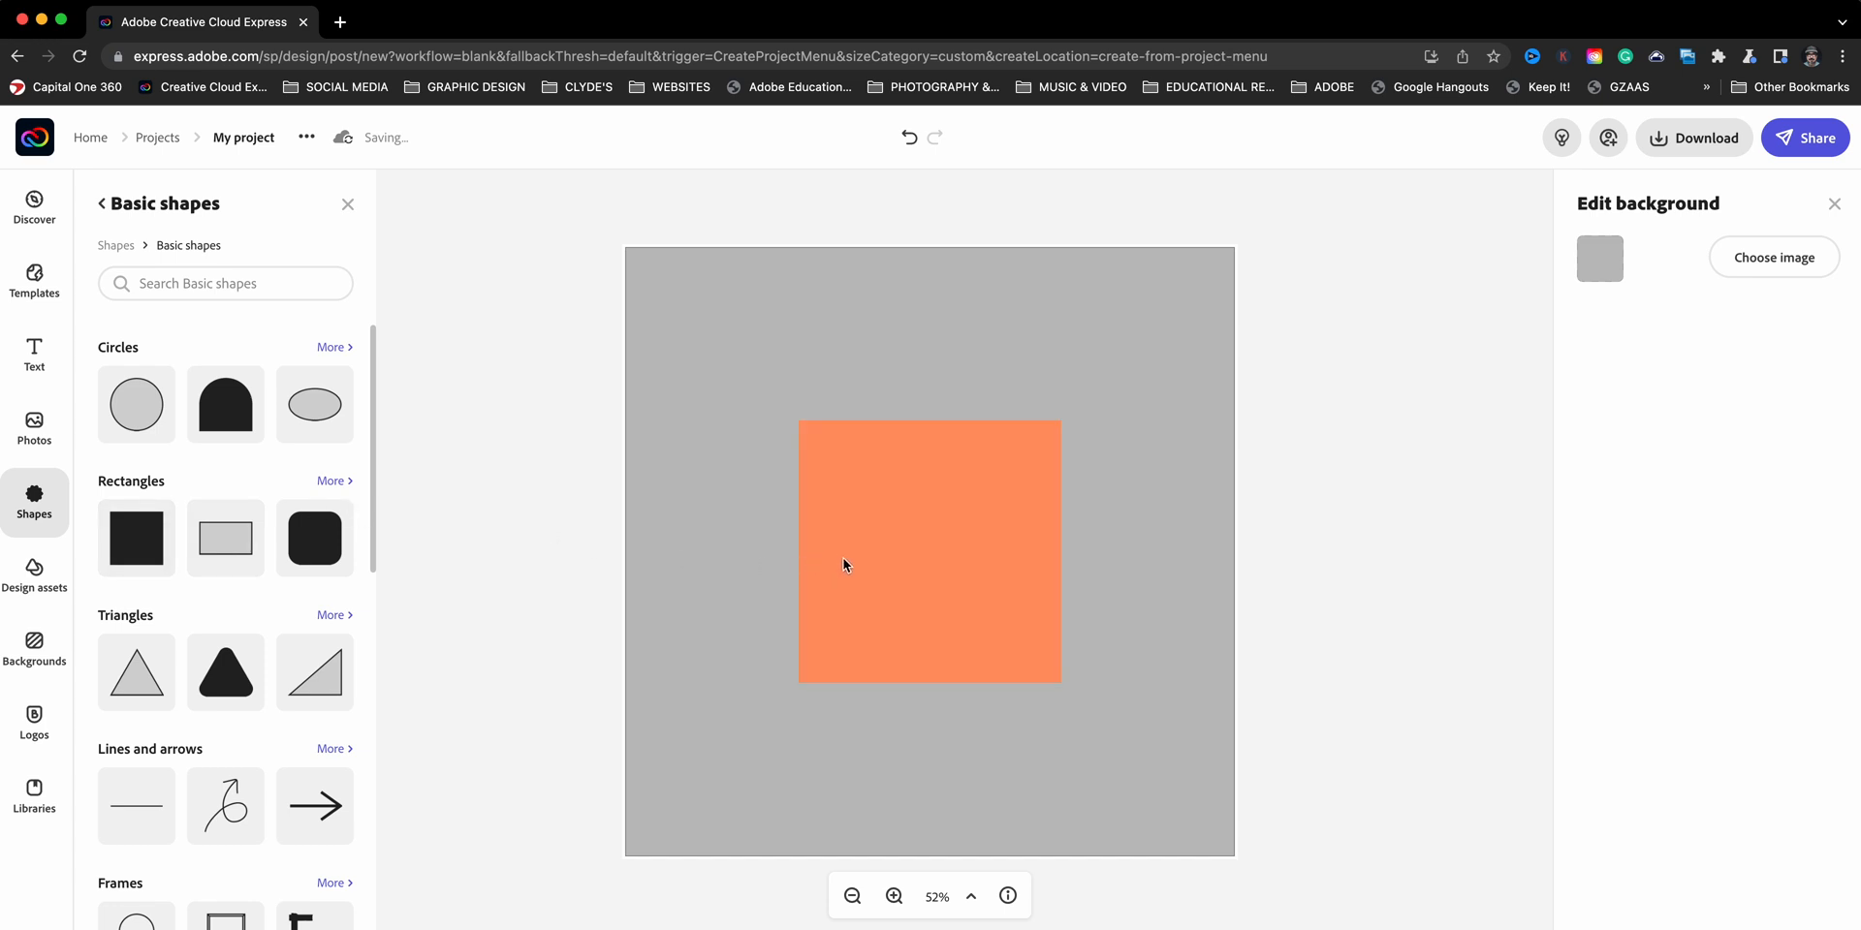
pyautogui.moveTo(853, 562)
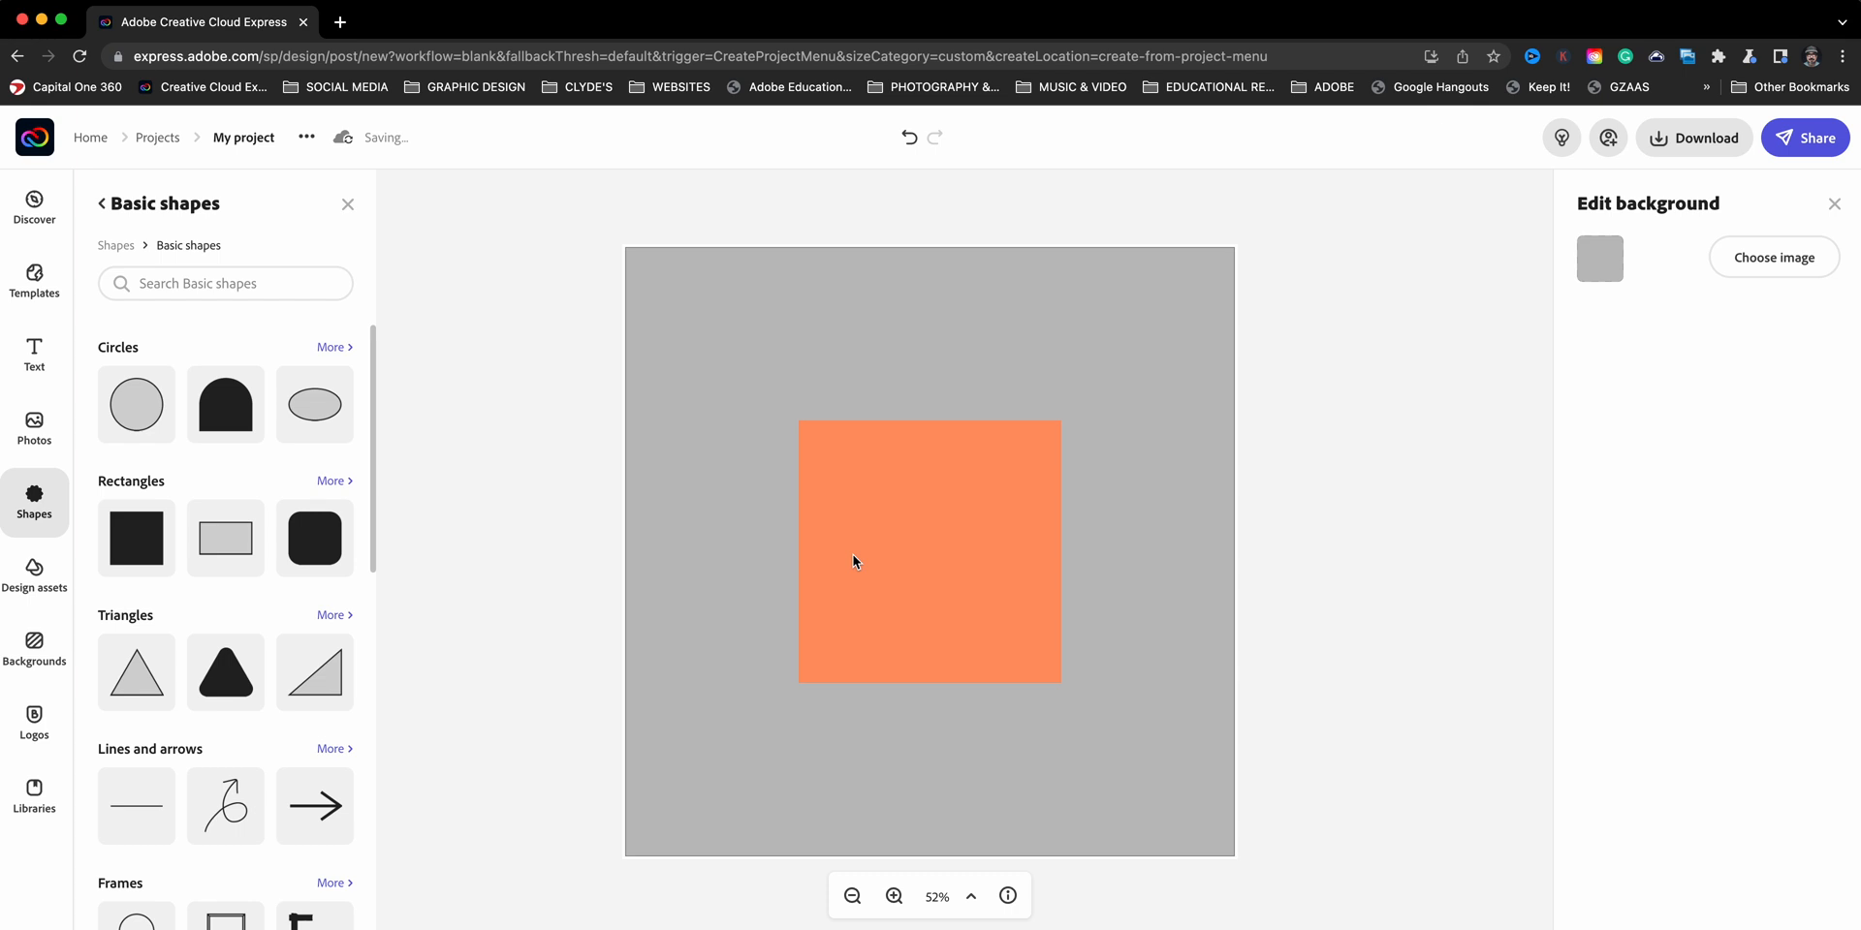
pyautogui.moveTo(884, 535)
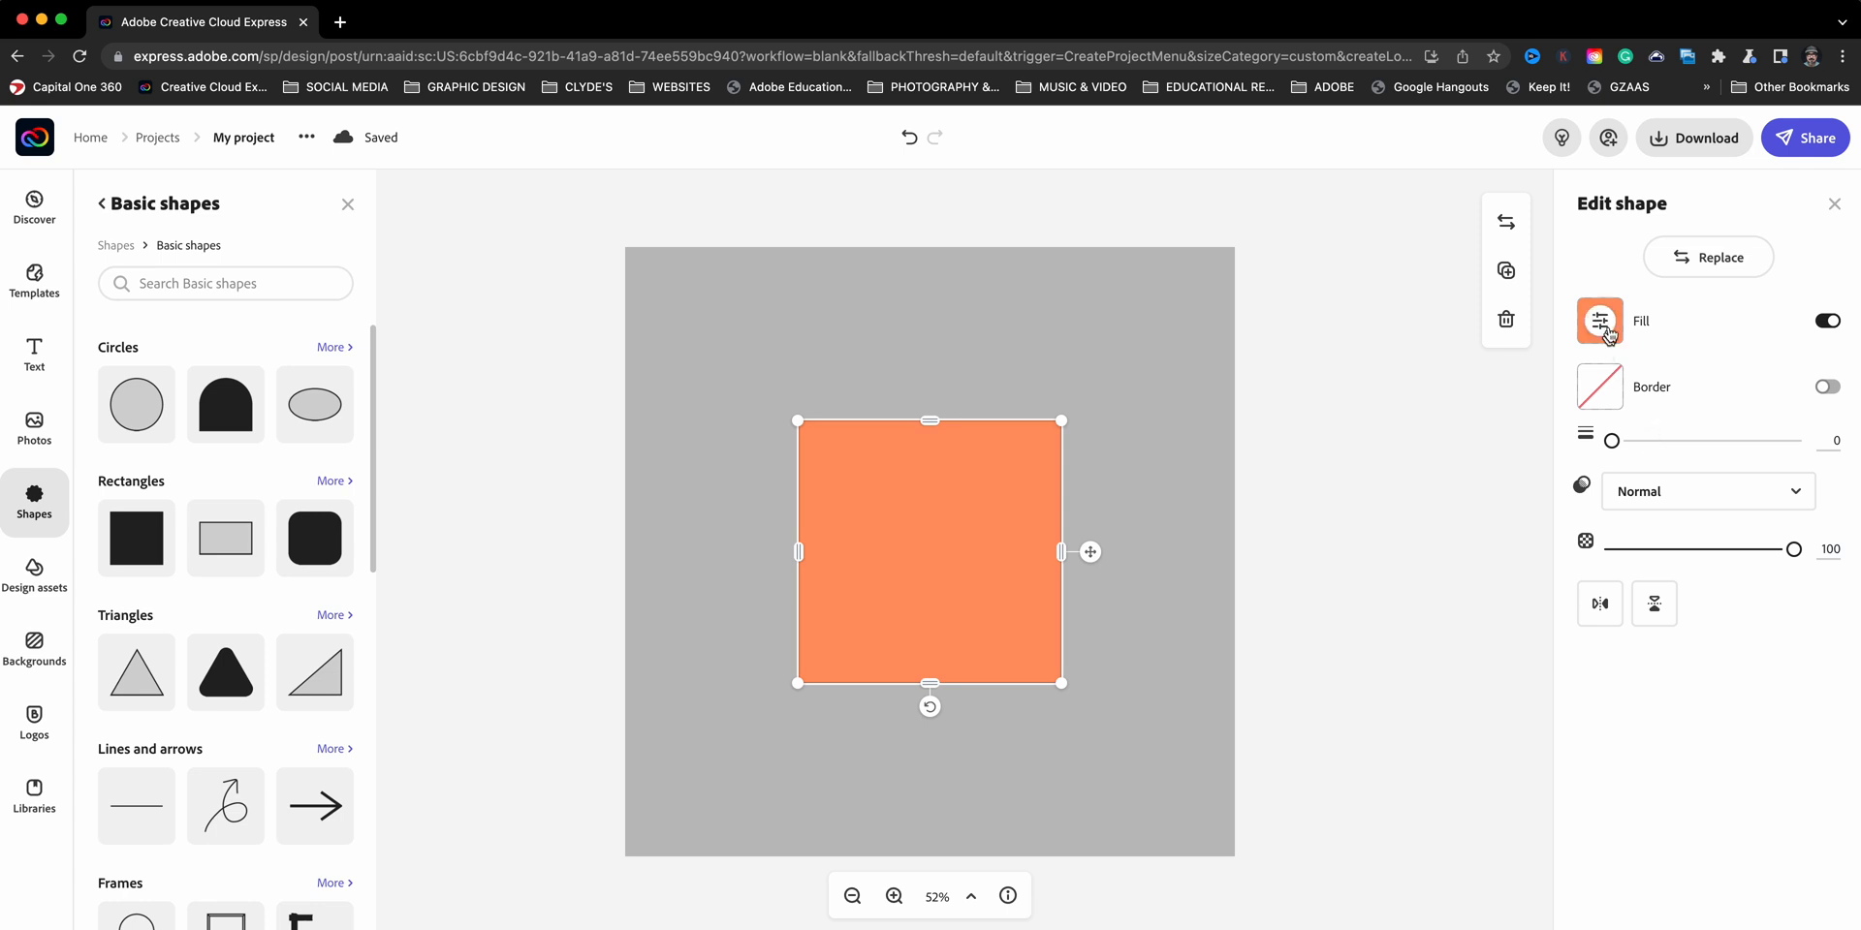
pyautogui.moveTo(1599, 322)
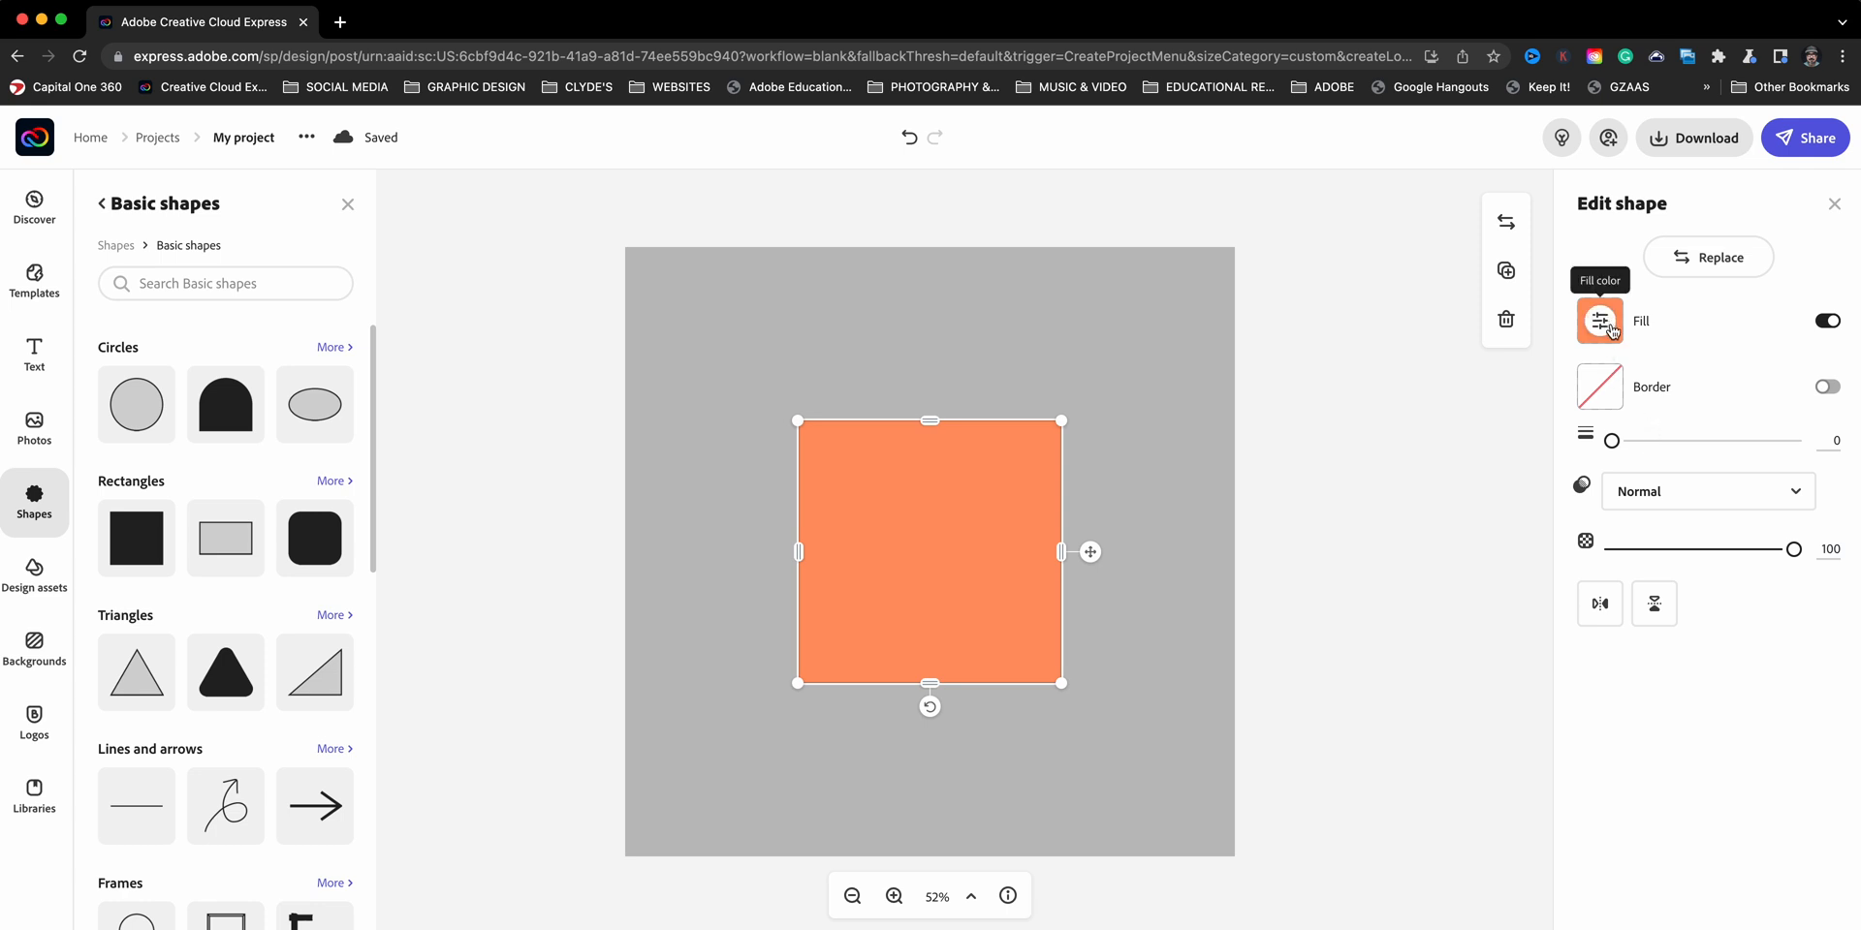
pyautogui.moveTo(1599, 386)
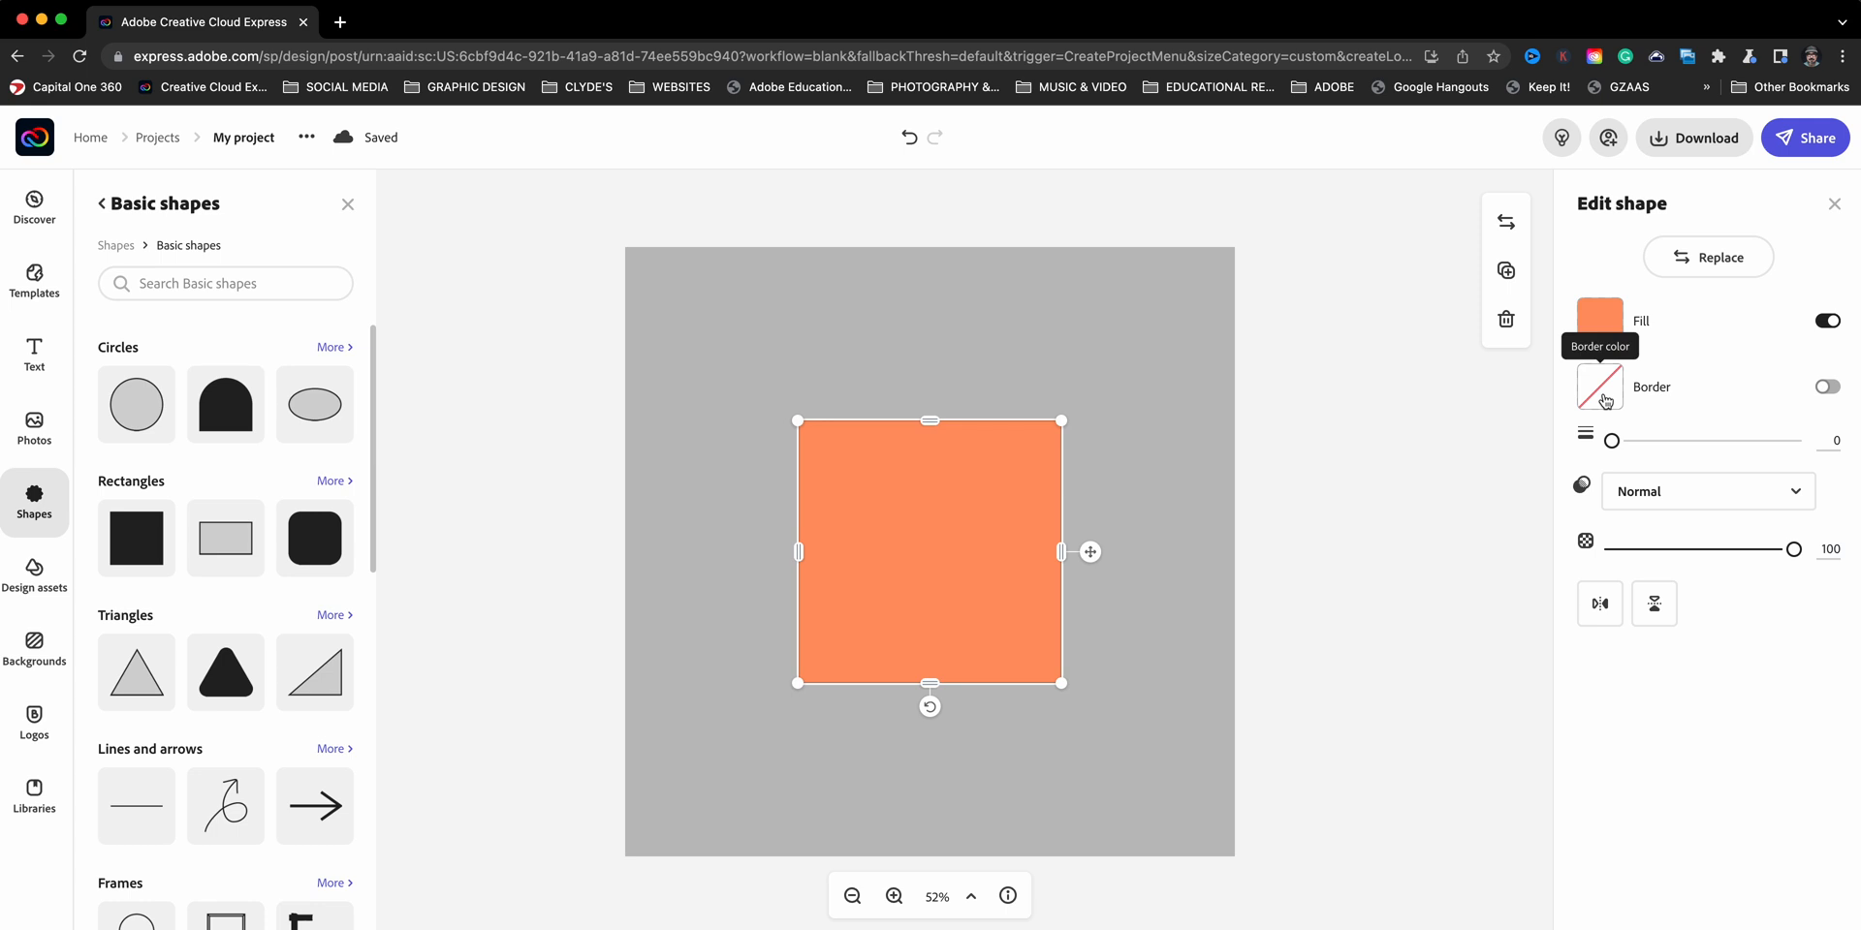
# Give the square a dark teal border and a light blue fill
pyautogui.click(1826, 388)
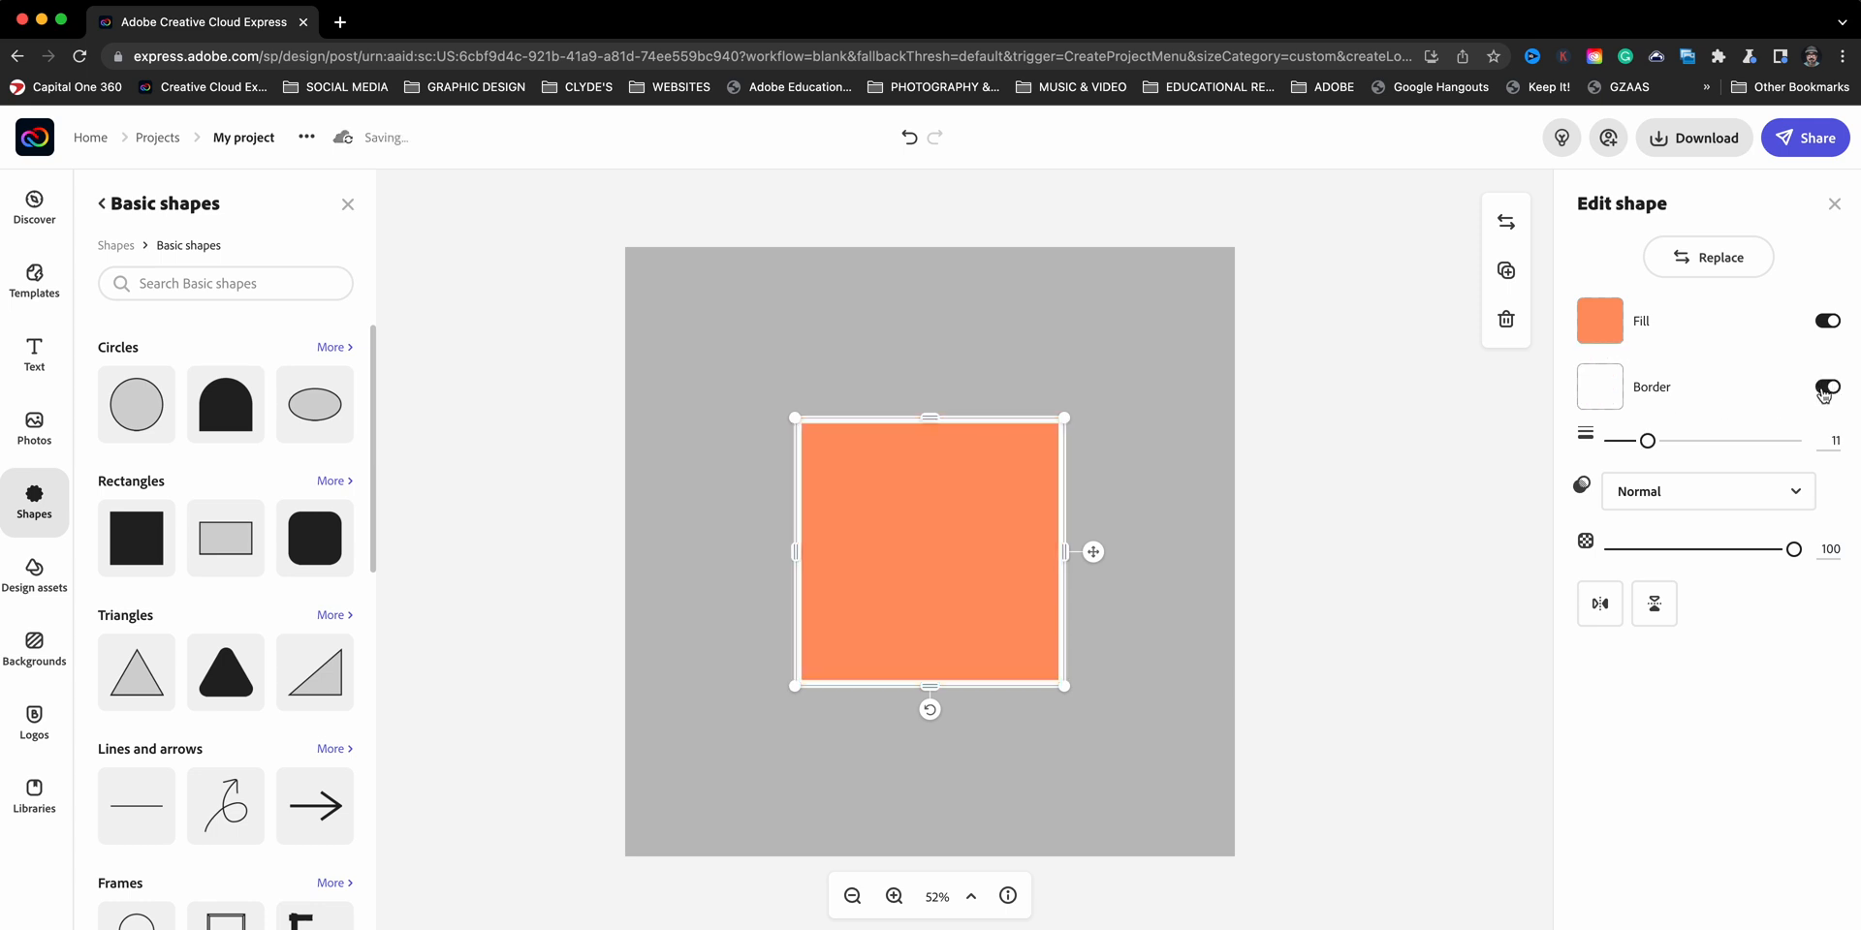
pyautogui.click(1826, 386)
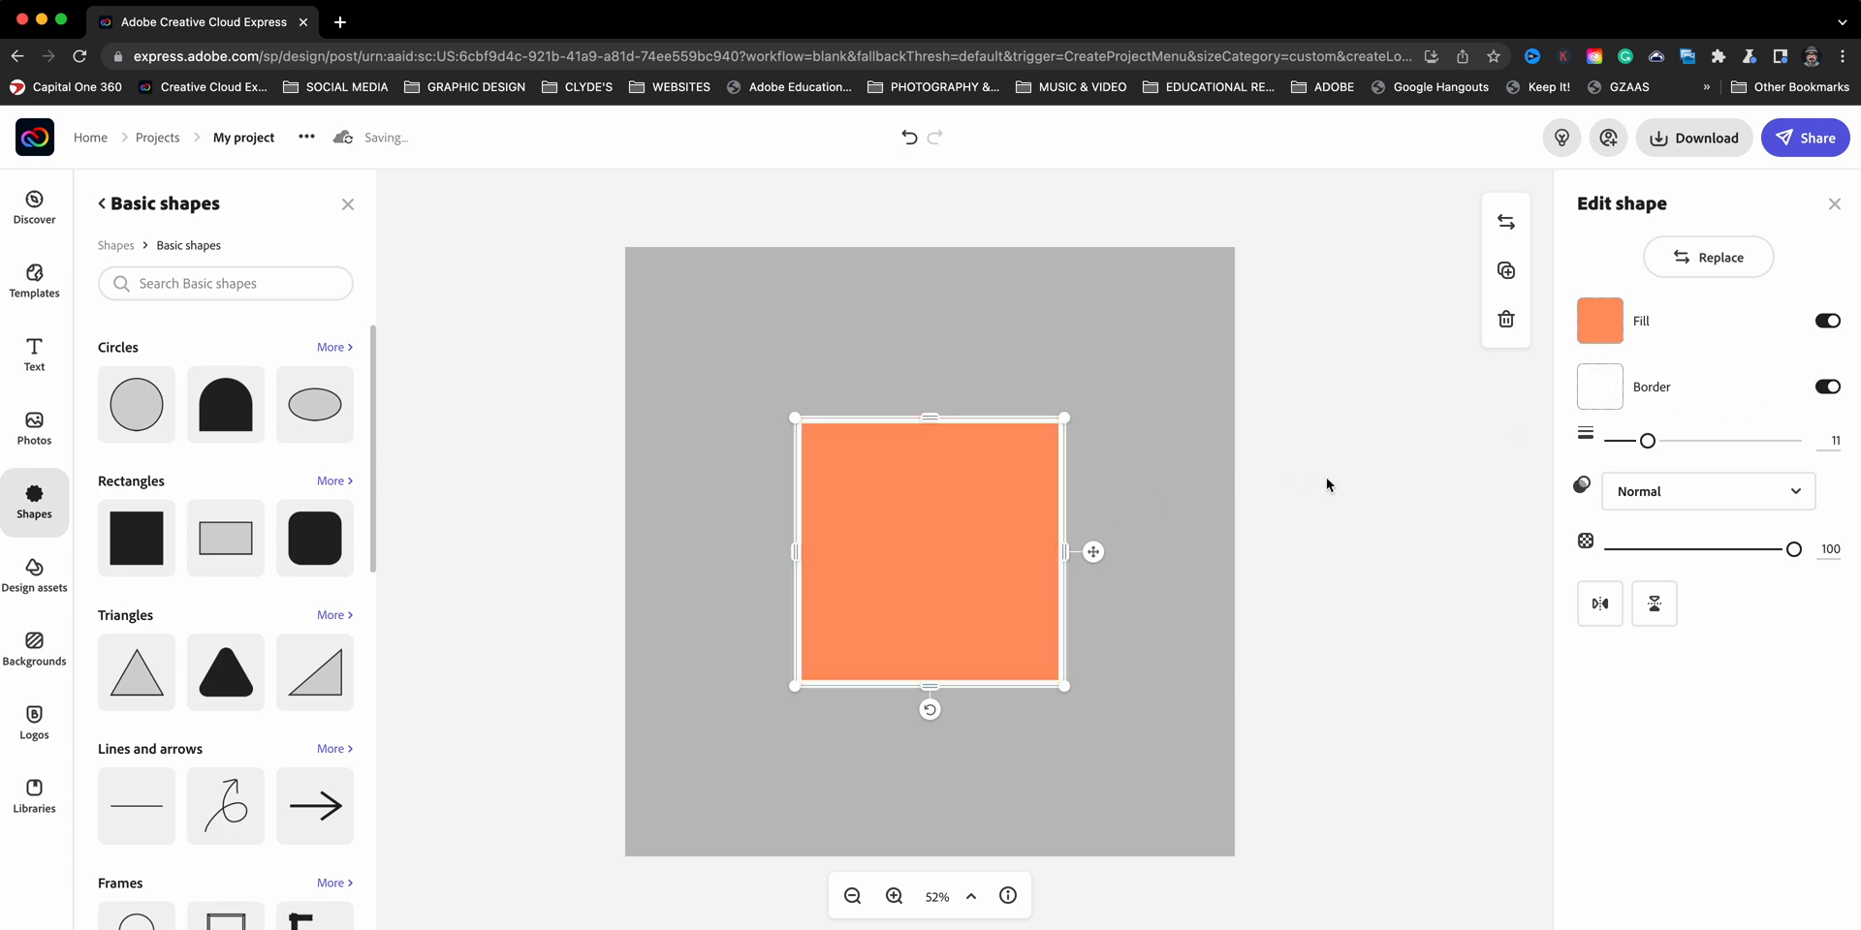
pyautogui.click(347, 203)
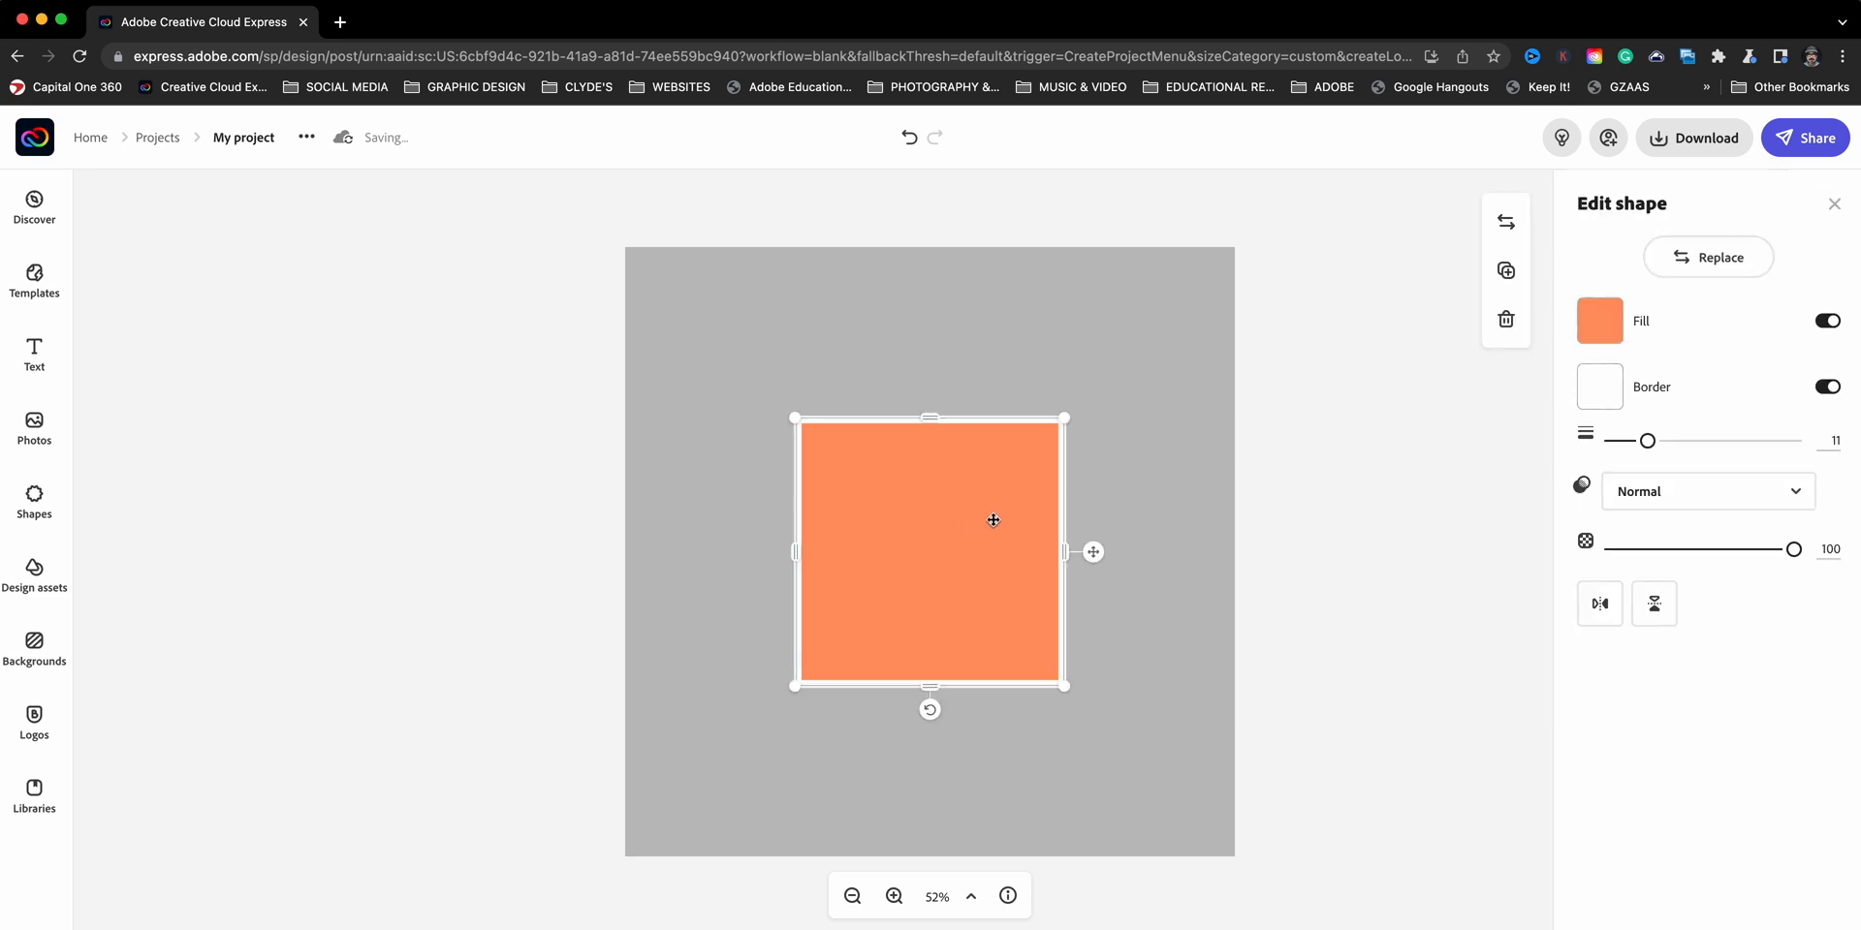
pyautogui.click(1599, 387)
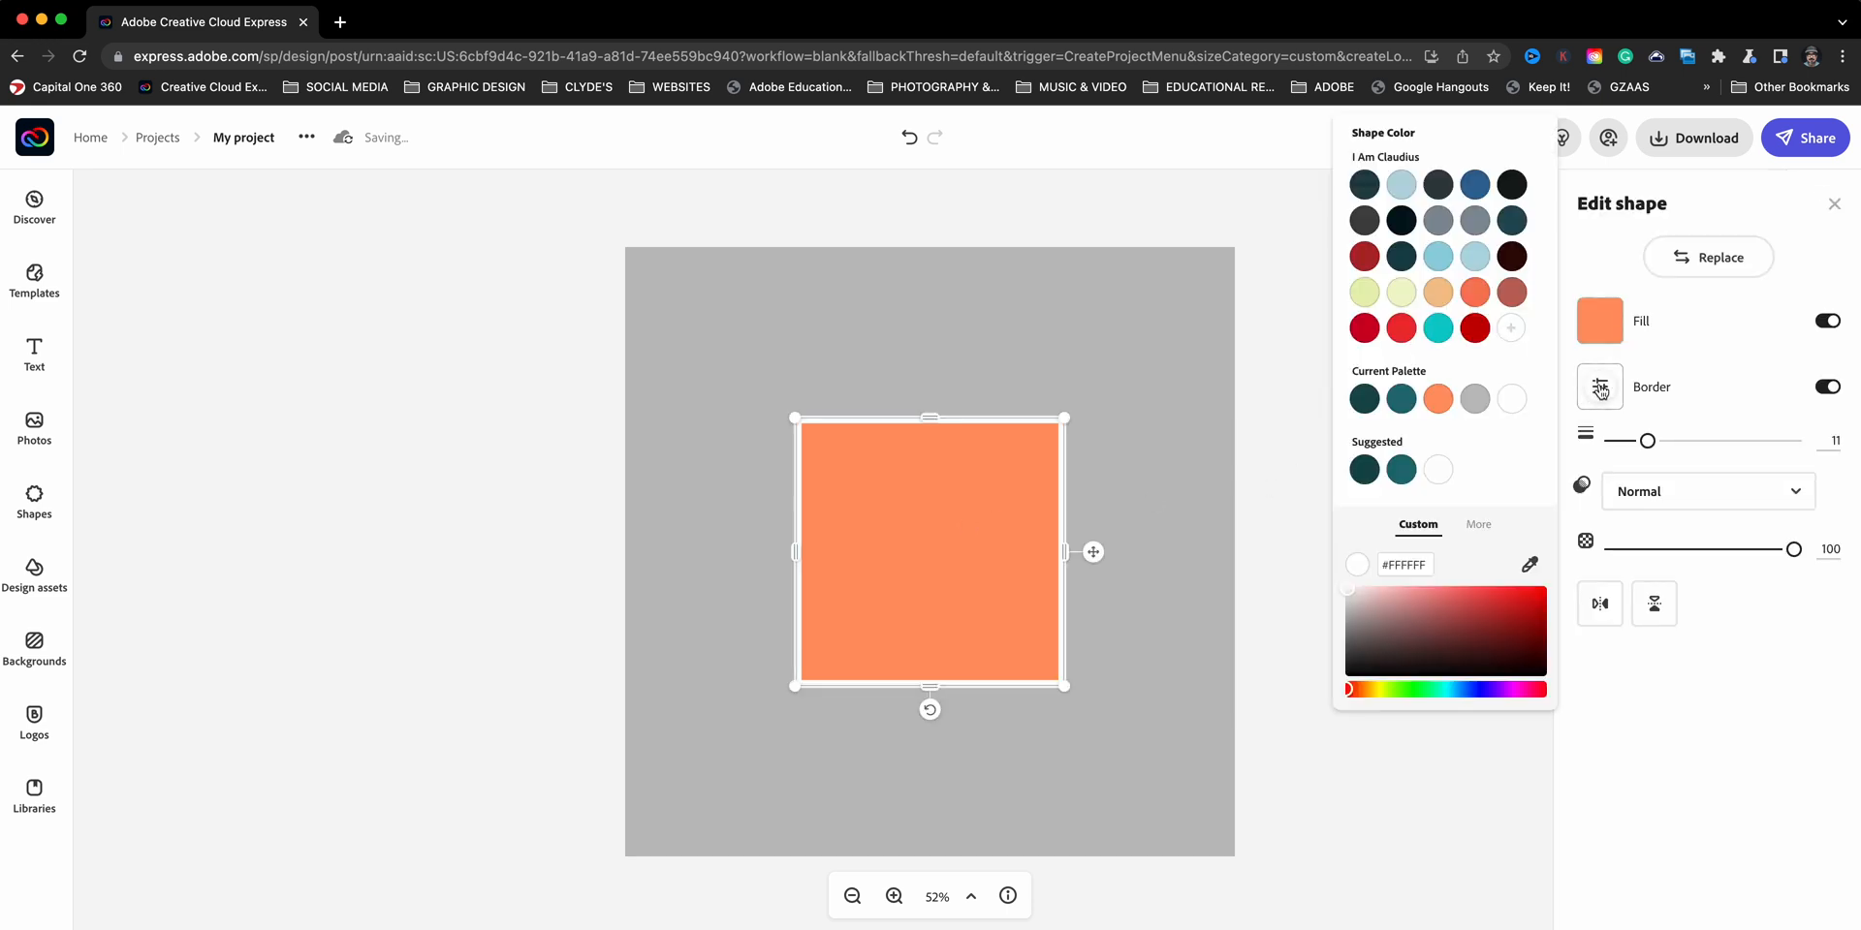
pyautogui.click(1407, 256)
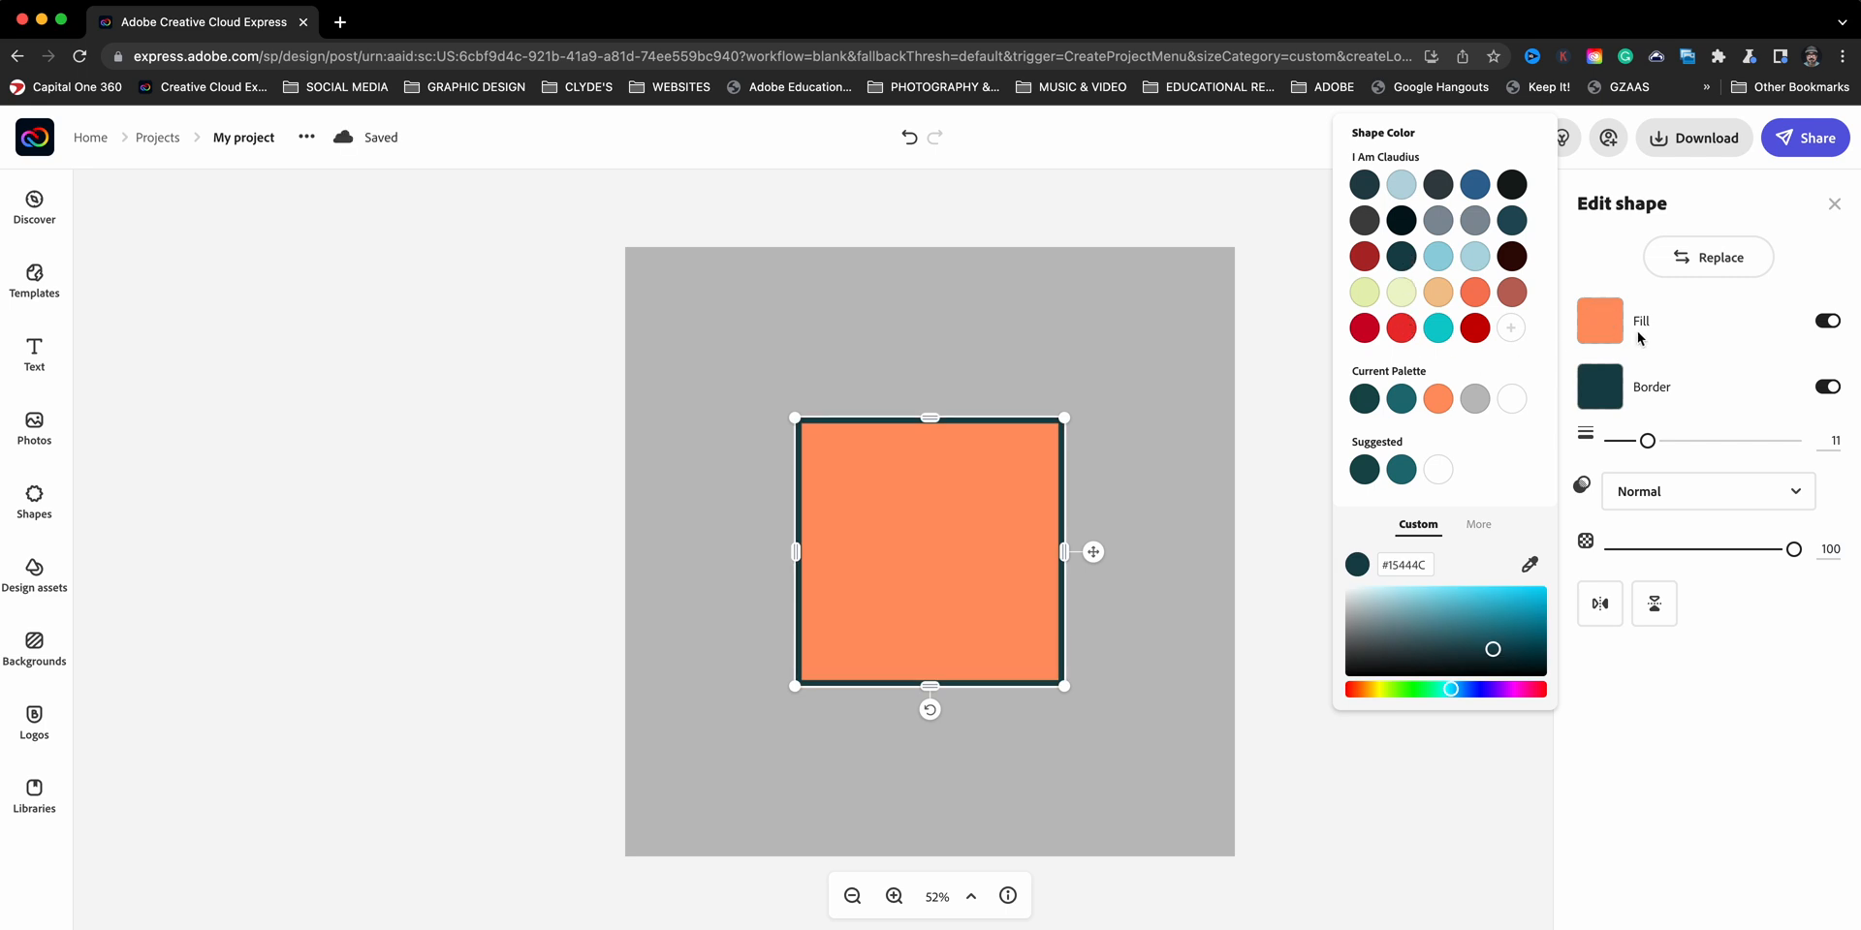
pyautogui.click(1599, 320)
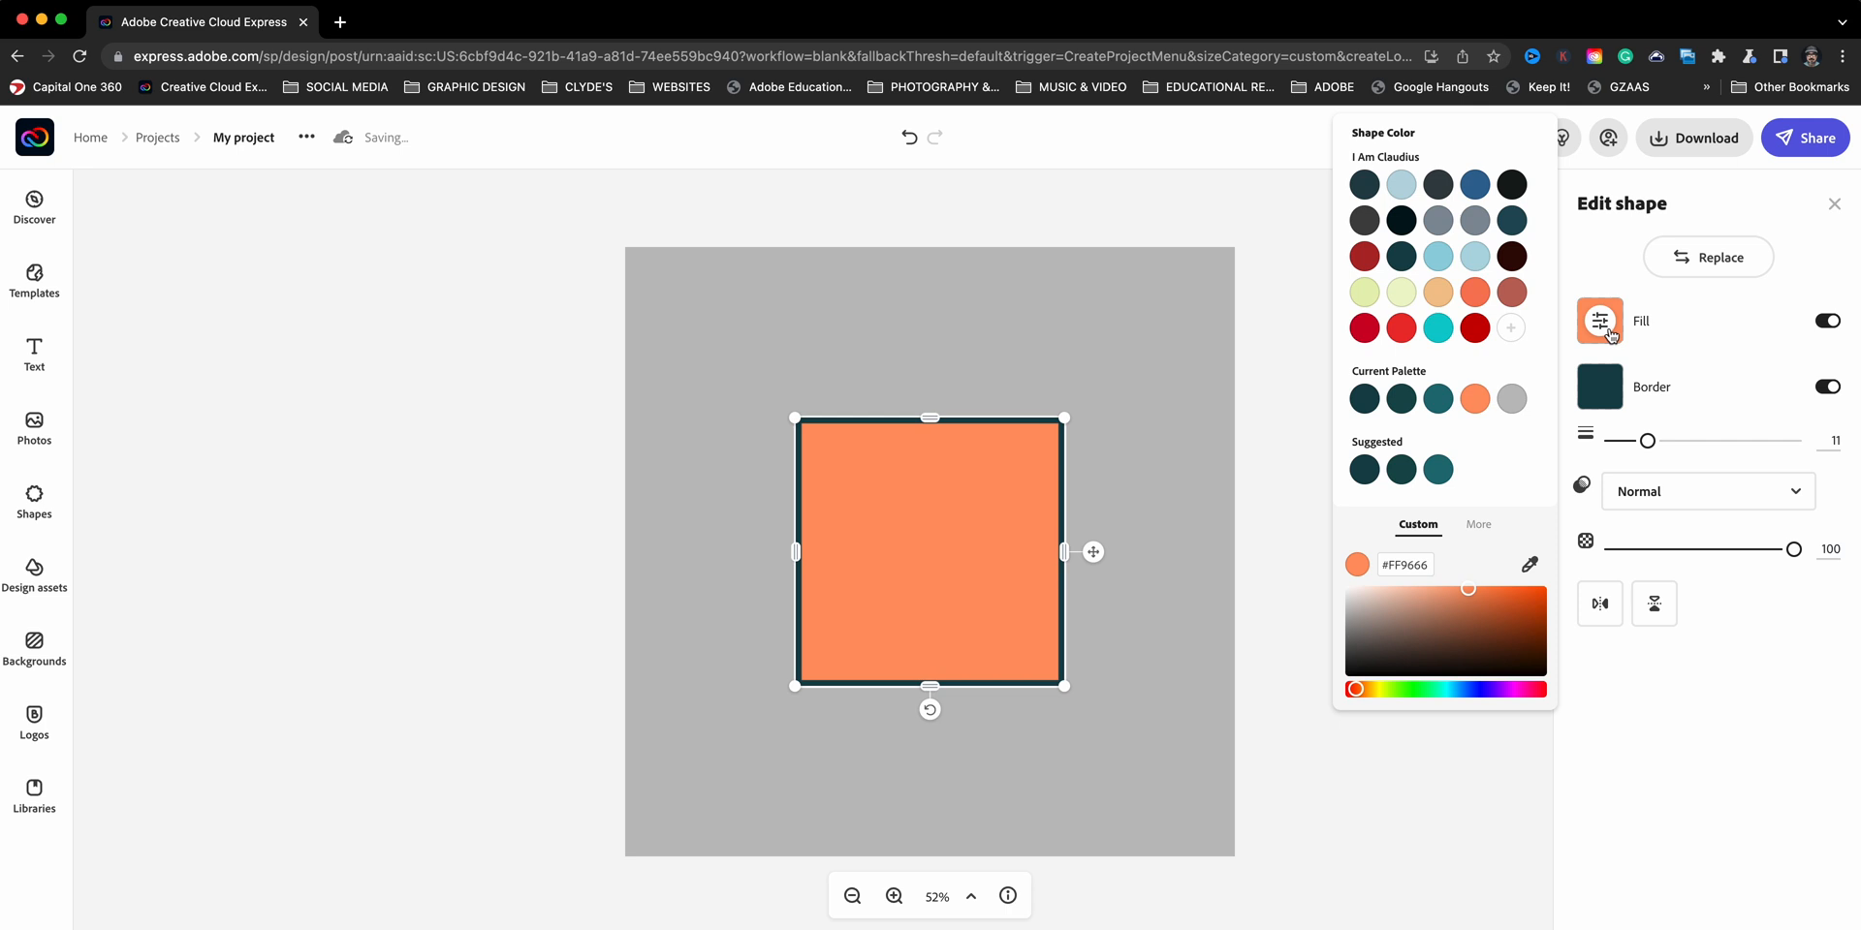
pyautogui.click(1436, 256)
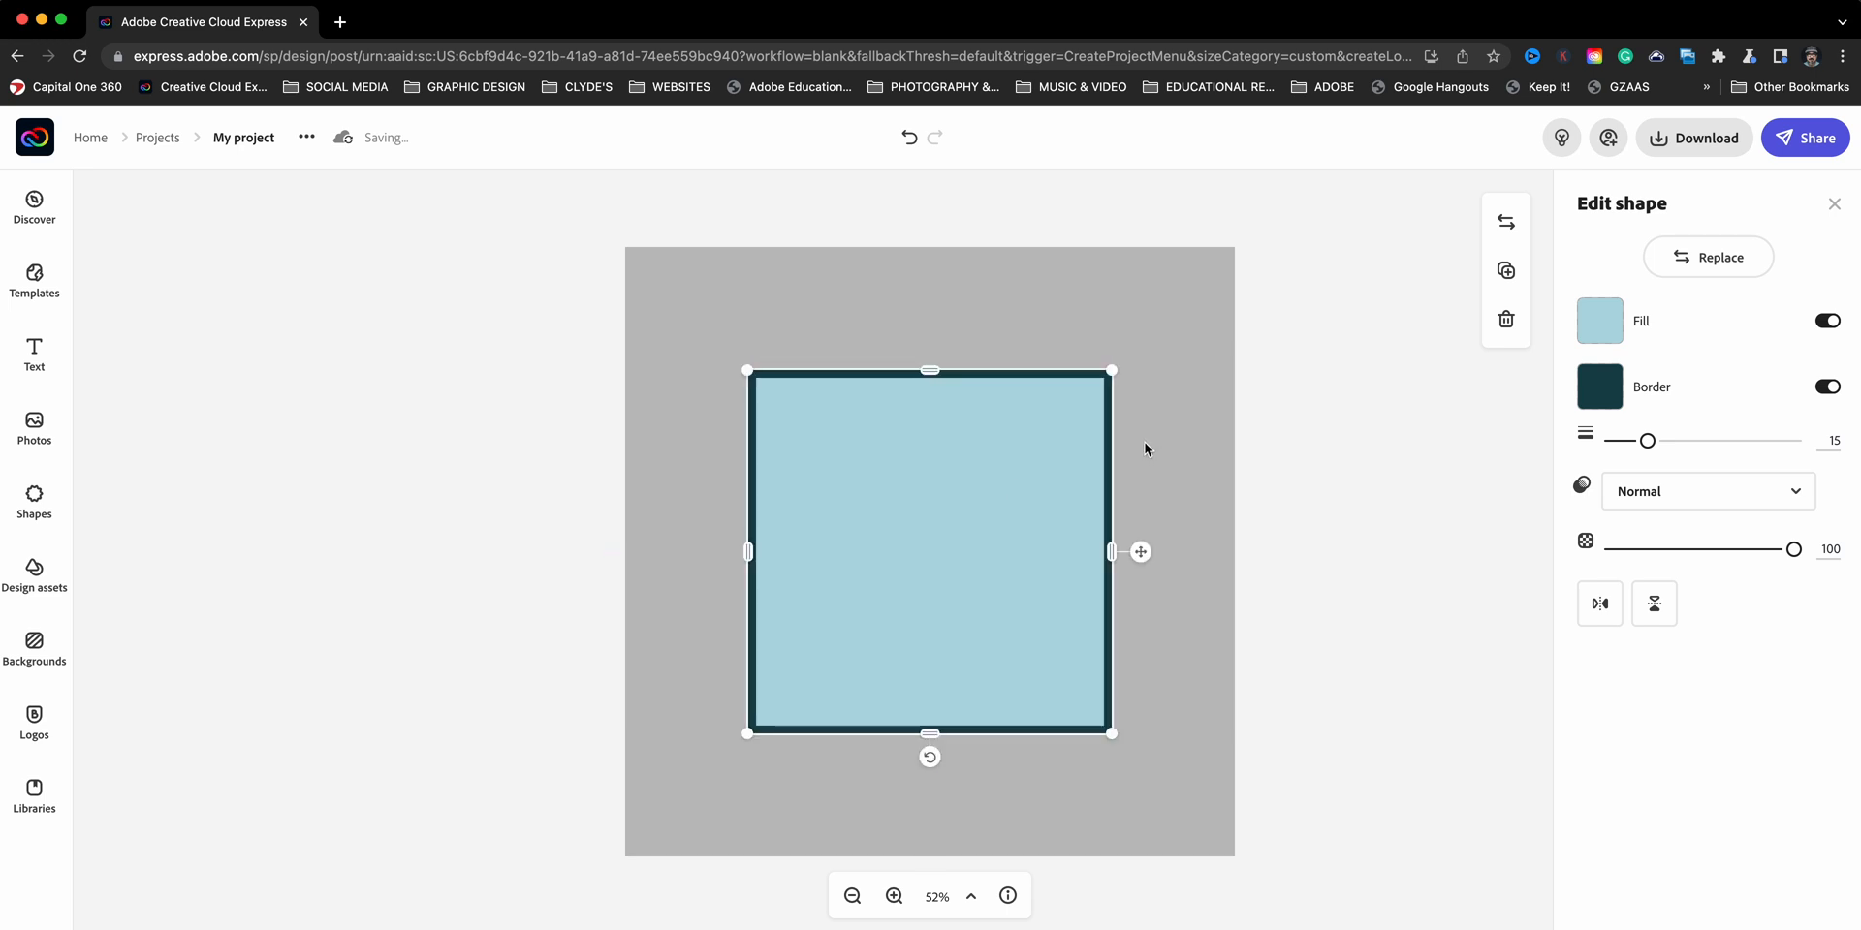
pyautogui.moveTo(1078, 776)
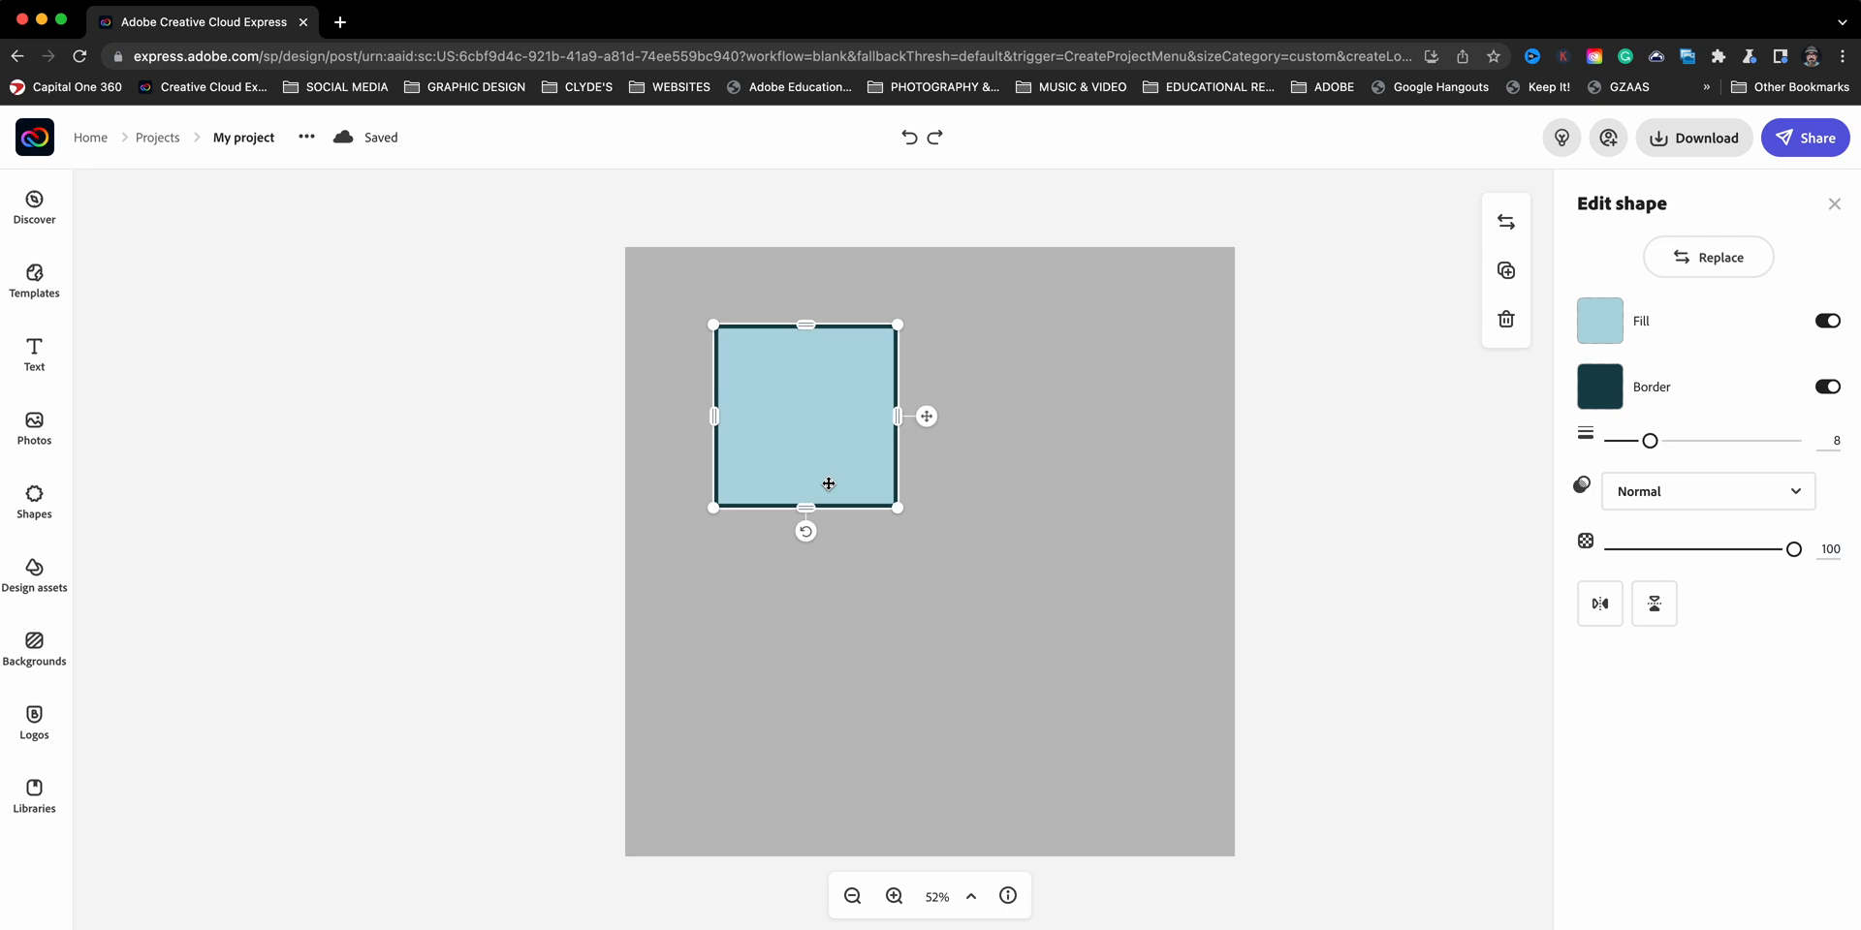
pyautogui.moveTo(787, 433)
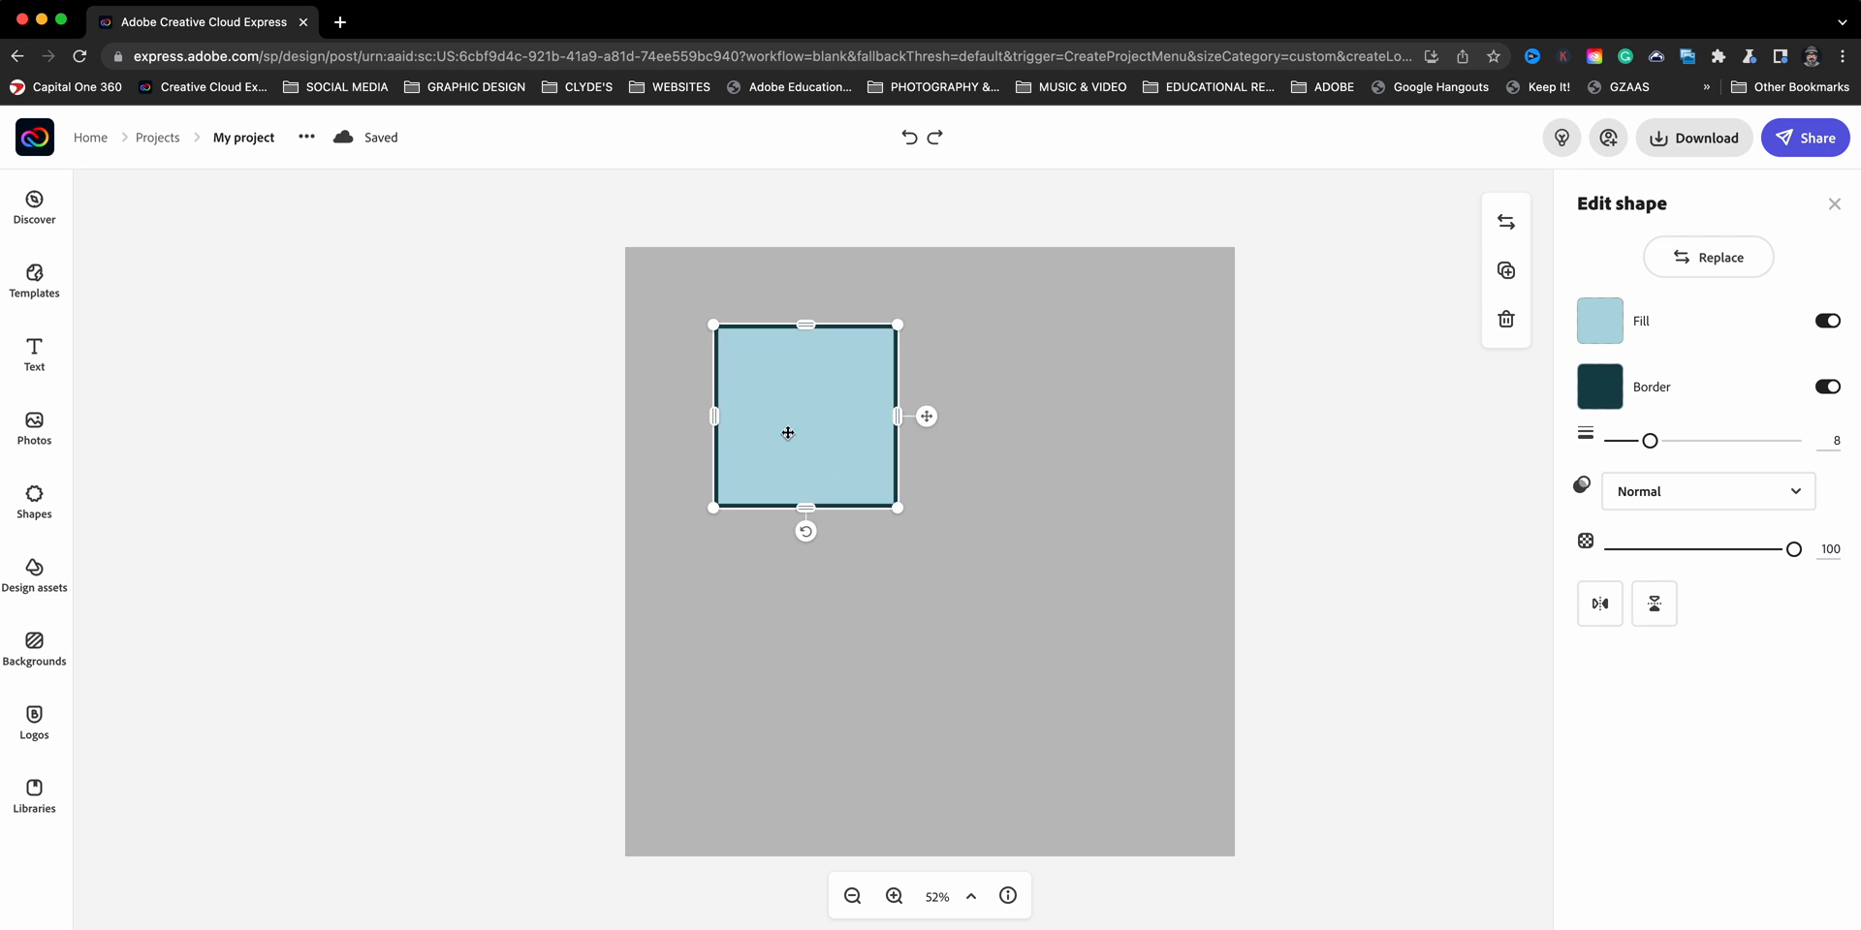
# Return to the Basic shapes collection and browse further down
pyautogui.click(35, 492)
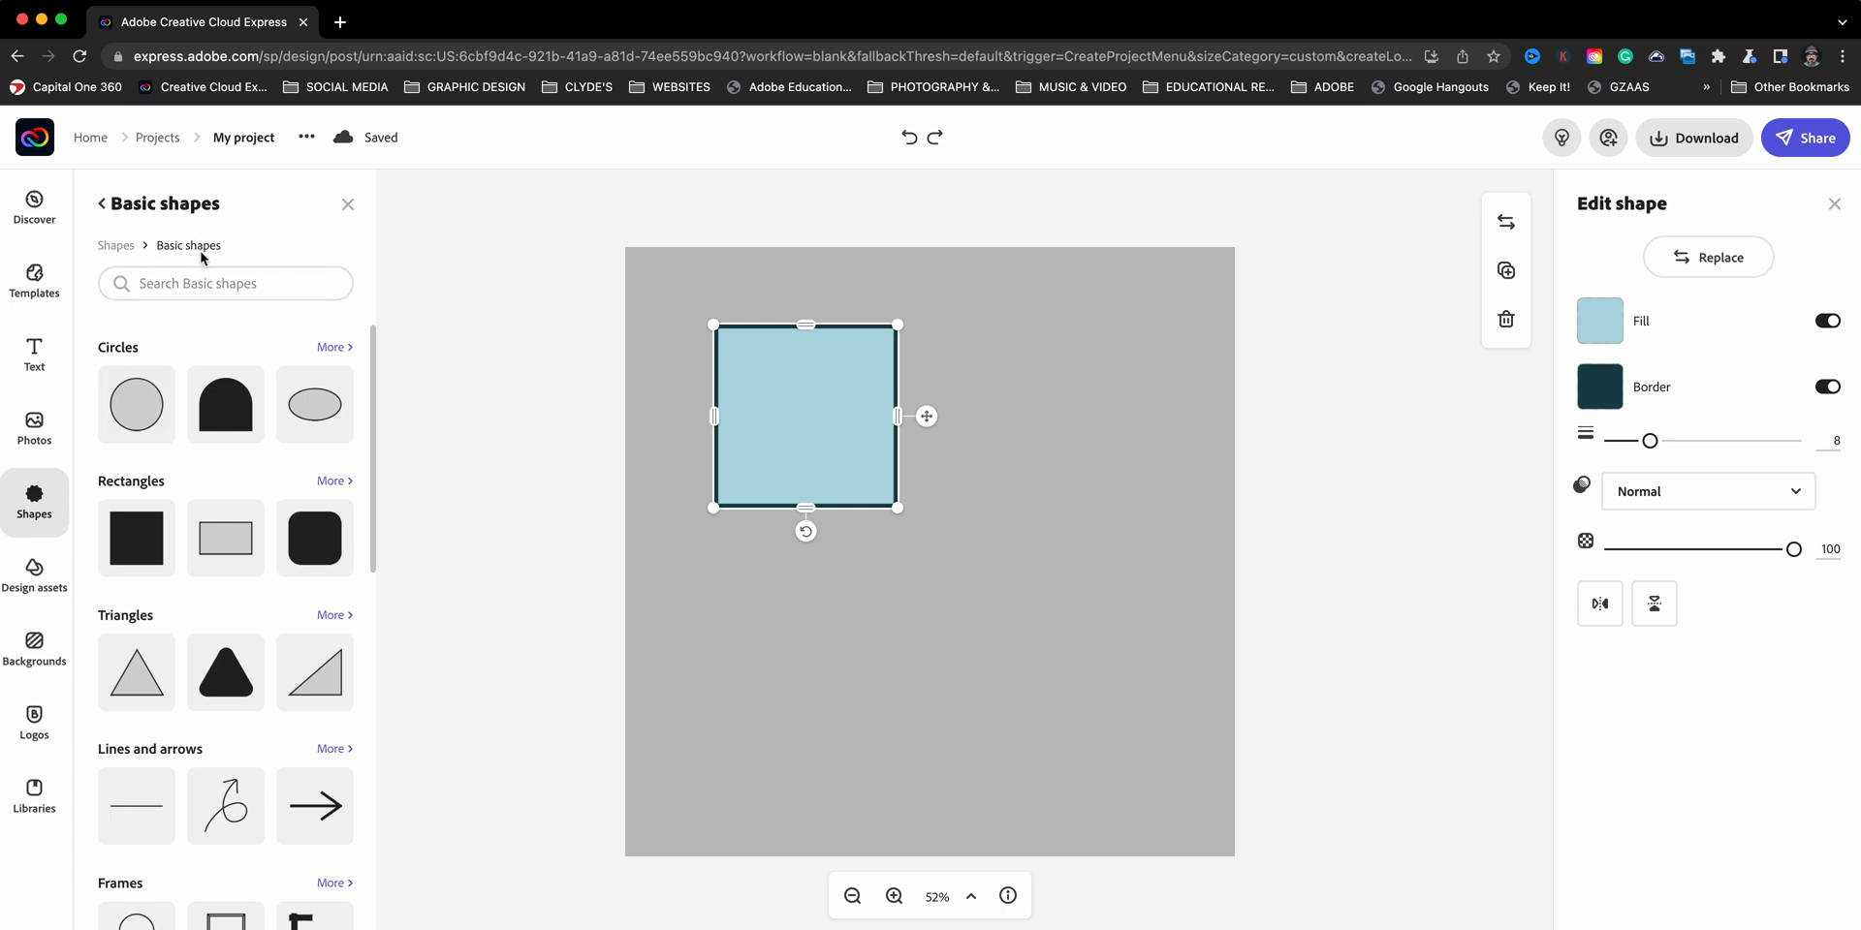
pyautogui.scroll(-3)
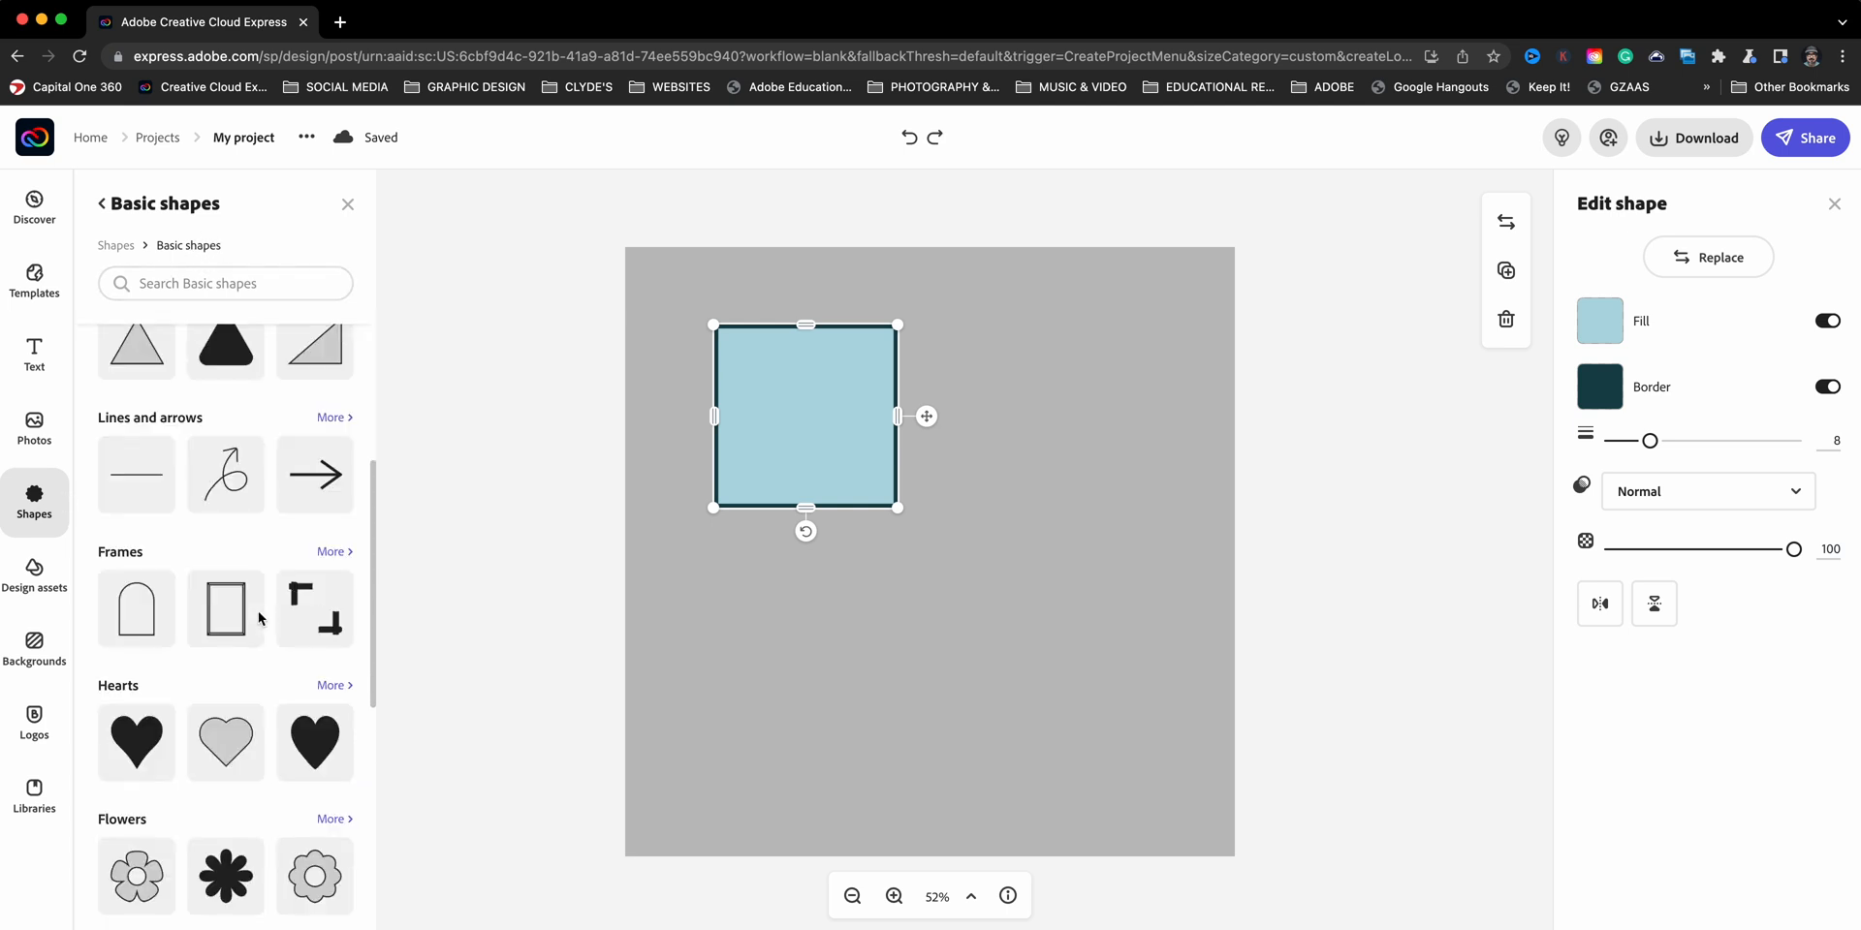
# Add a hollow-centre flower from Flowers below the square and select it
pyautogui.scroll(-3)
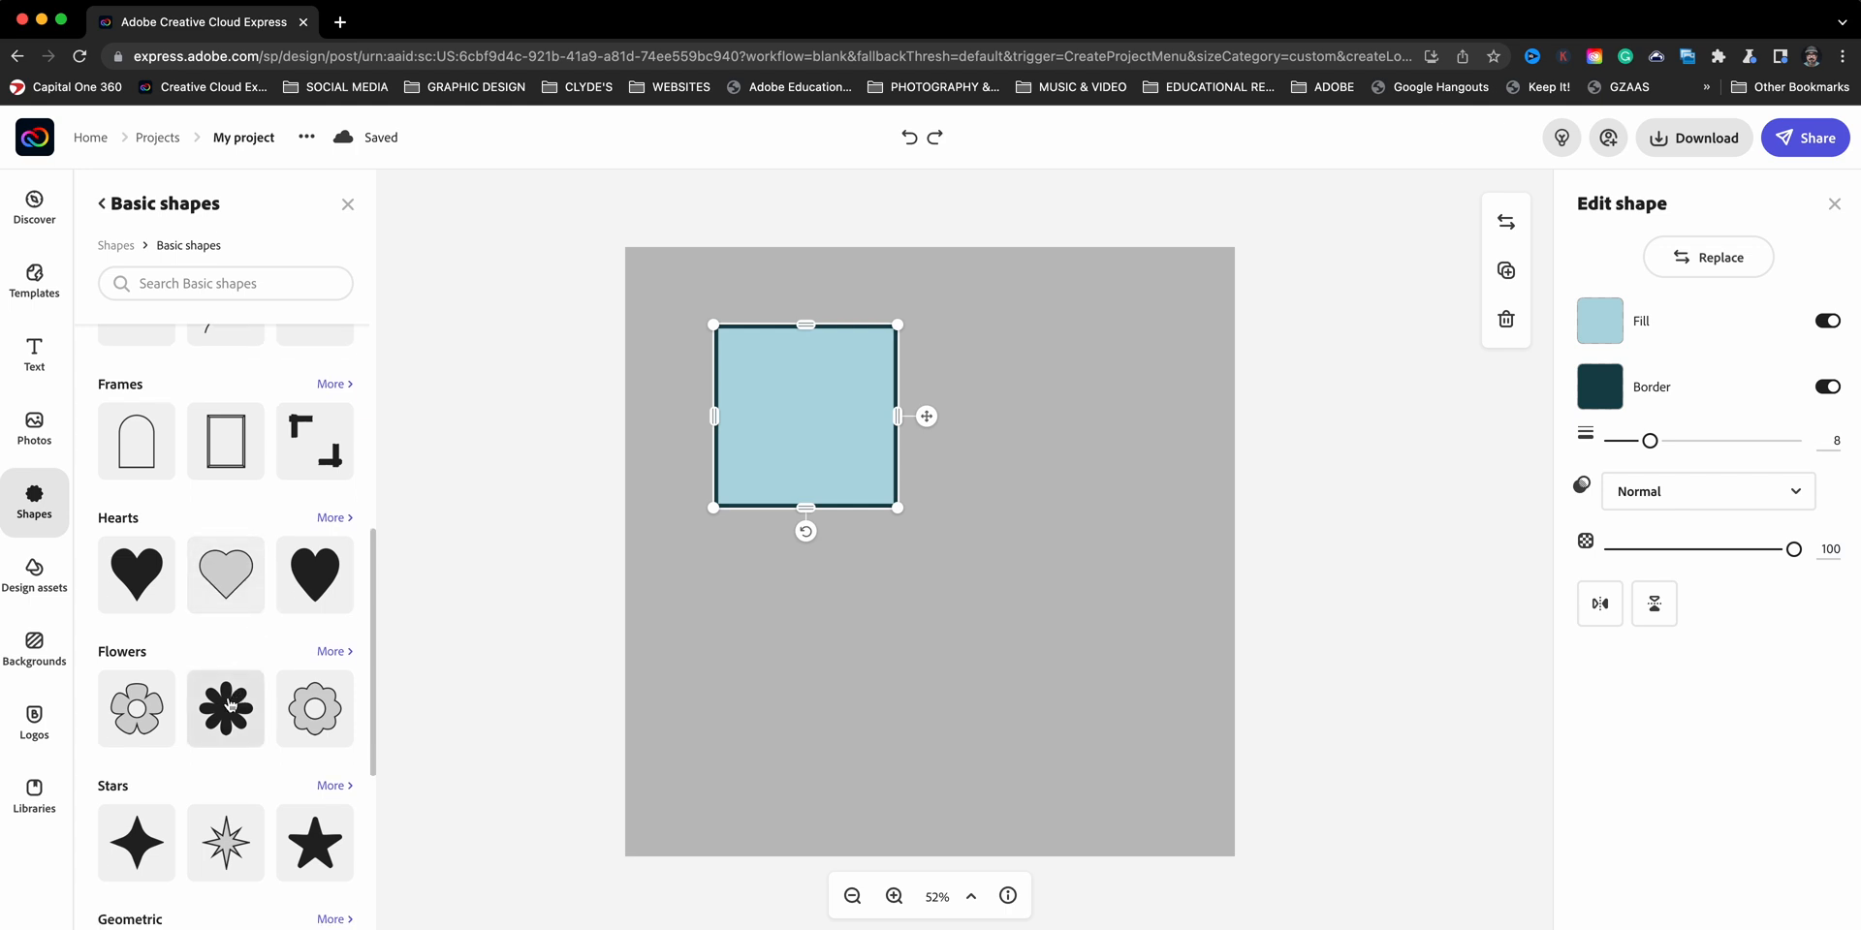
pyautogui.click(136, 710)
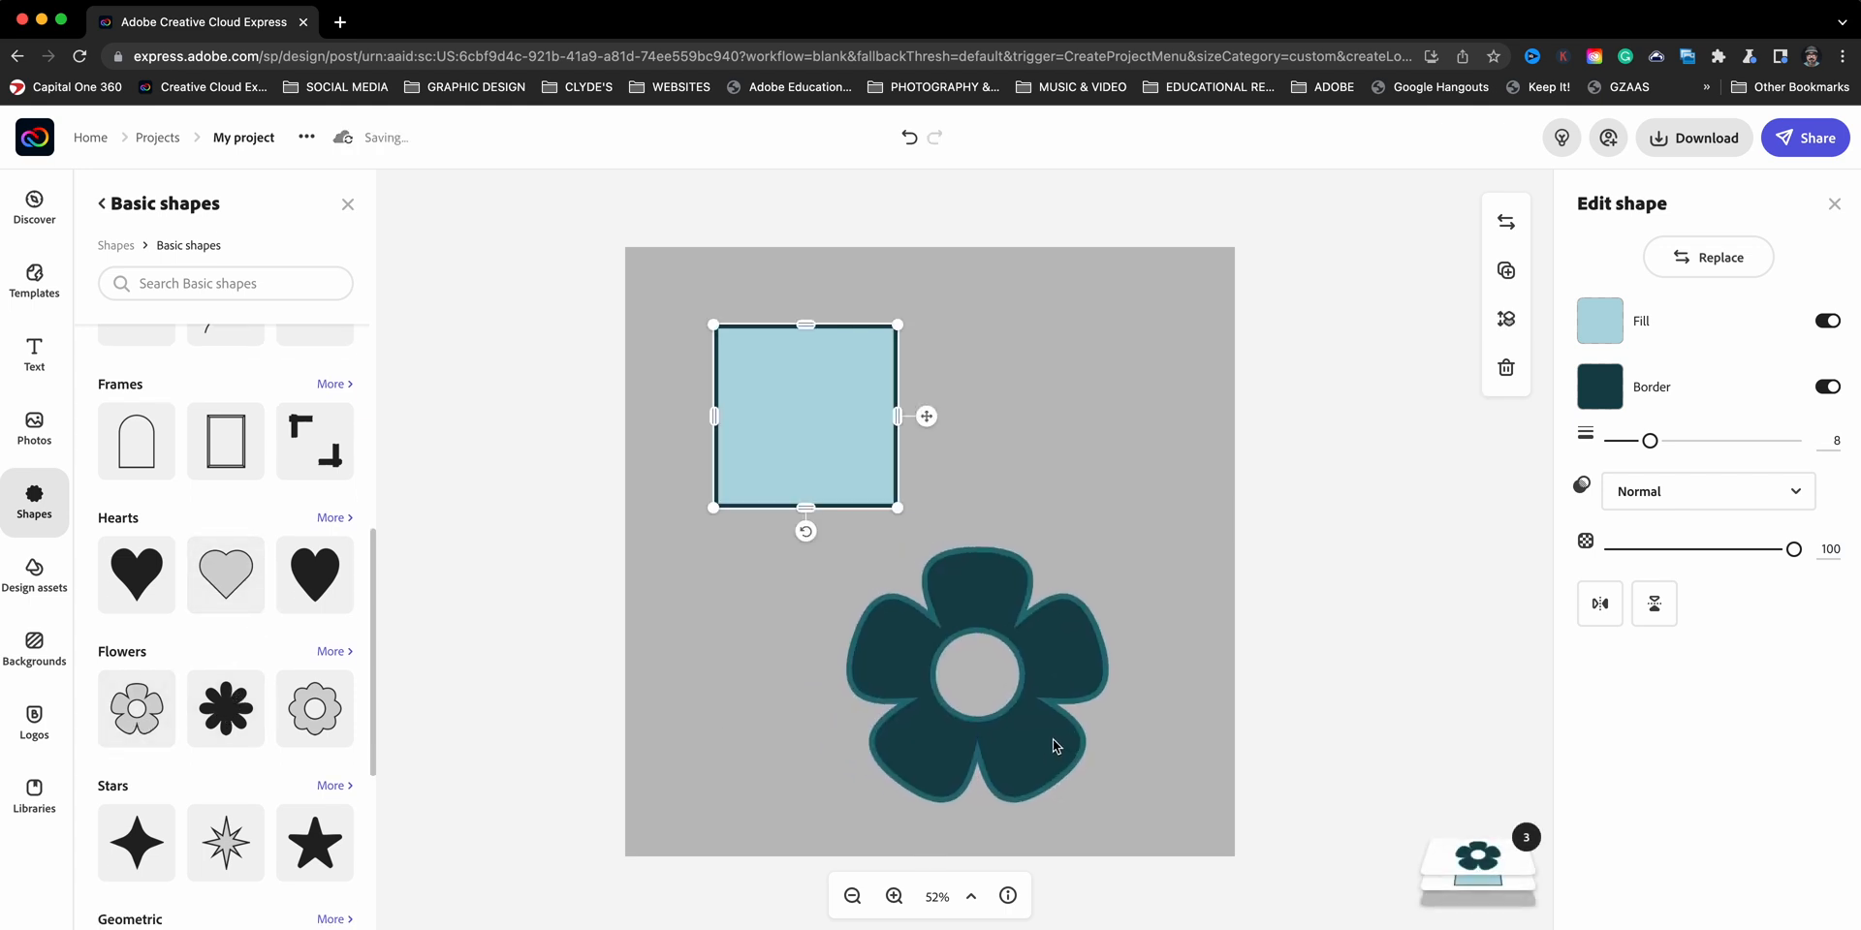
pyautogui.click(975, 674)
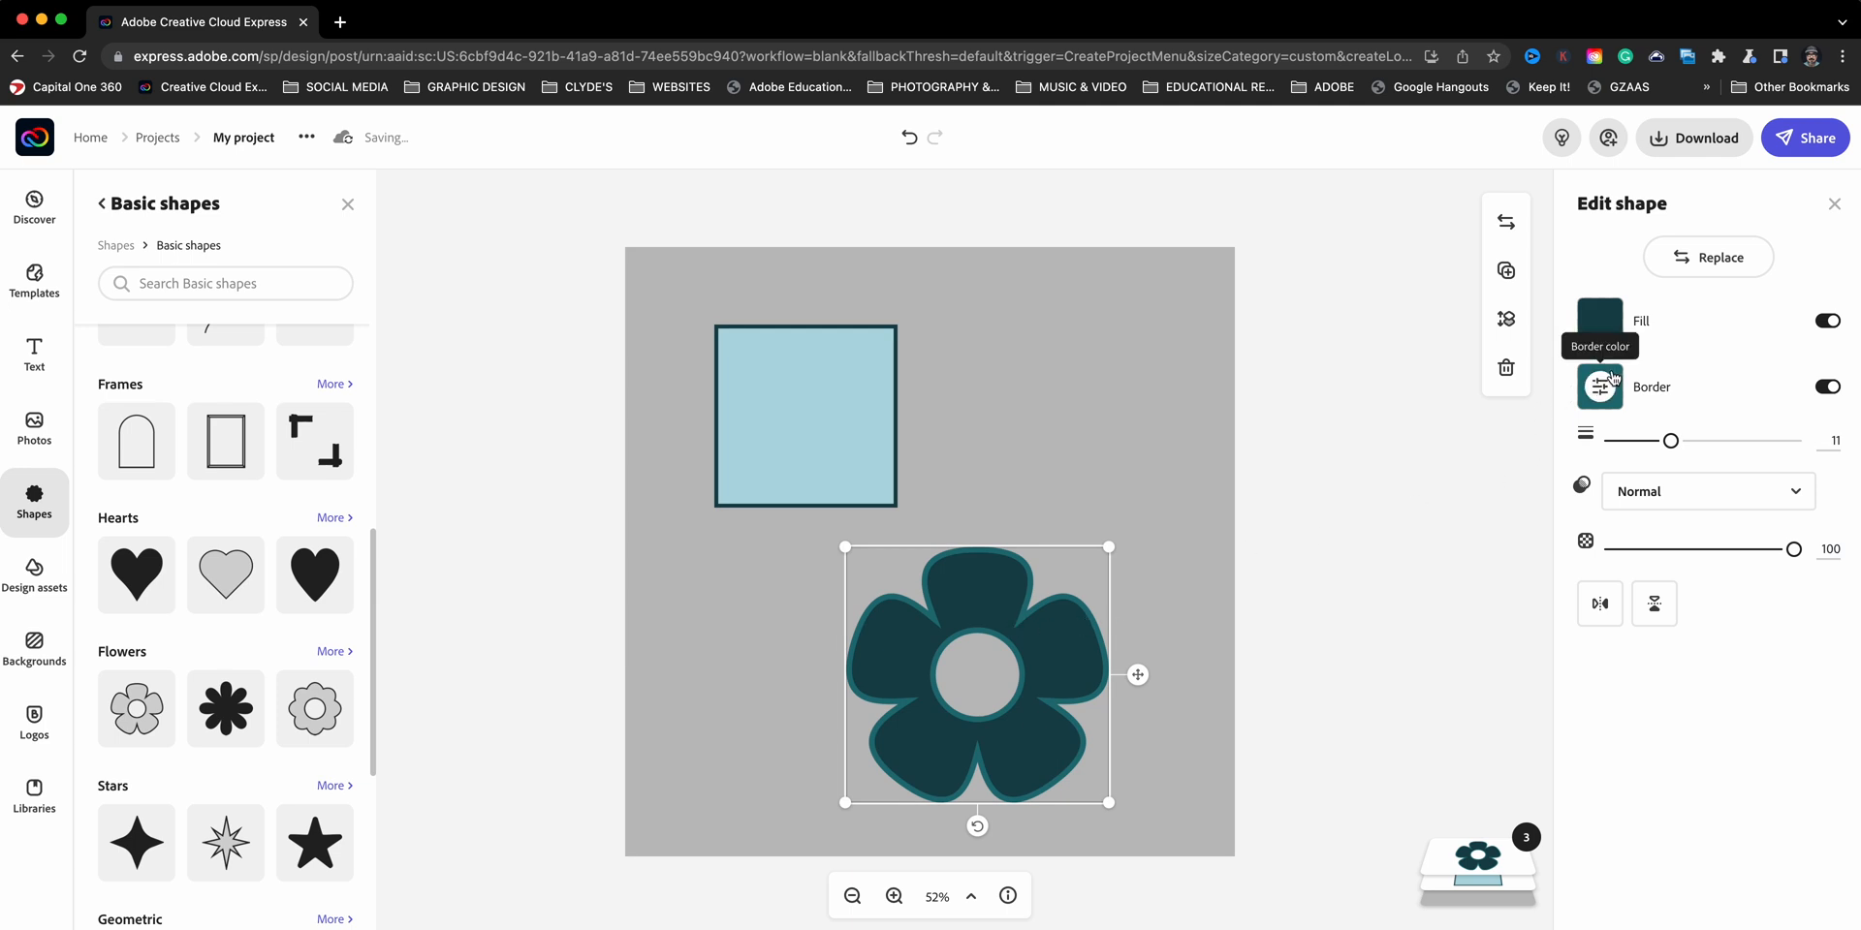
# Make the flower's border yellow and its fill orange
pyautogui.click(1599, 385)
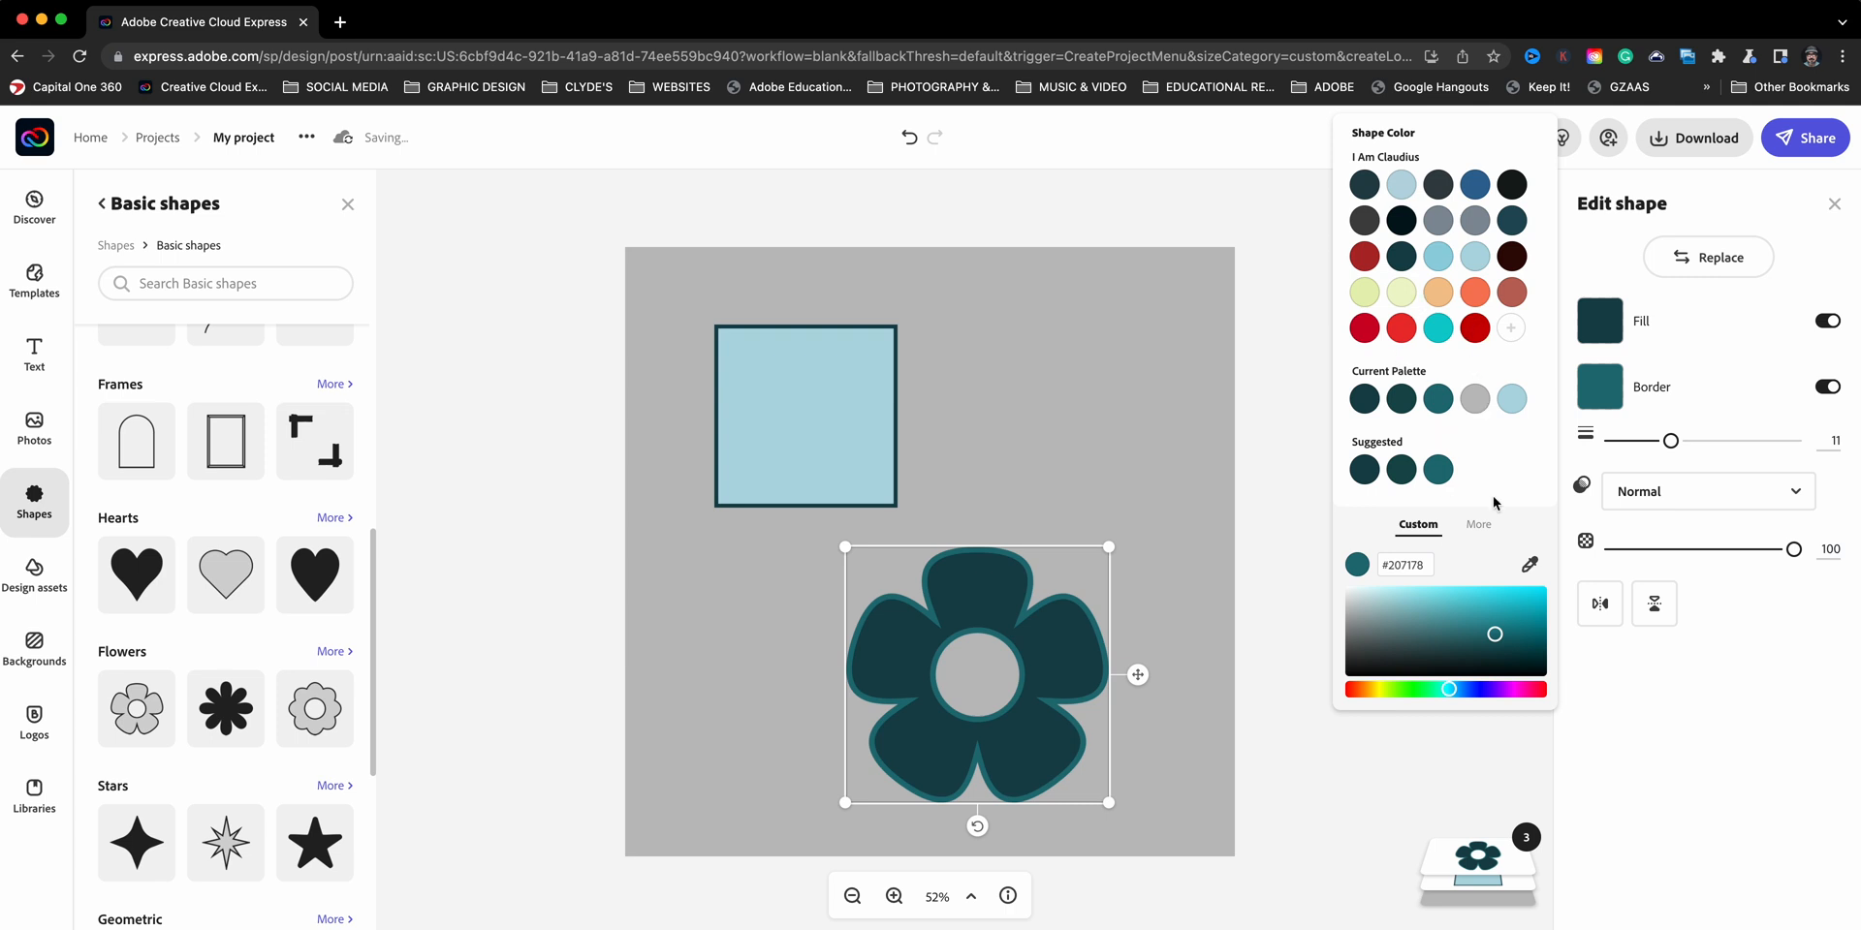
pyautogui.click(1479, 525)
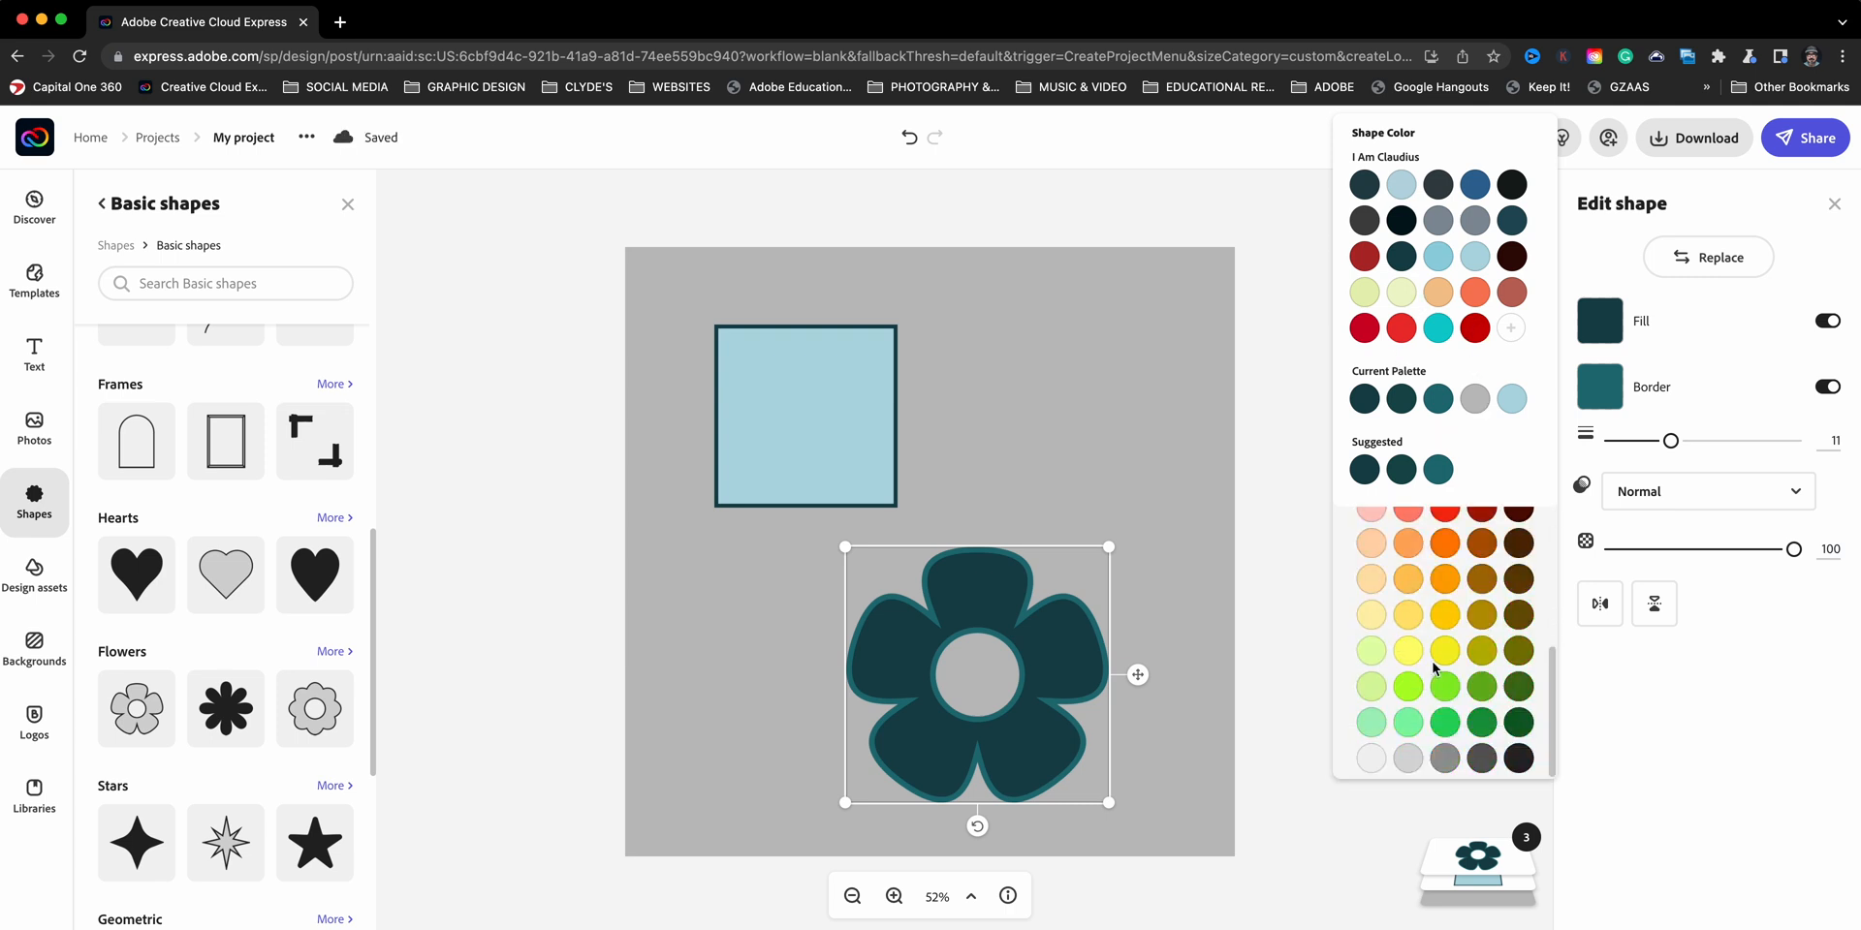
pyautogui.click(1444, 614)
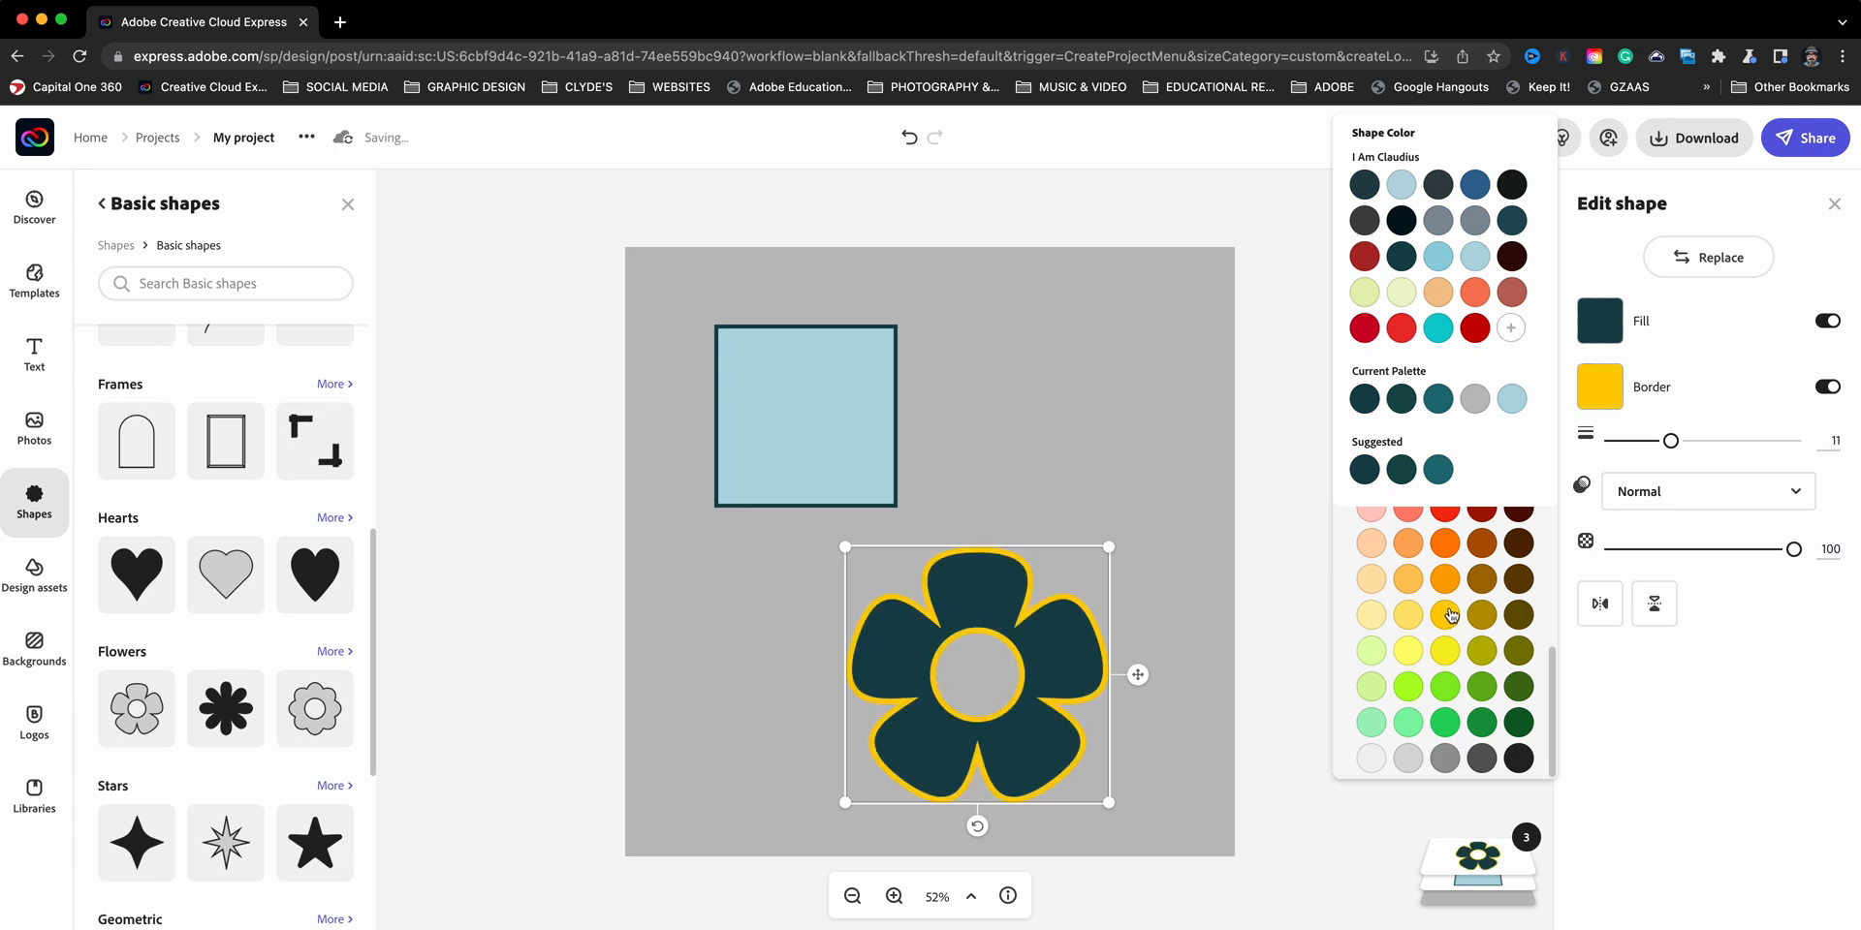
pyautogui.click(1510, 329)
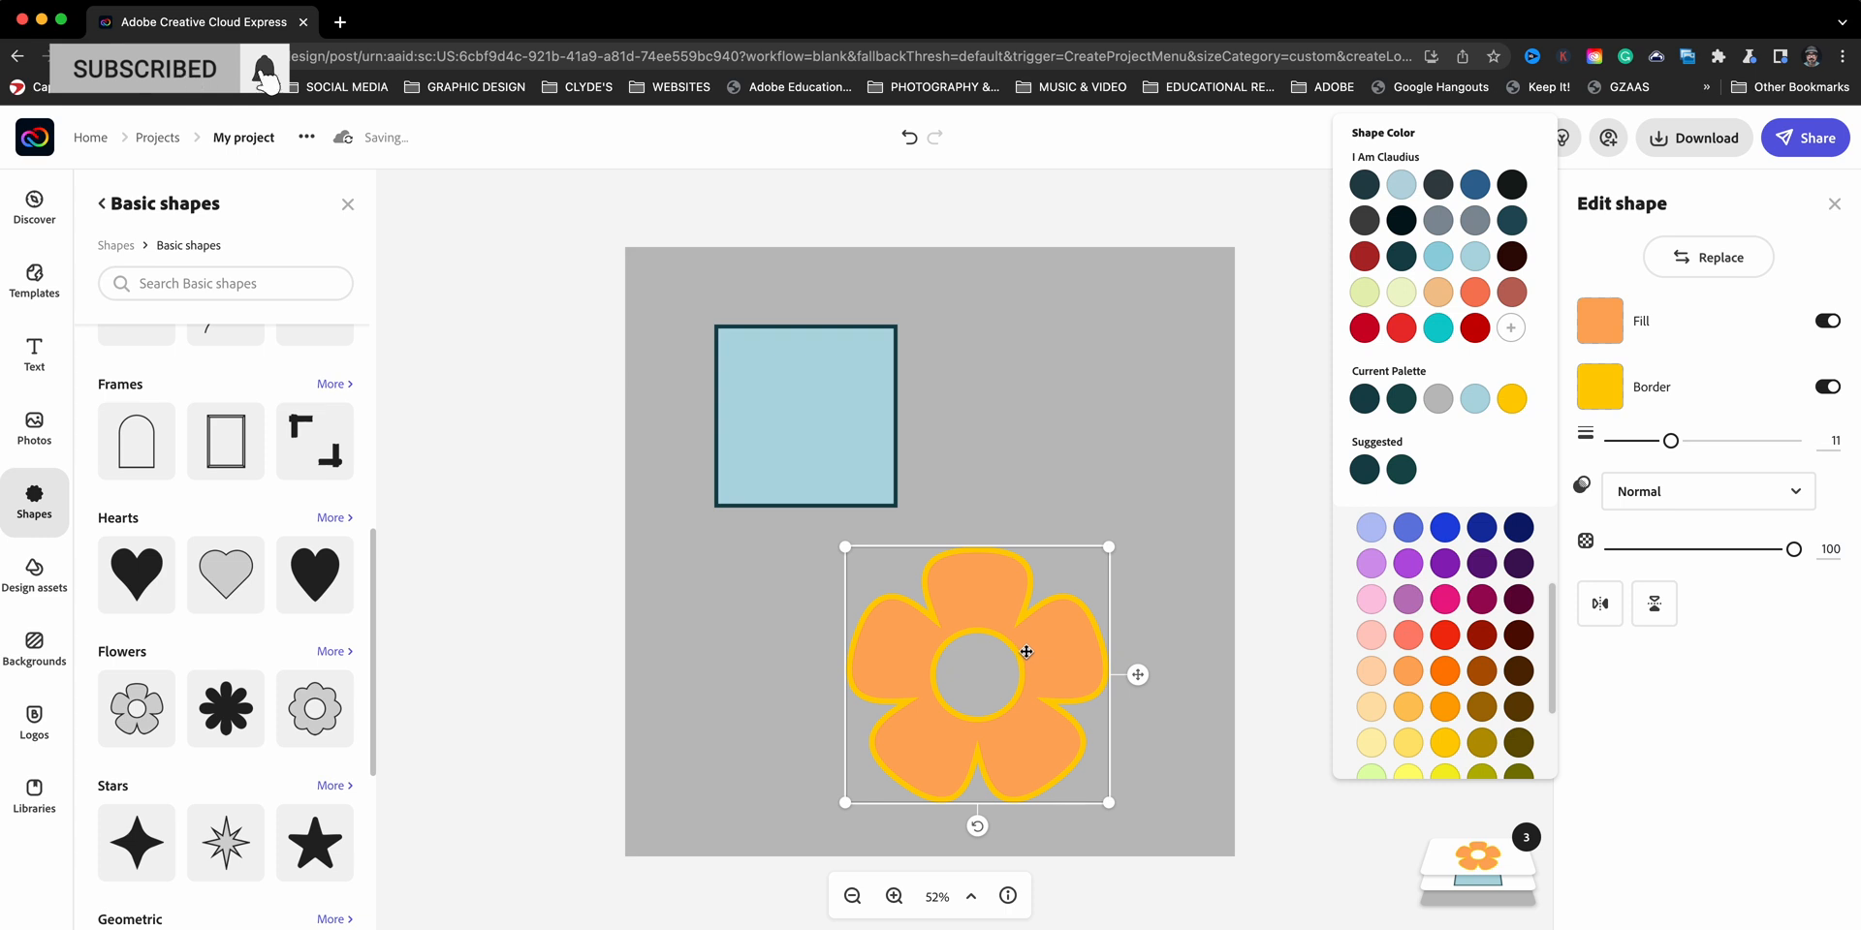
# Add a smiley face from Miscellaneous beside the square and show that full collection
pyautogui.scroll(-3)
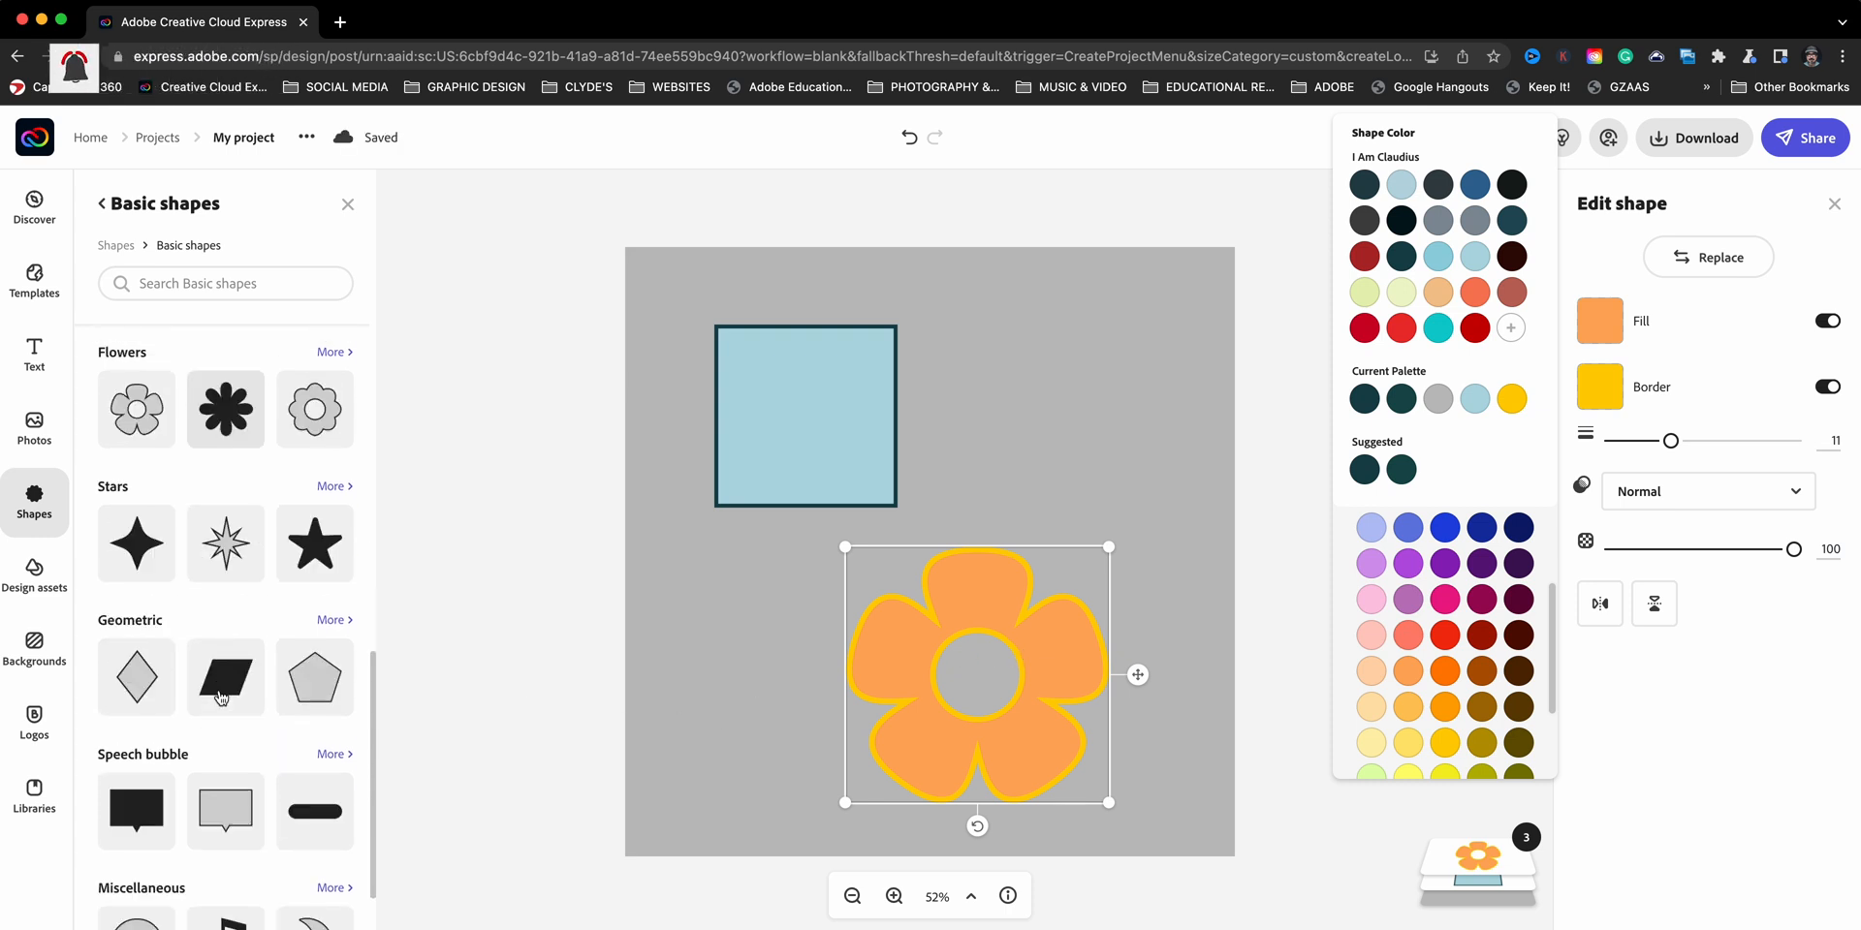
pyautogui.scroll(-3)
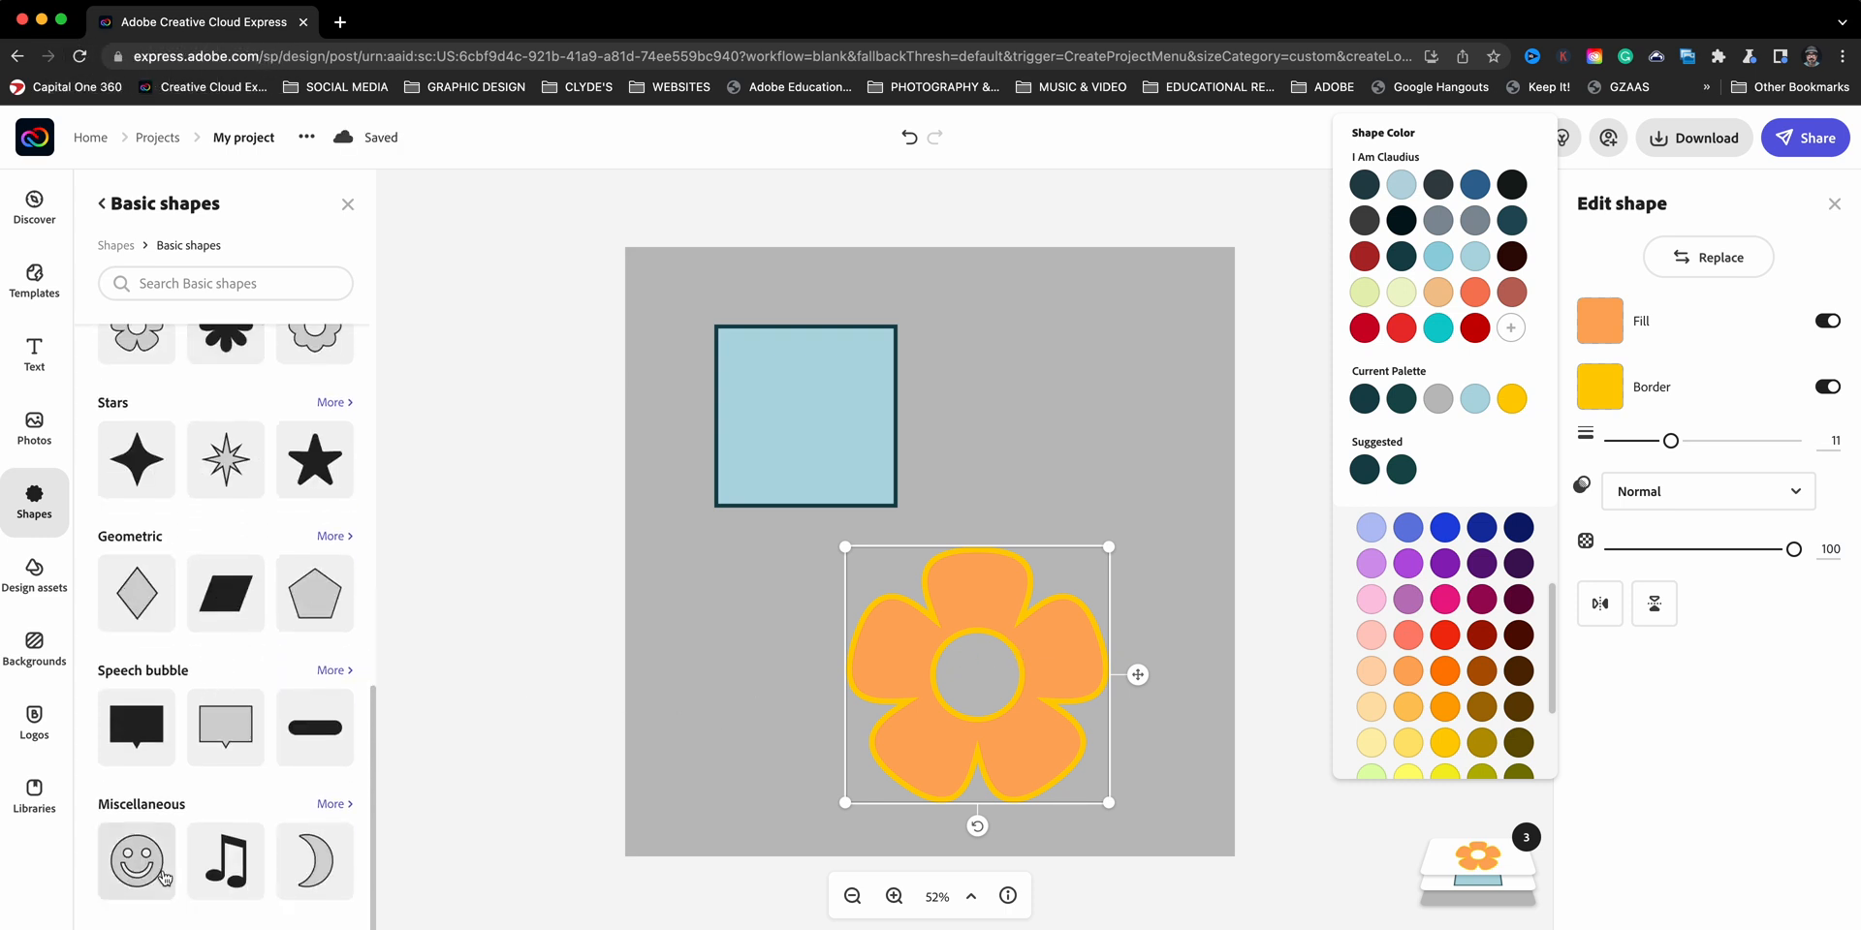
pyautogui.click(136, 861)
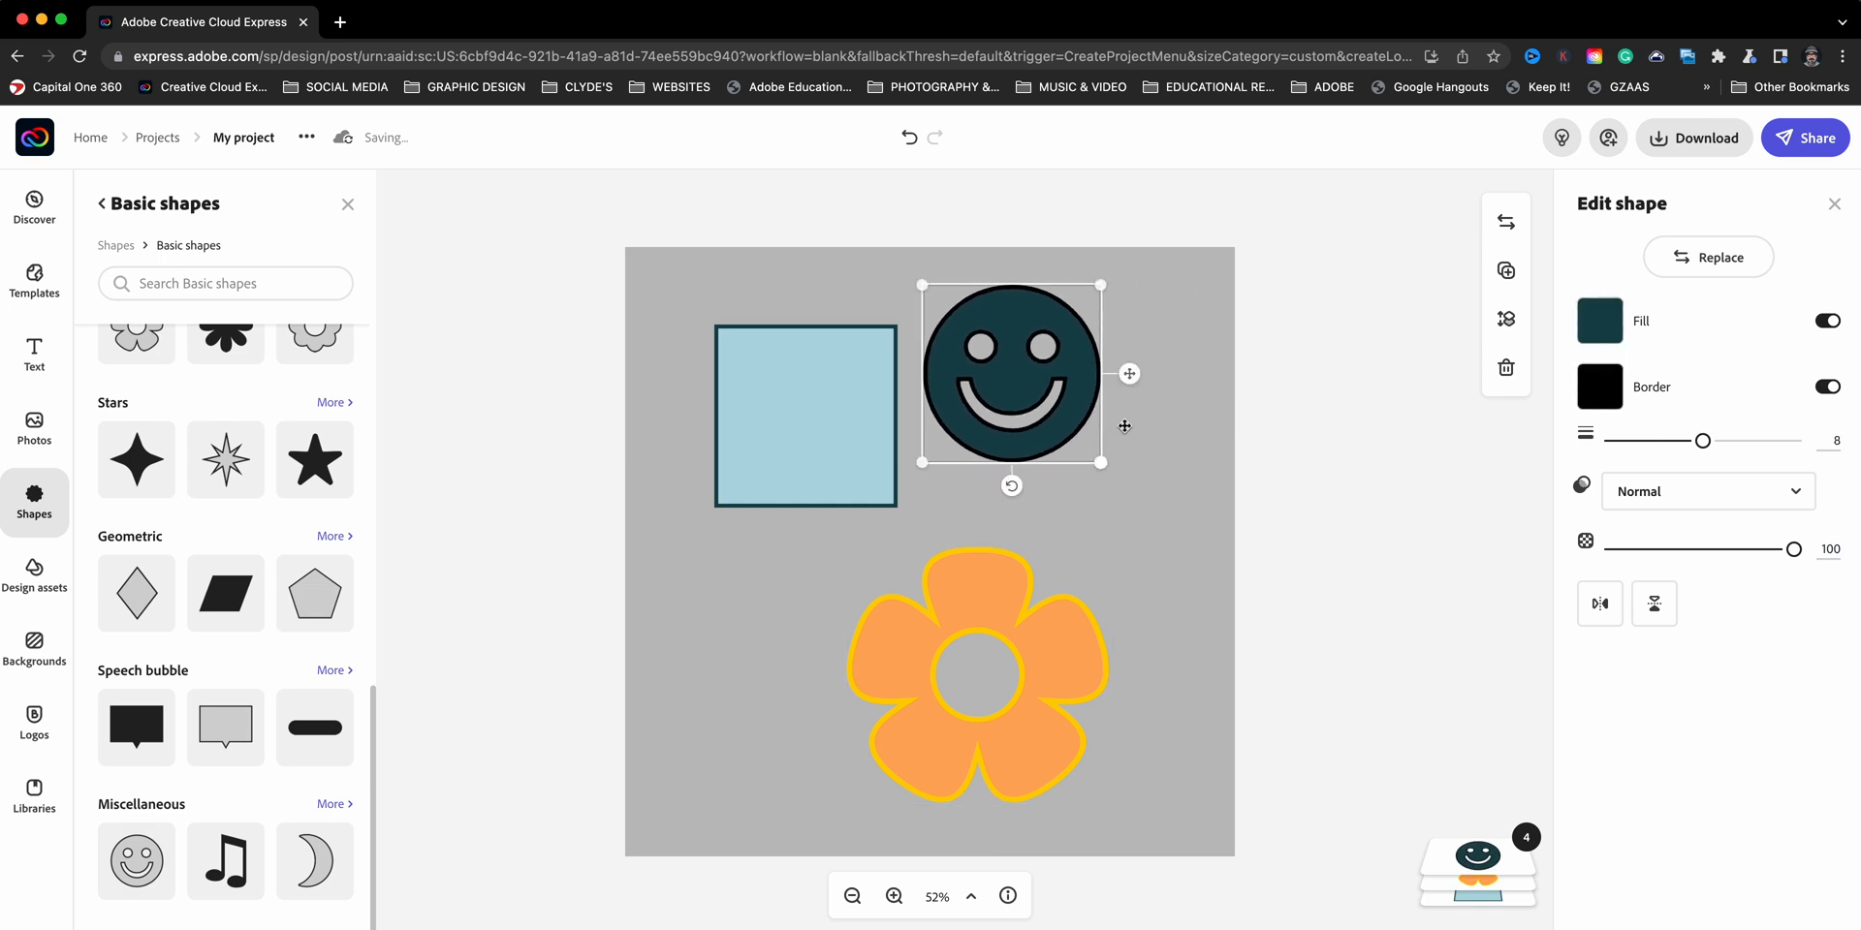
pyautogui.moveTo(292, 816)
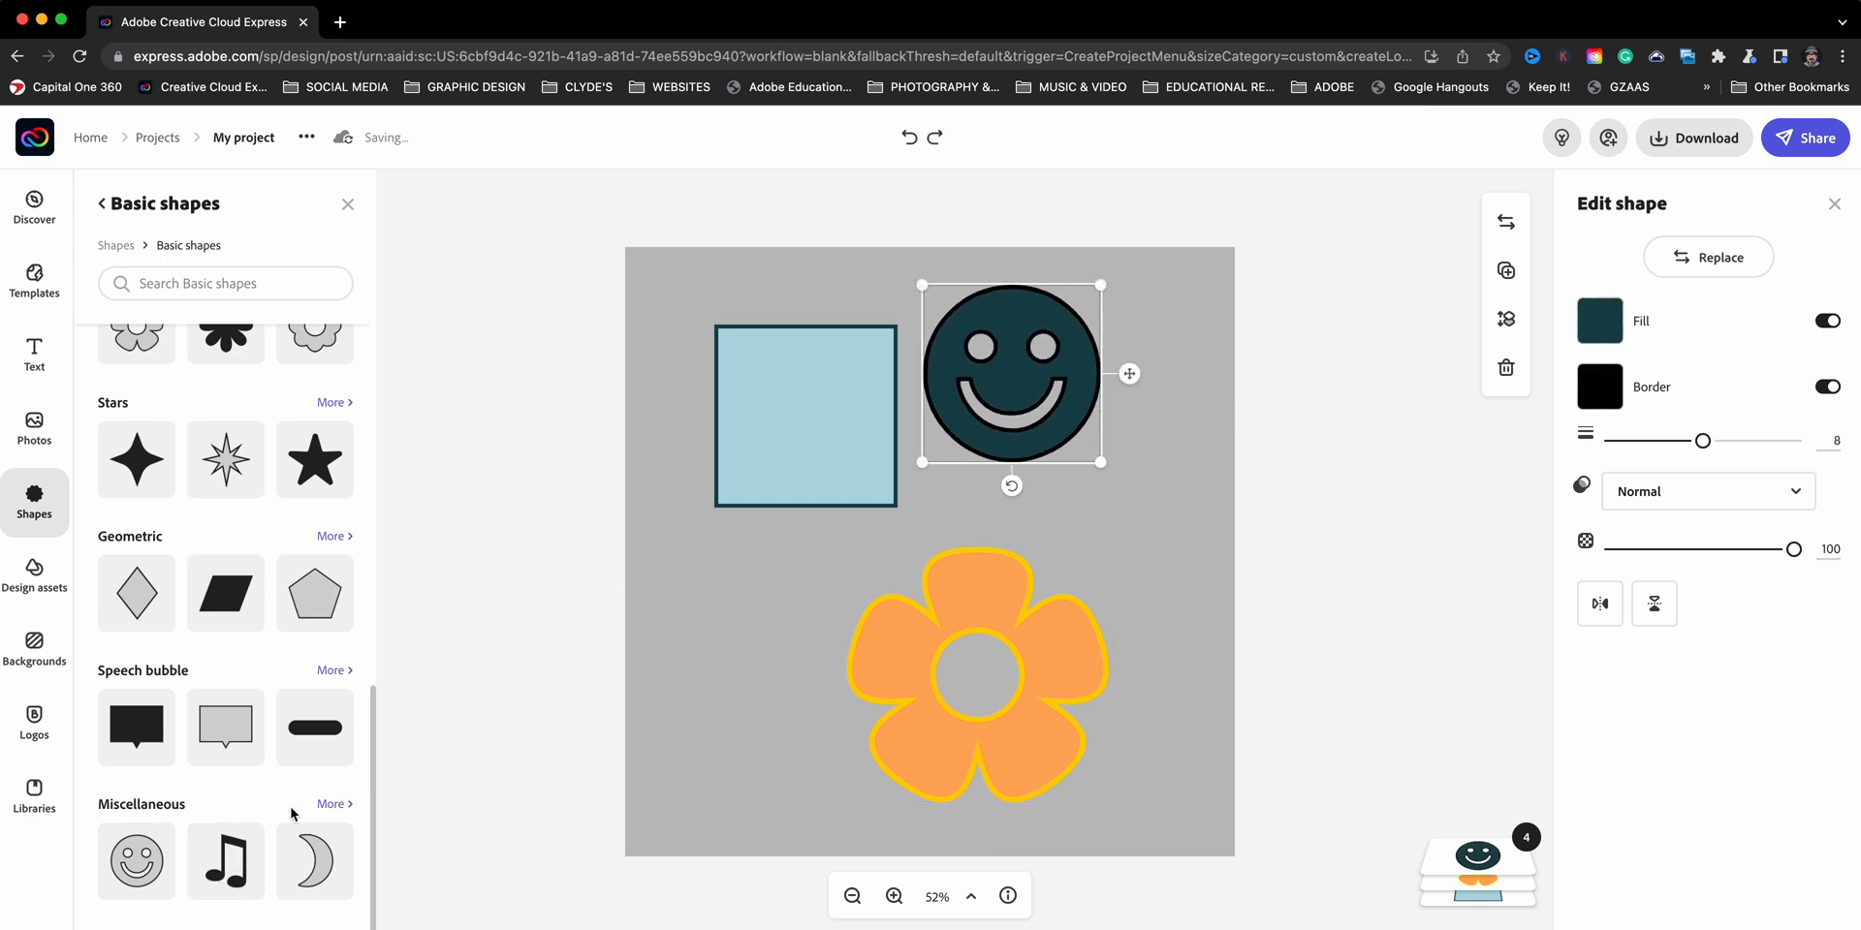
pyautogui.click(332, 803)
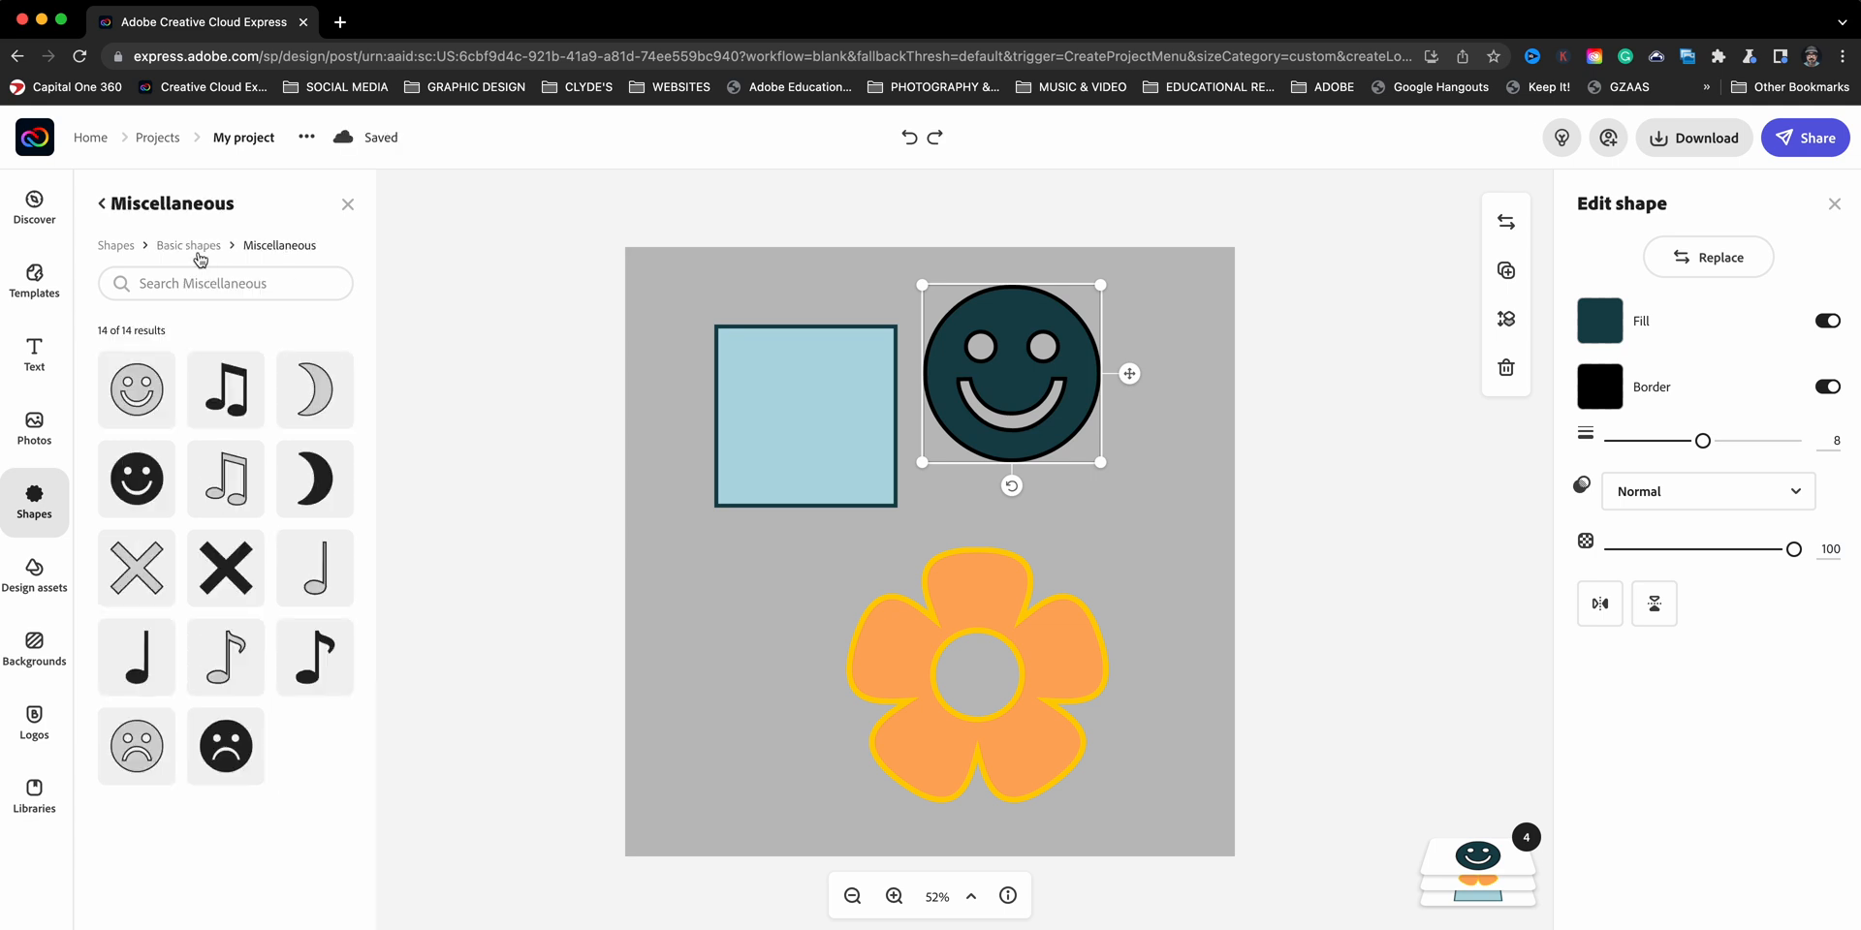
pyautogui.moveTo(221, 256)
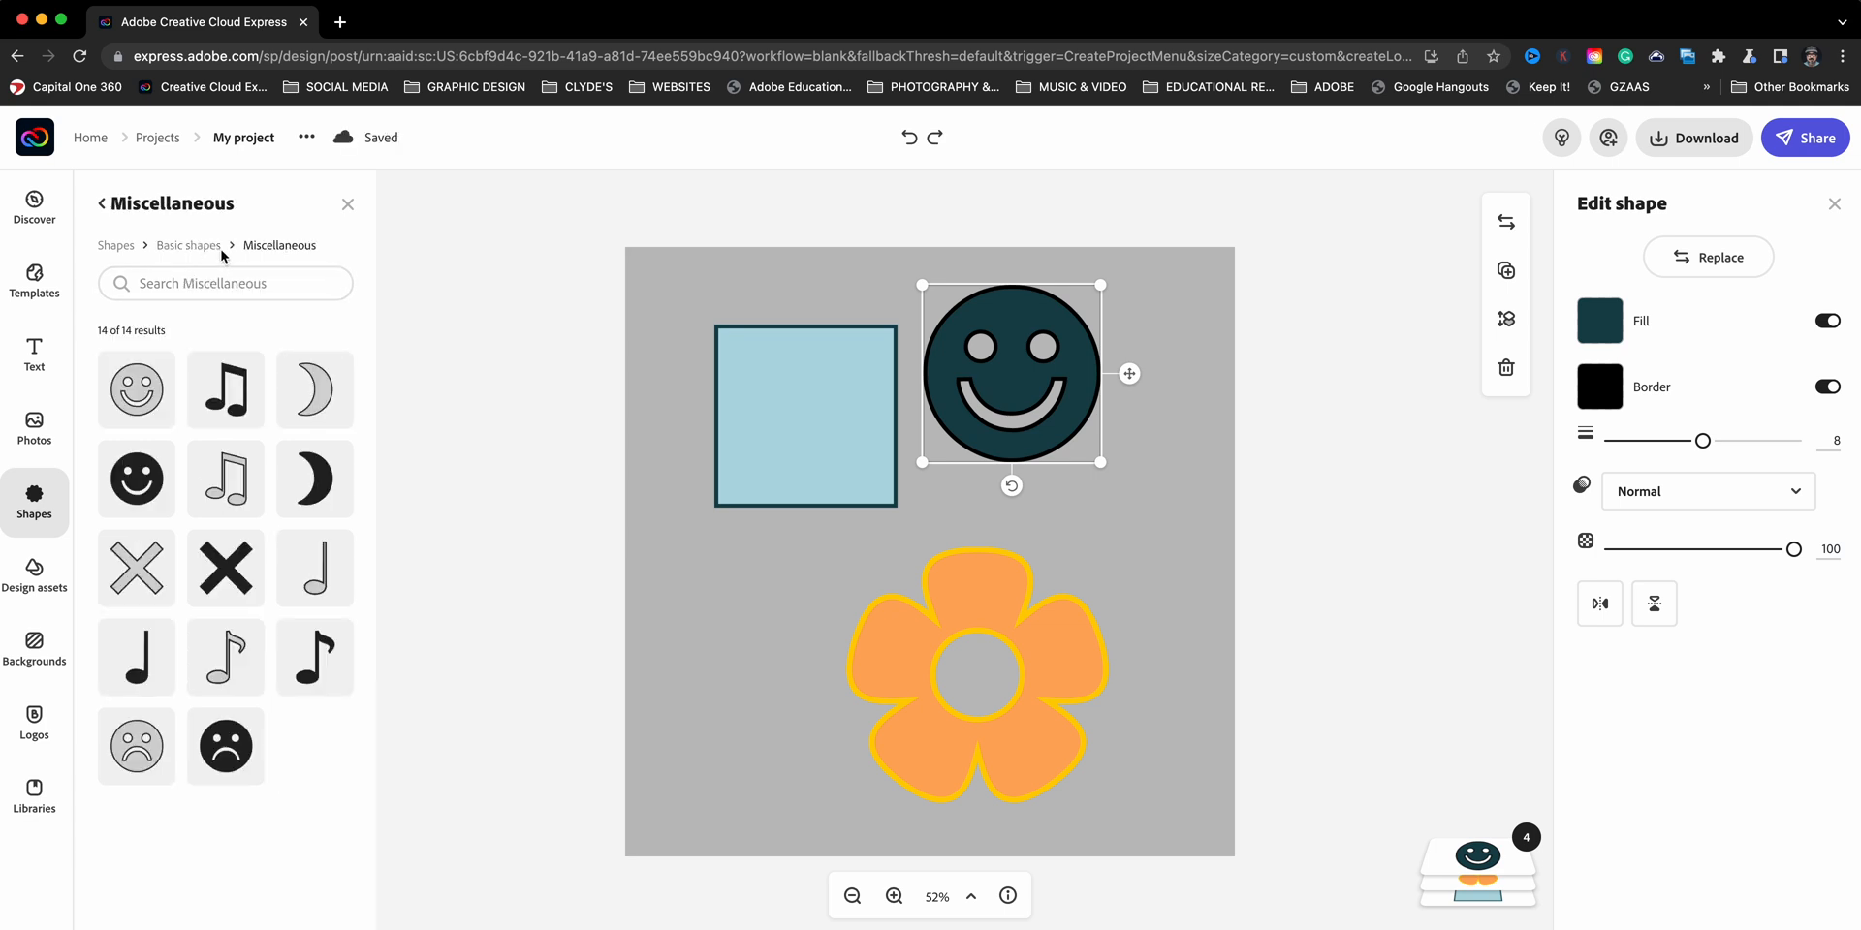
# Add a rounded speech bubble left of the flower and fill it white
pyautogui.click(188, 246)
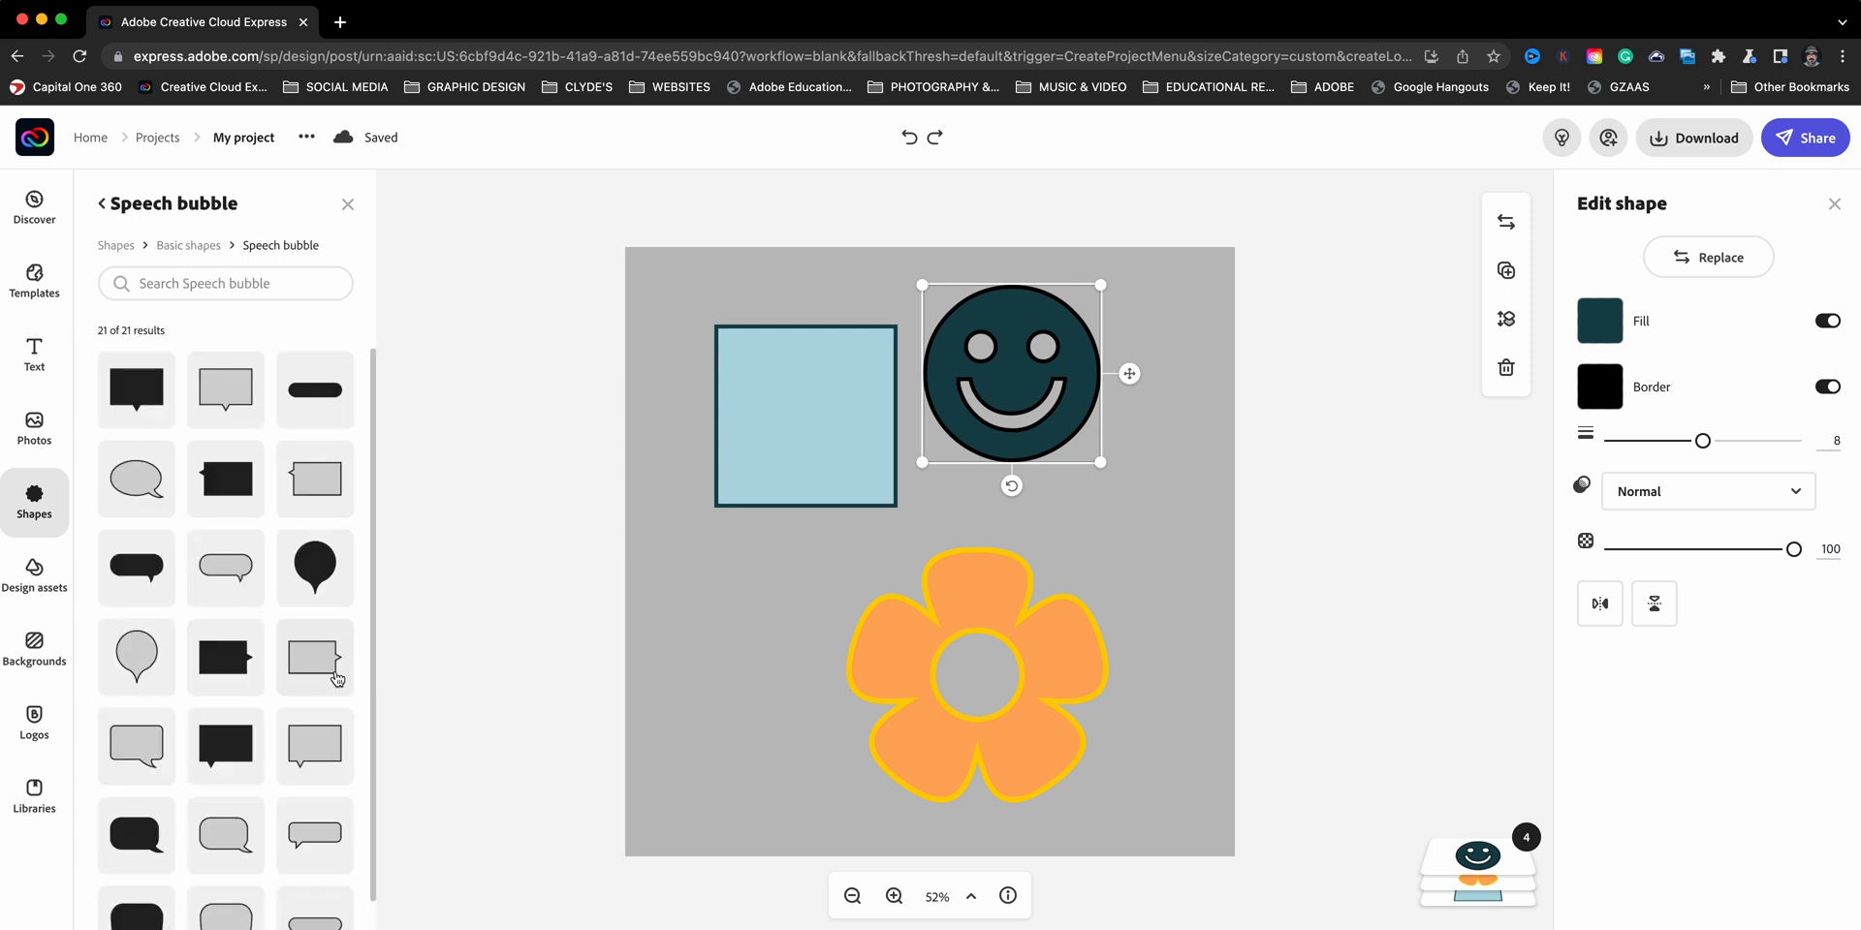
pyautogui.scroll(-3)
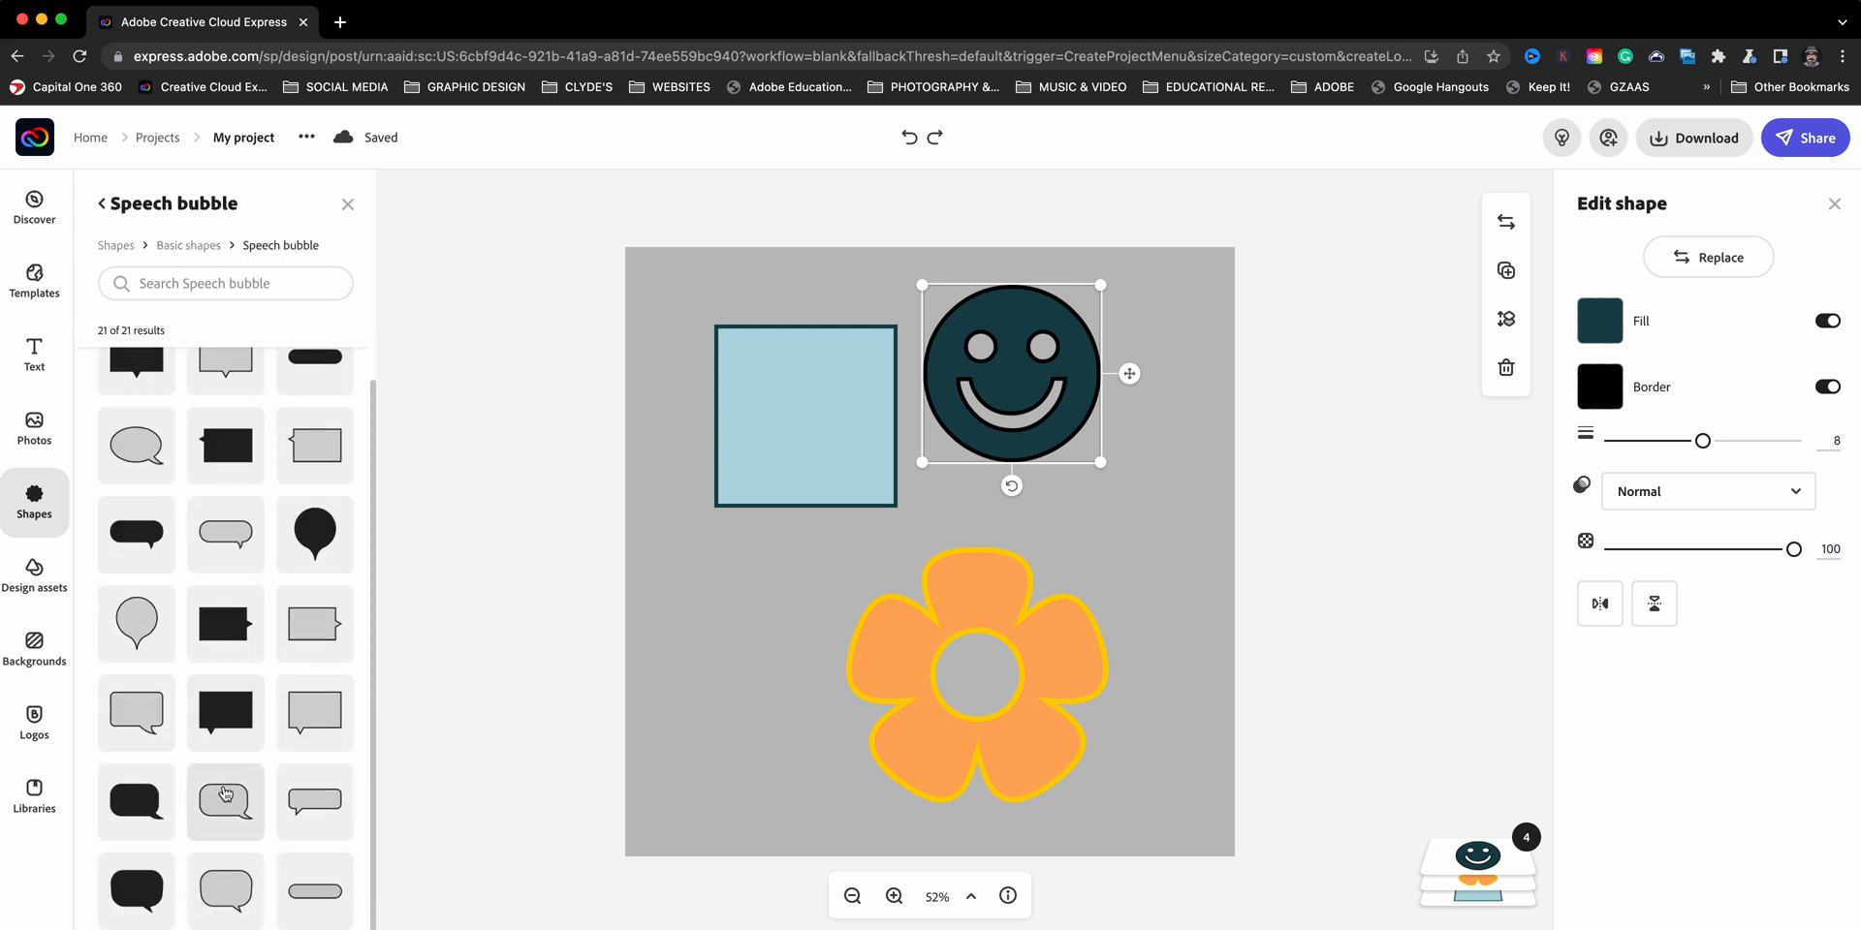
pyautogui.click(225, 801)
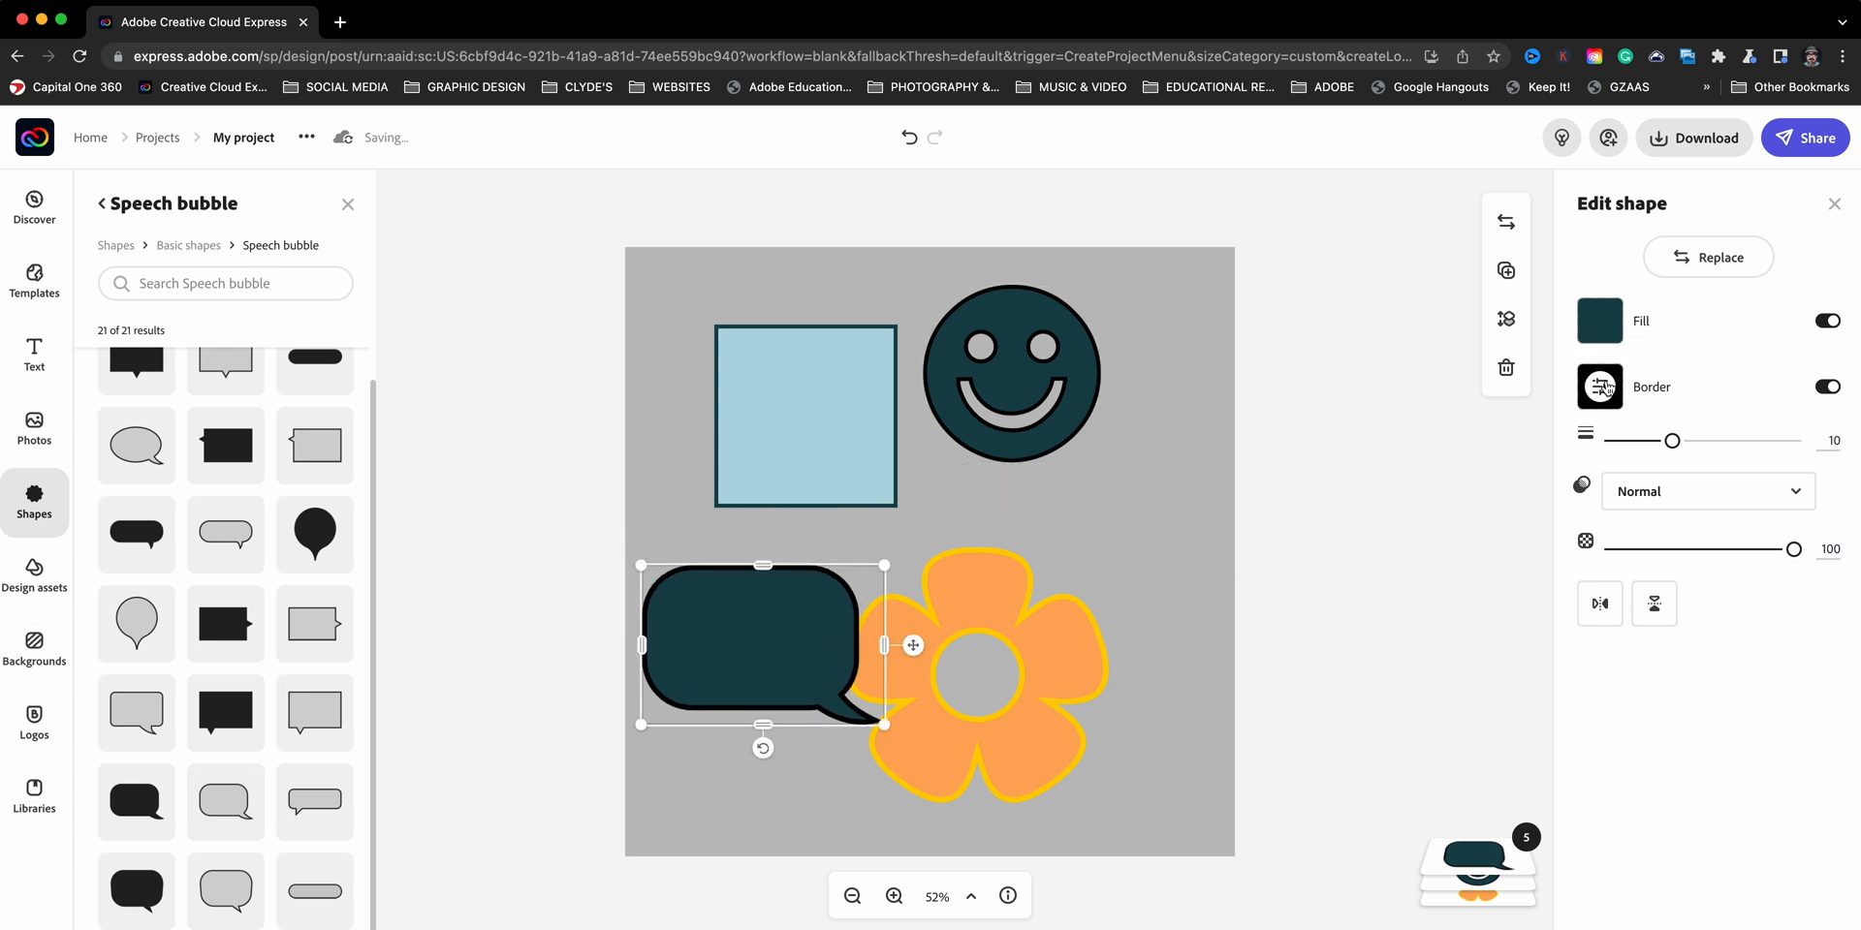
pyautogui.click(1599, 320)
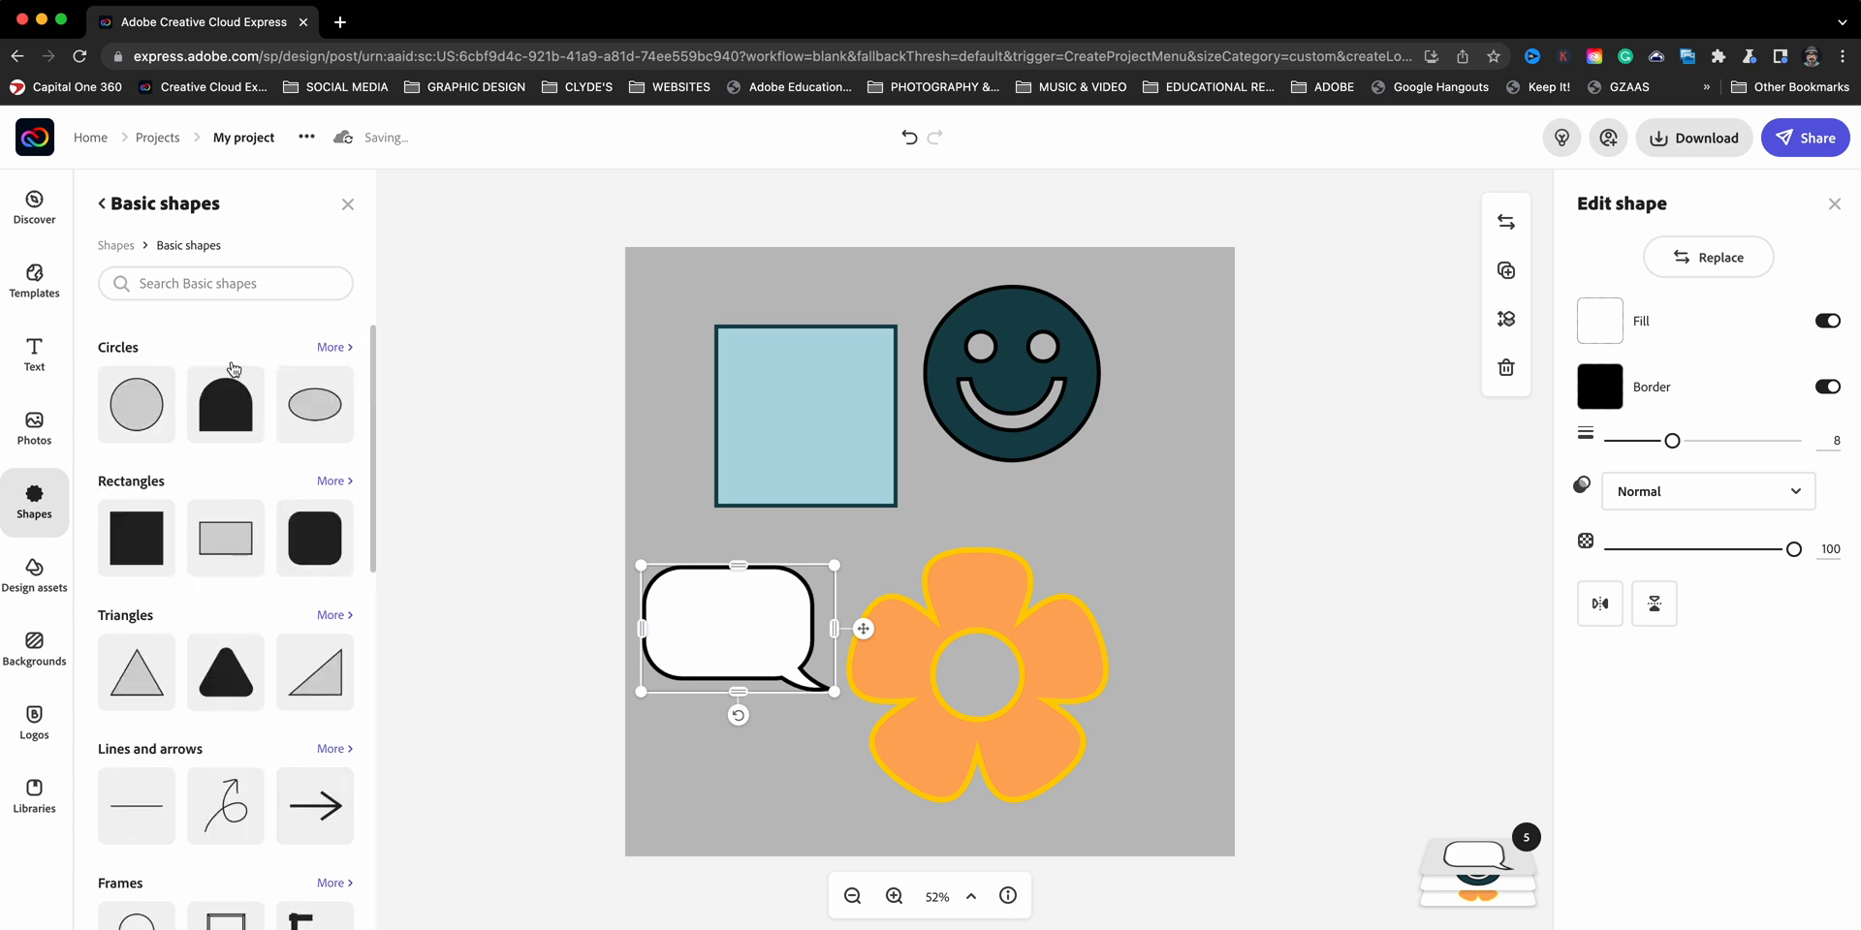
# Return to the main Shapes overview to reach the stemmed flower
pyautogui.click(102, 203)
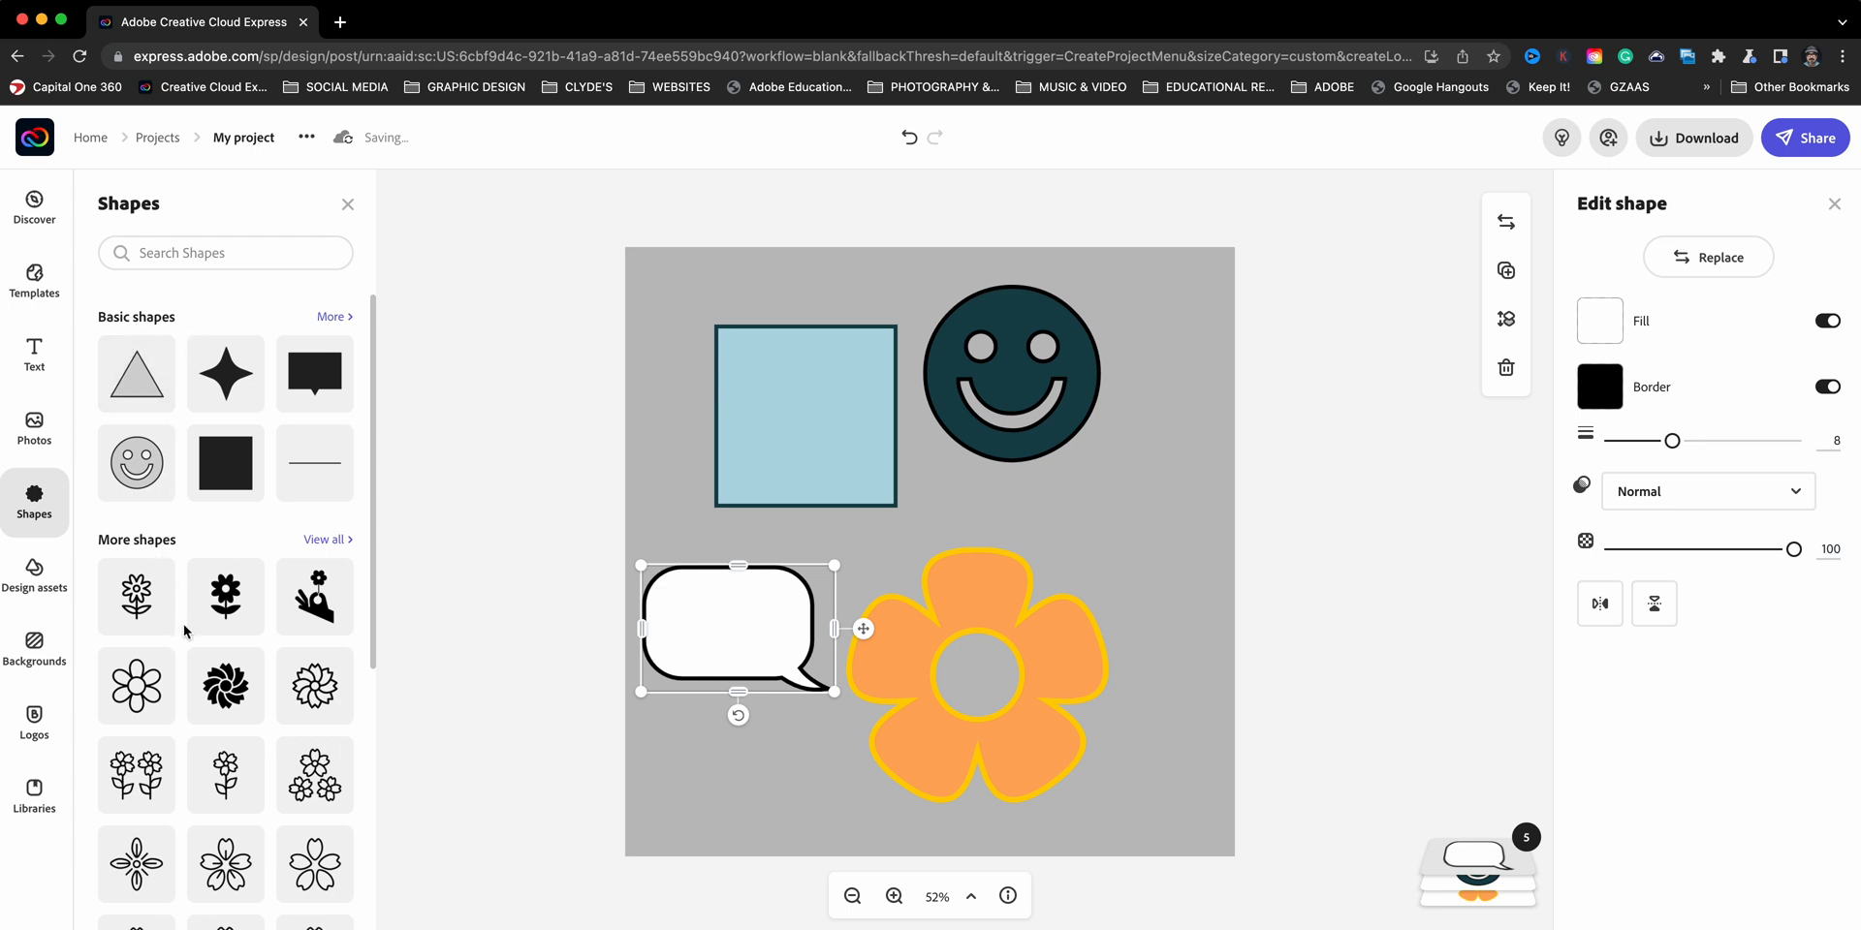
pyautogui.moveTo(224, 597)
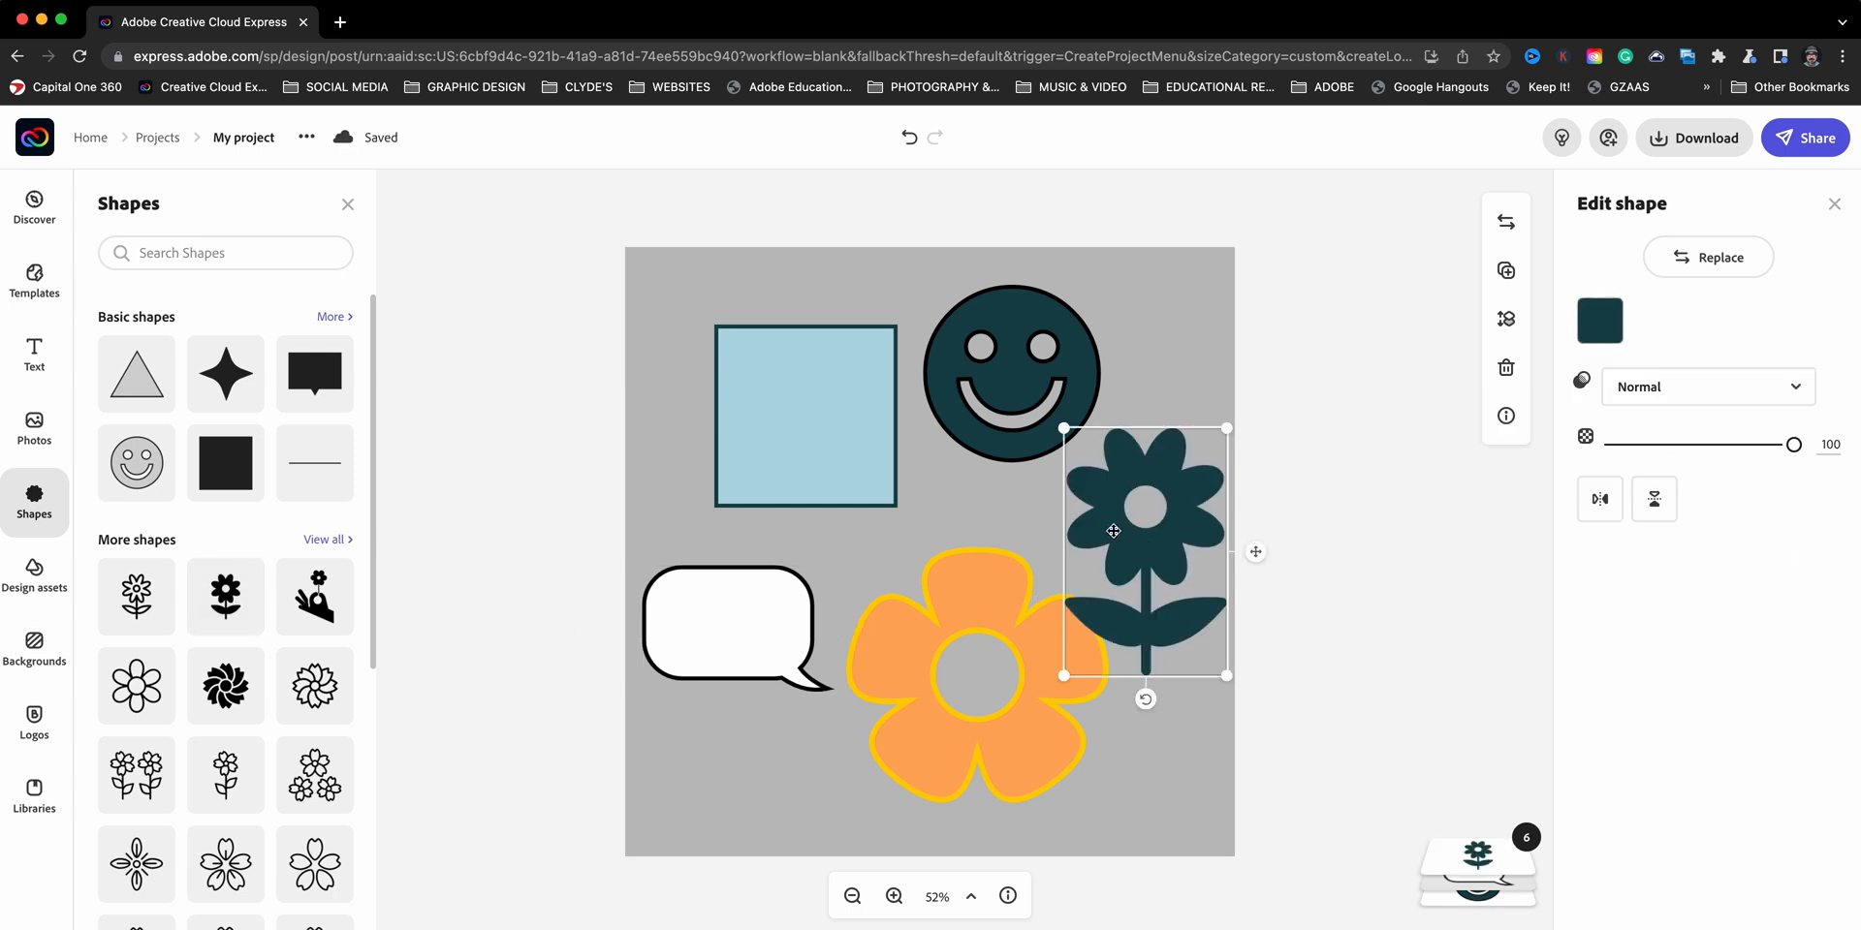
# Colour the stemmed flower solid red
pyautogui.click(1599, 320)
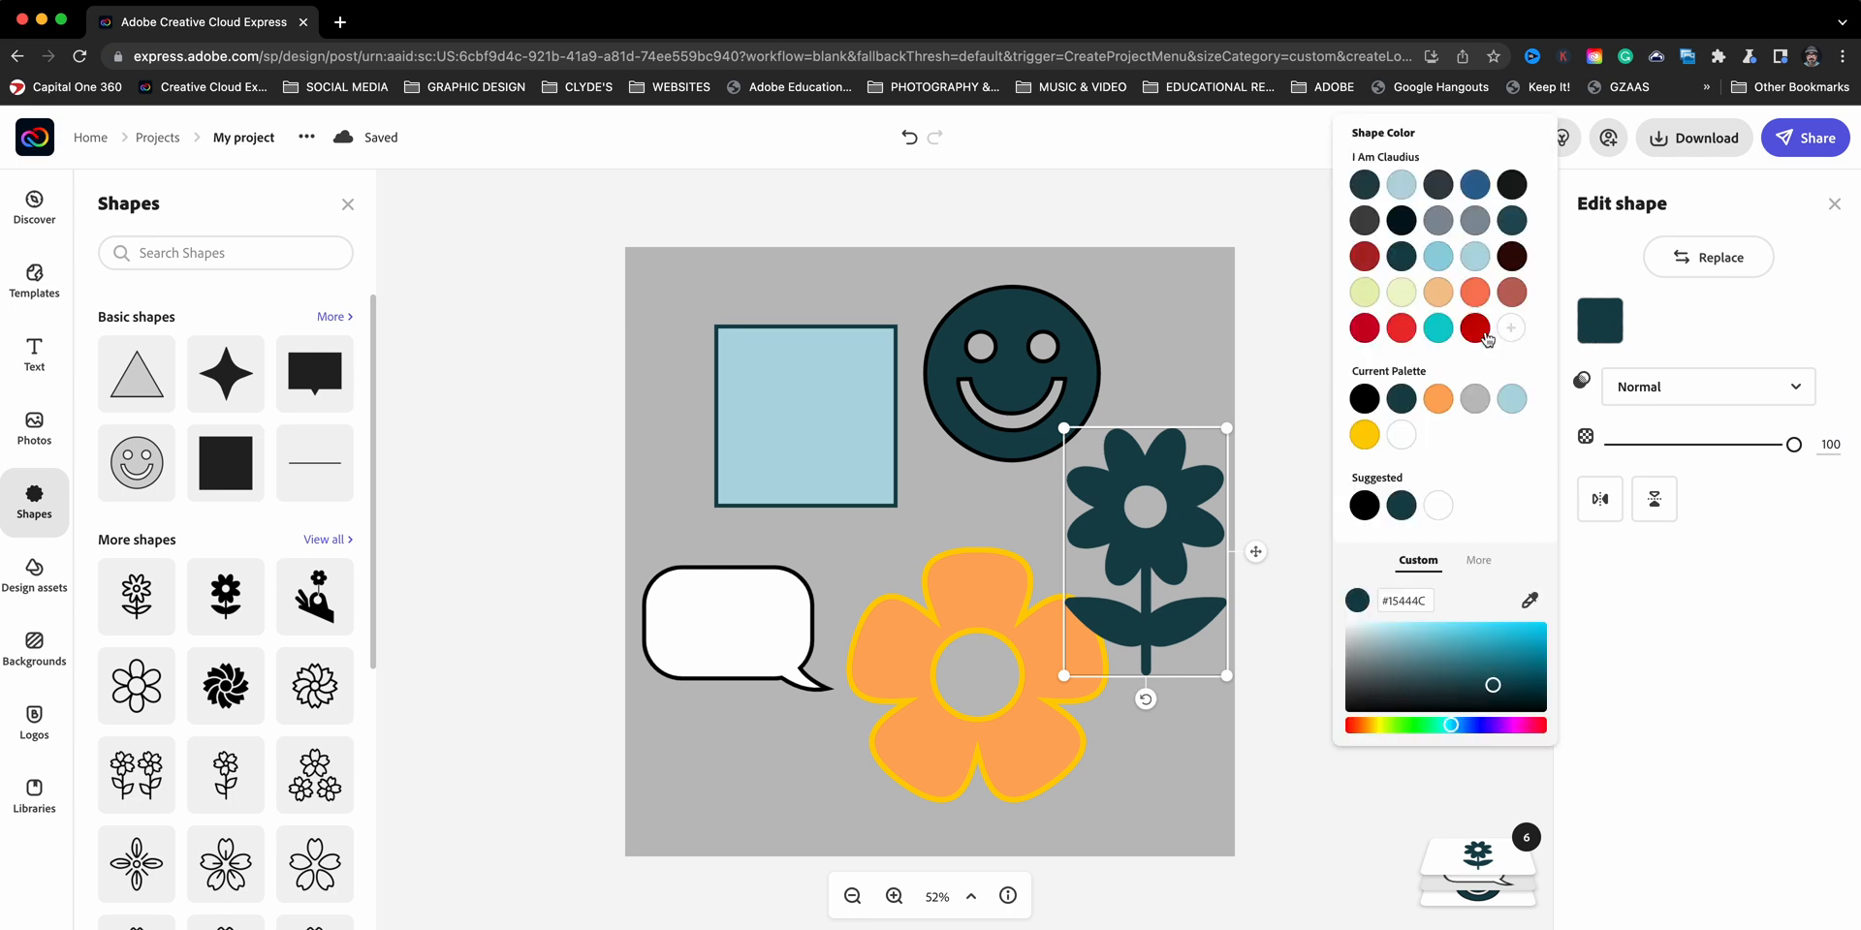
pyautogui.click(1473, 329)
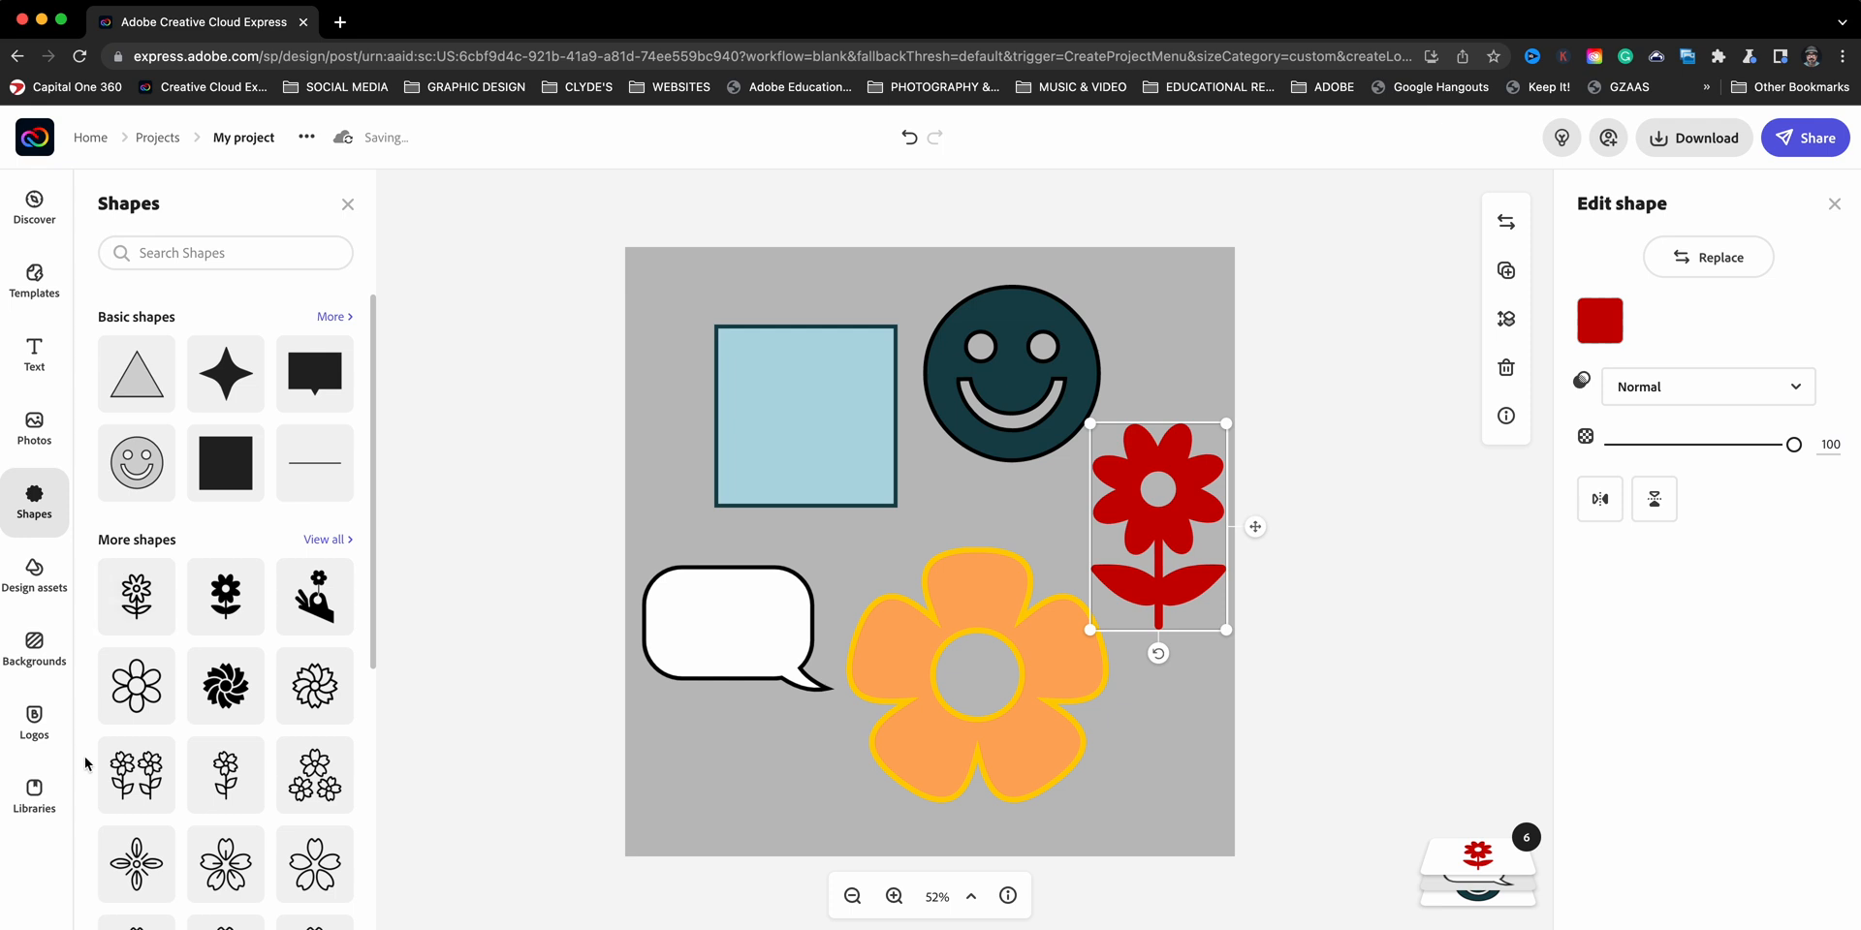
pyautogui.moveTo(316, 333)
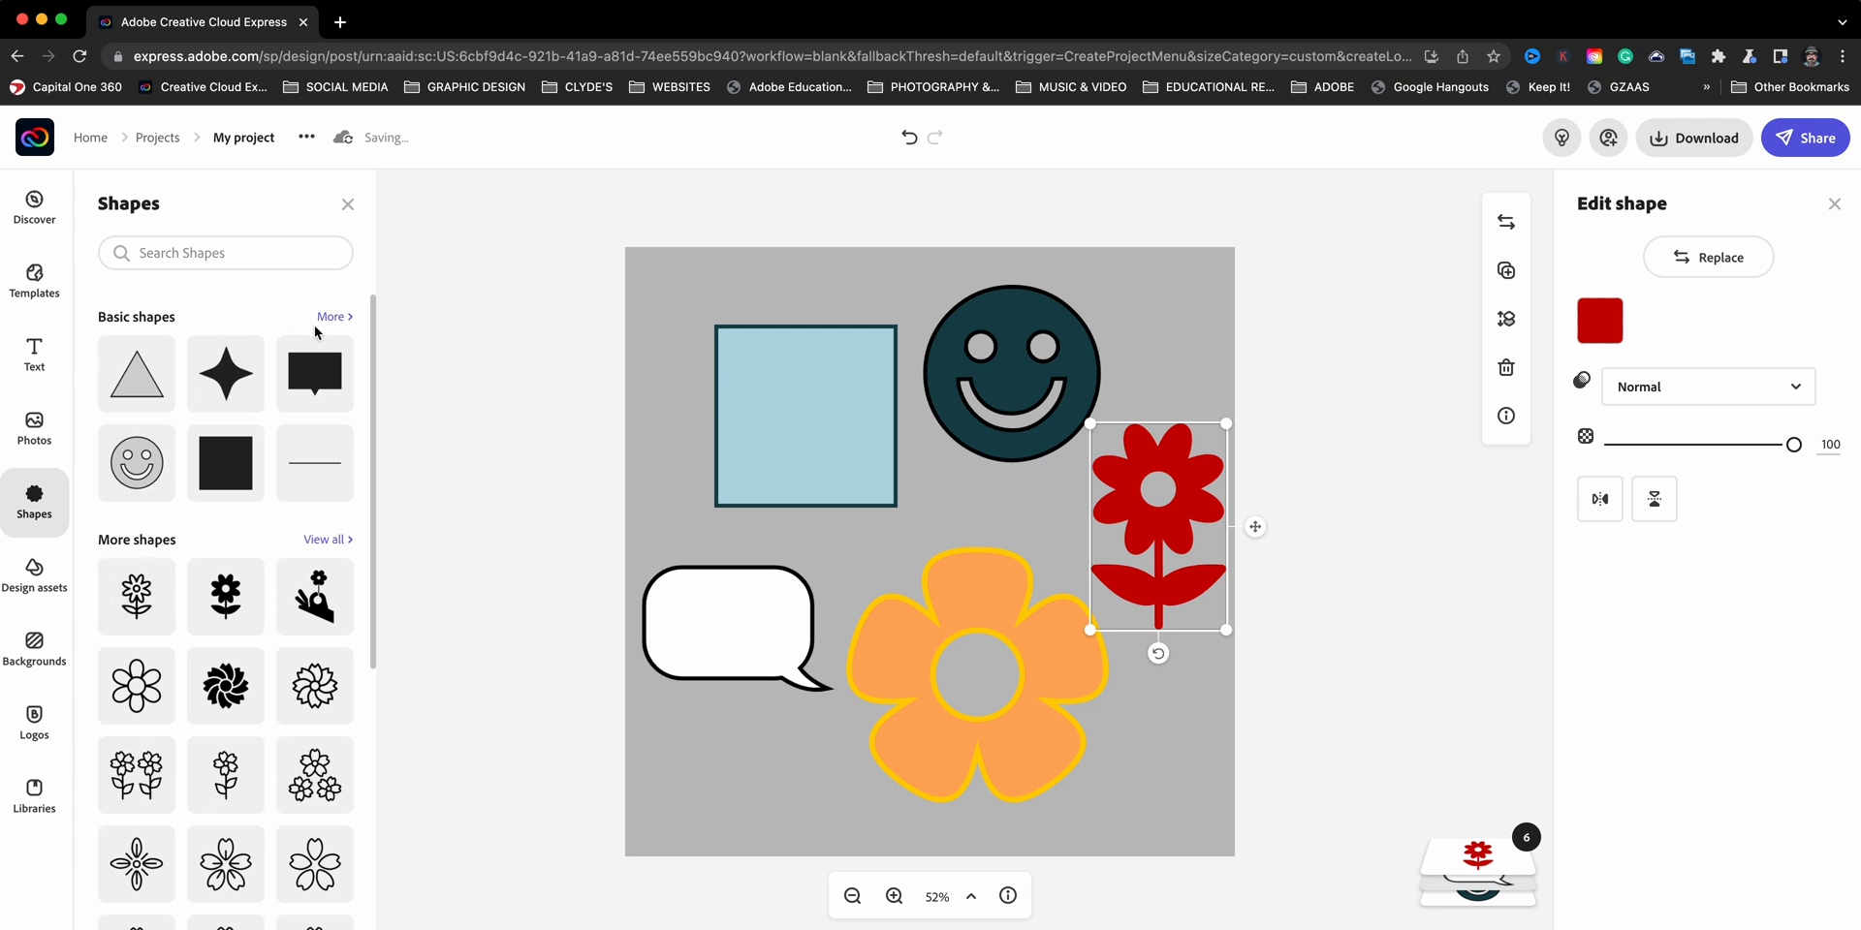
pyautogui.click(329, 316)
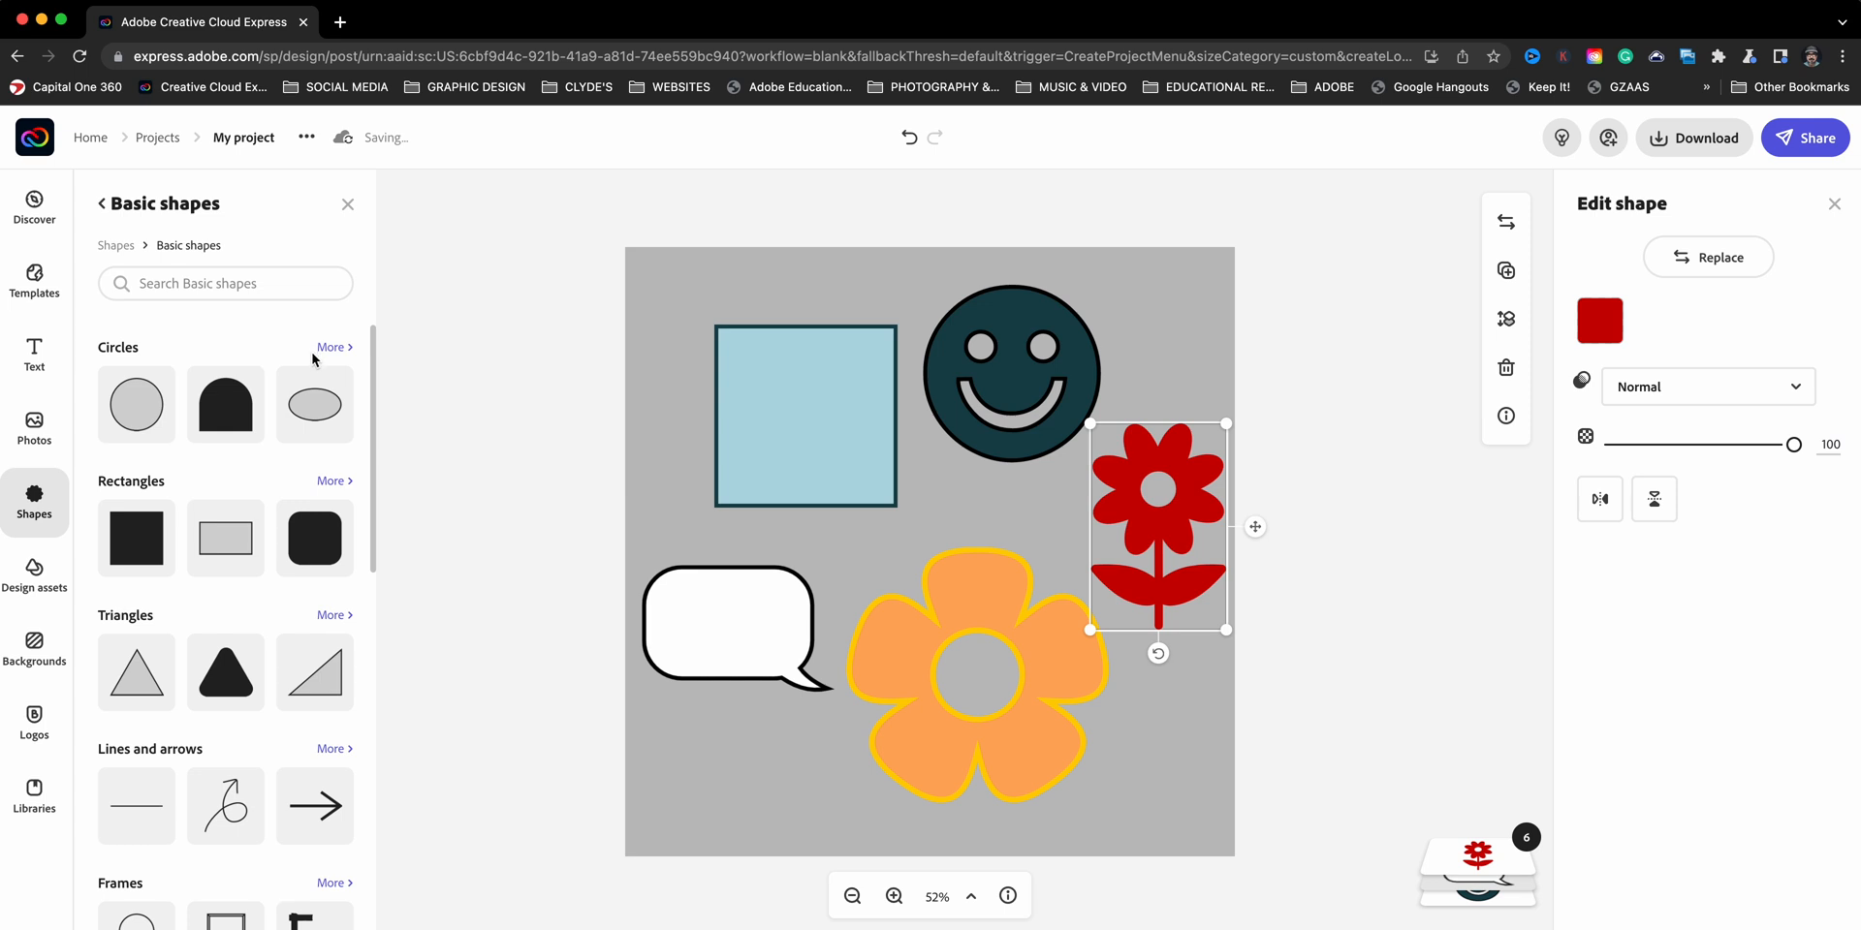
pyautogui.scroll(-3)
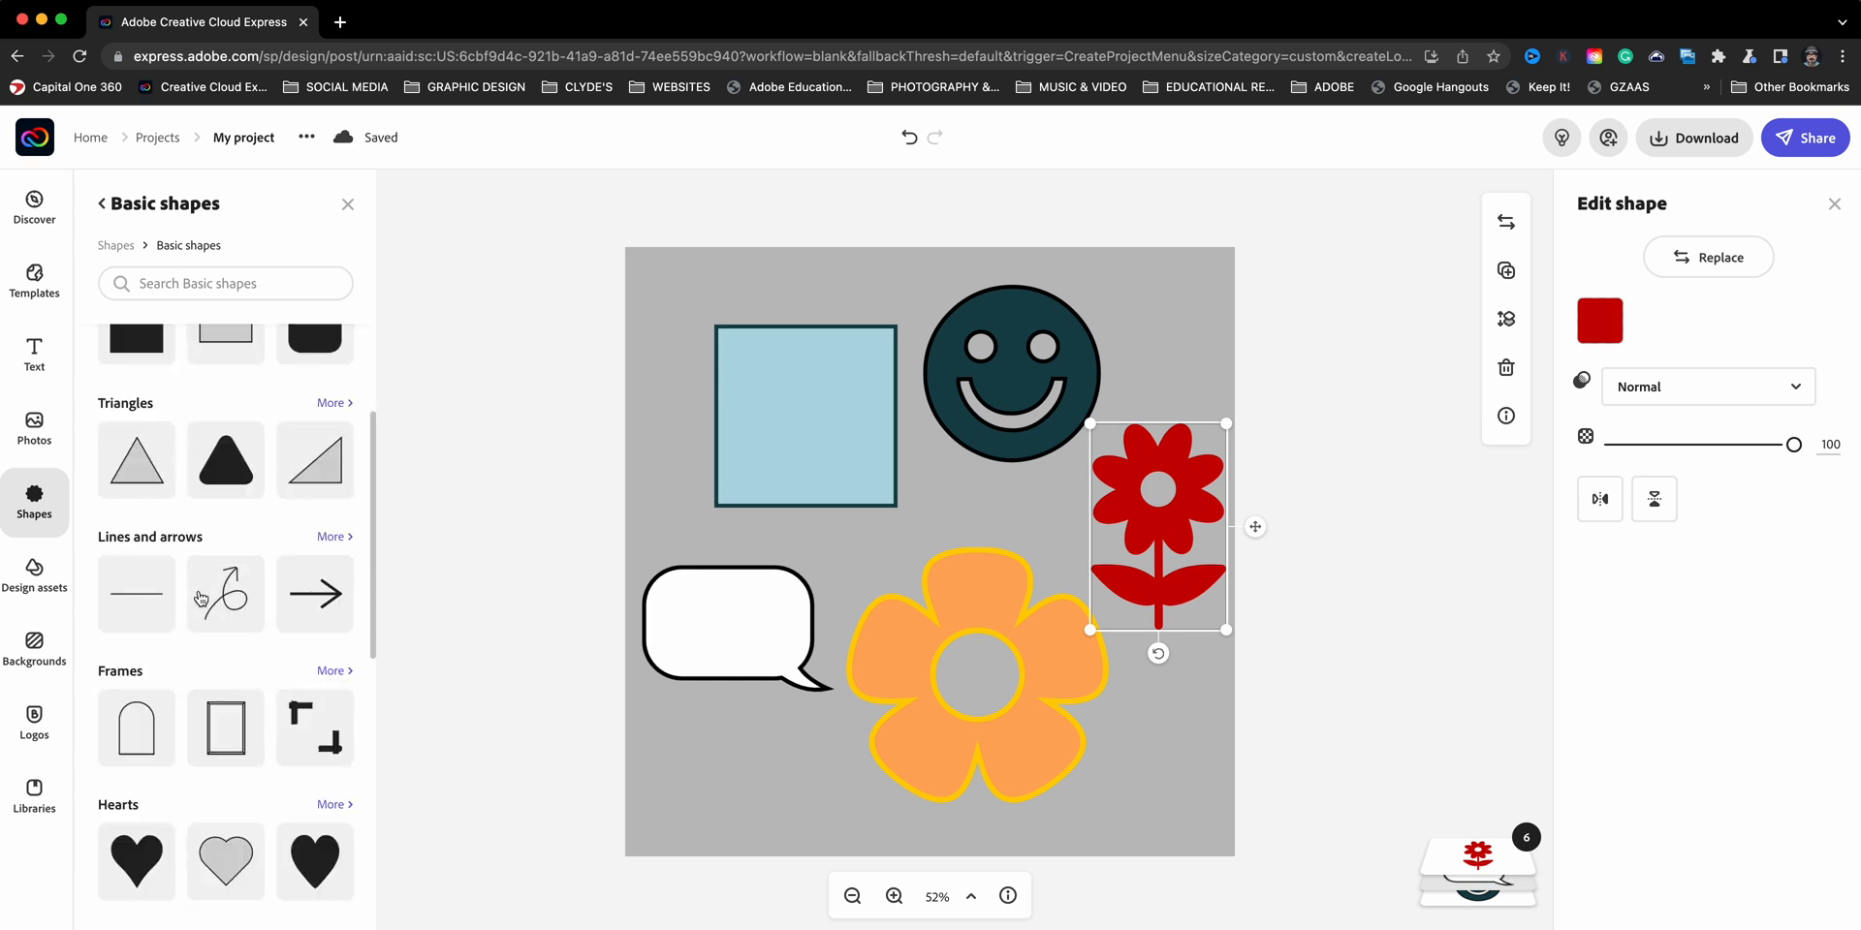
pyautogui.click(104, 204)
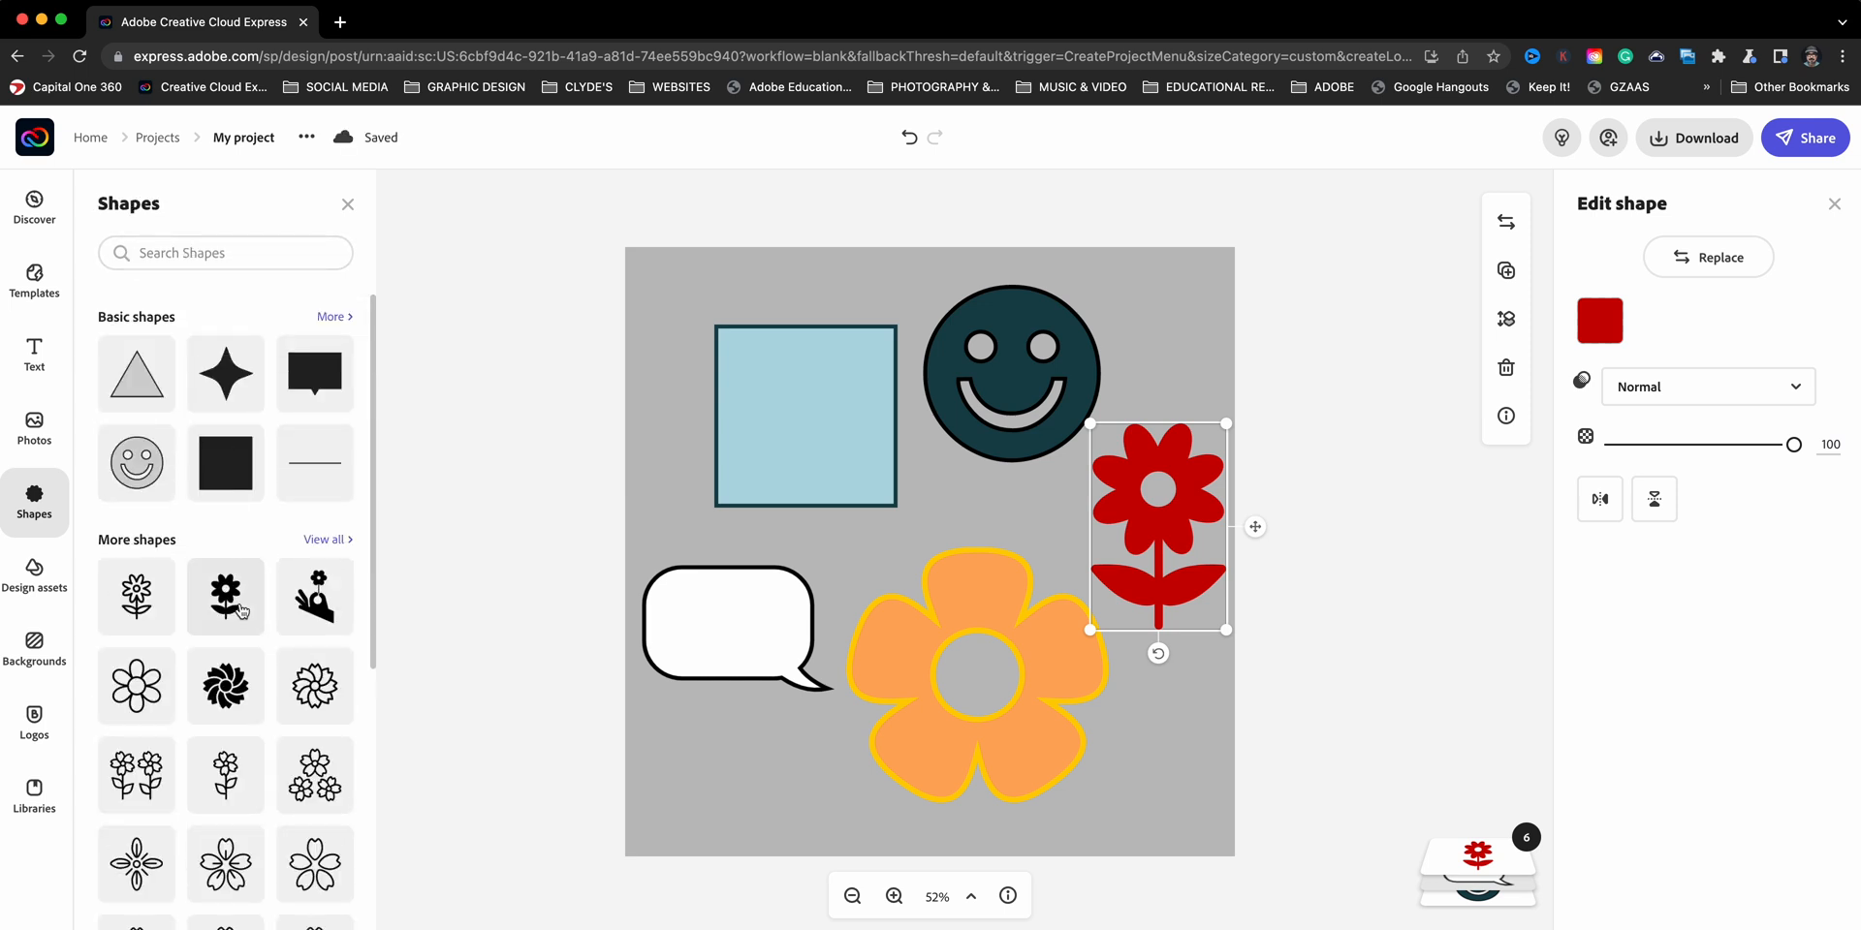
pyautogui.scroll(-3)
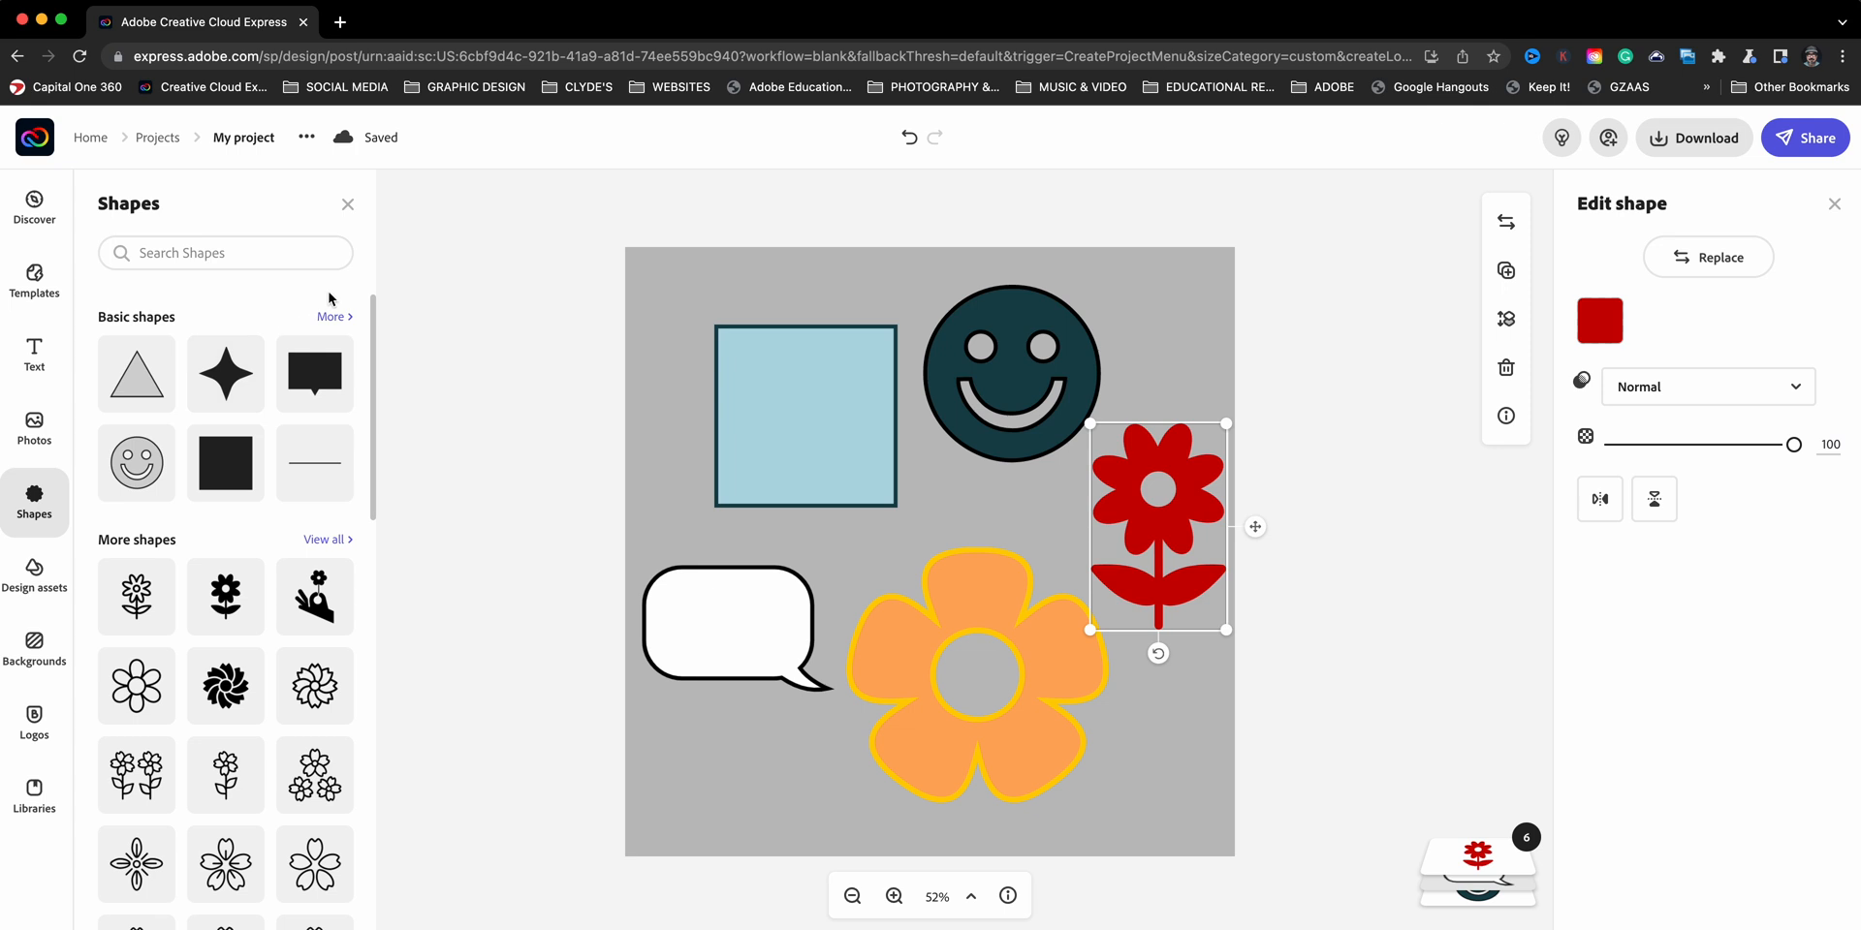
pyautogui.moveTo(316, 337)
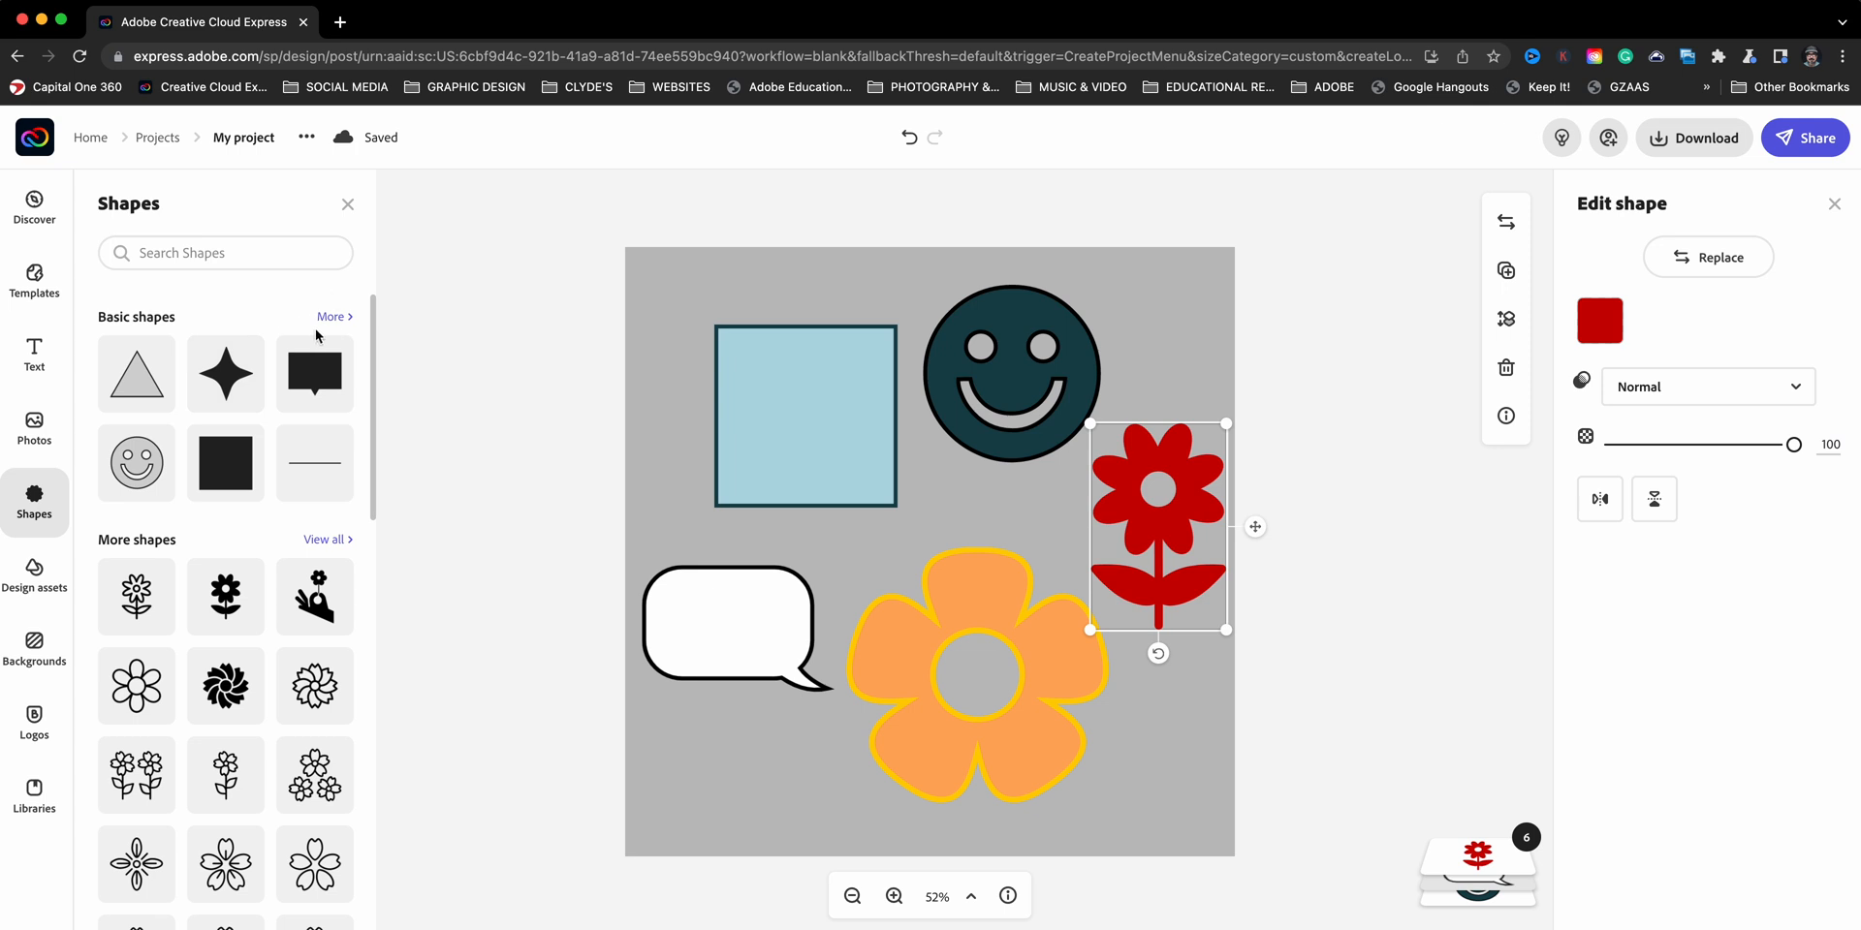
pyautogui.moveTo(320, 335)
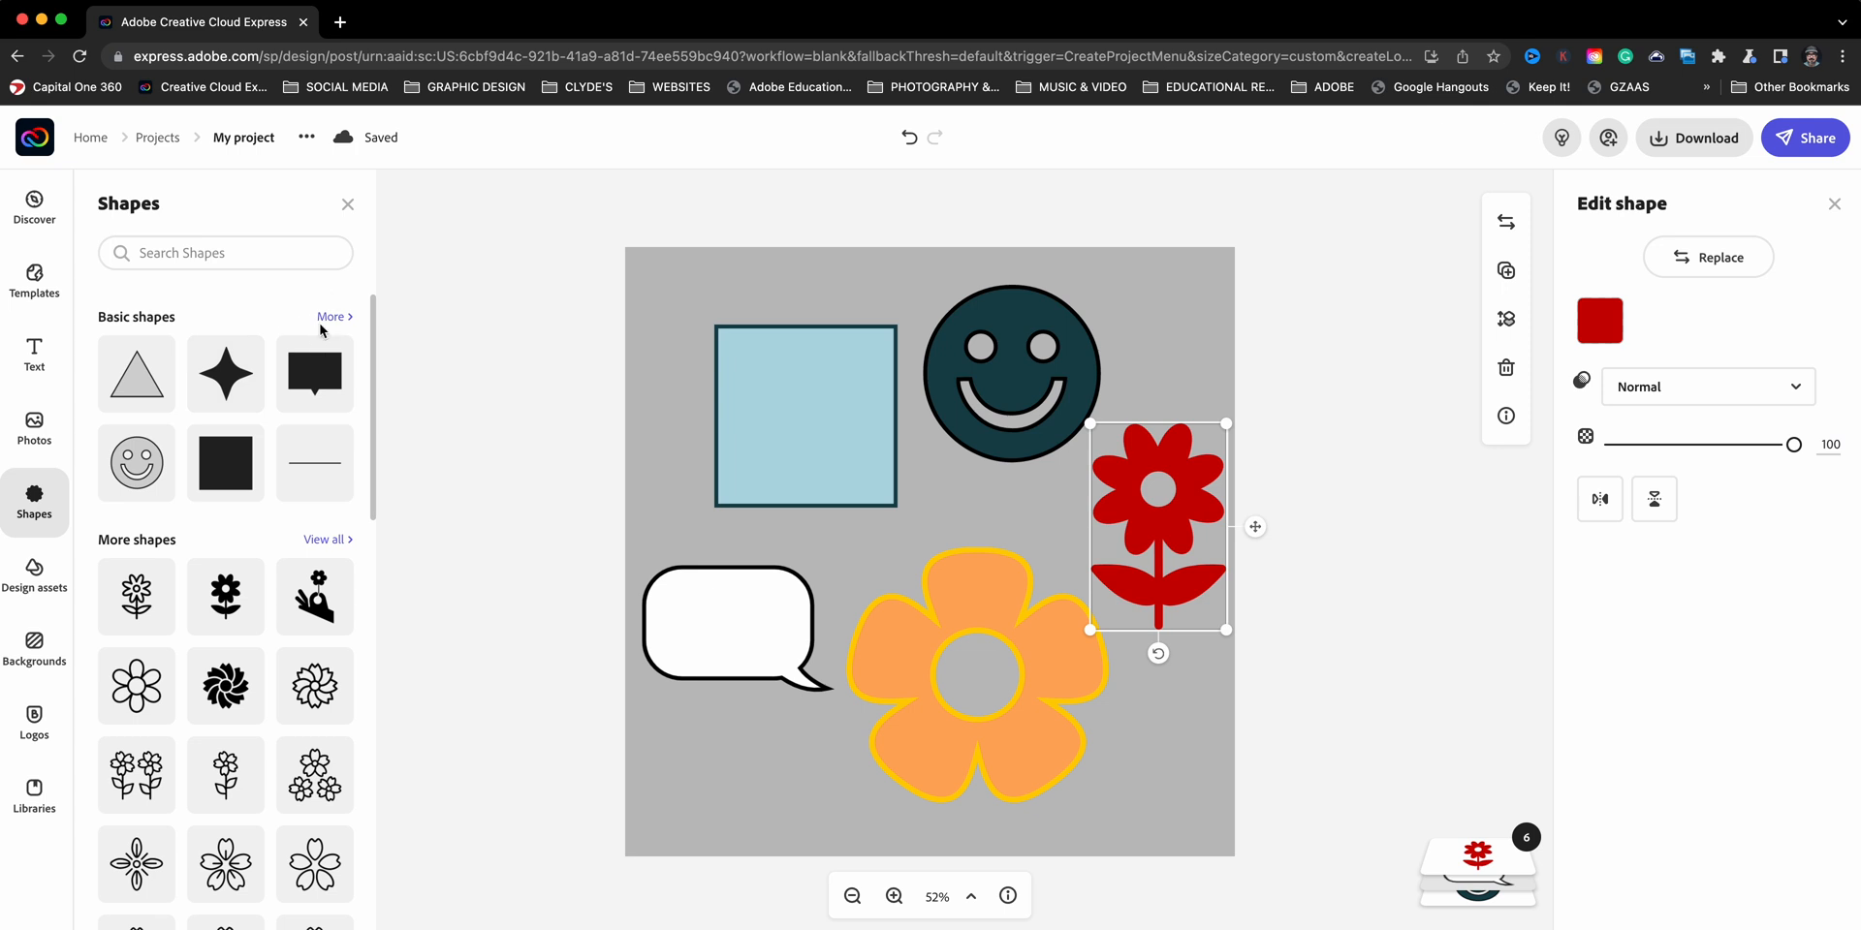